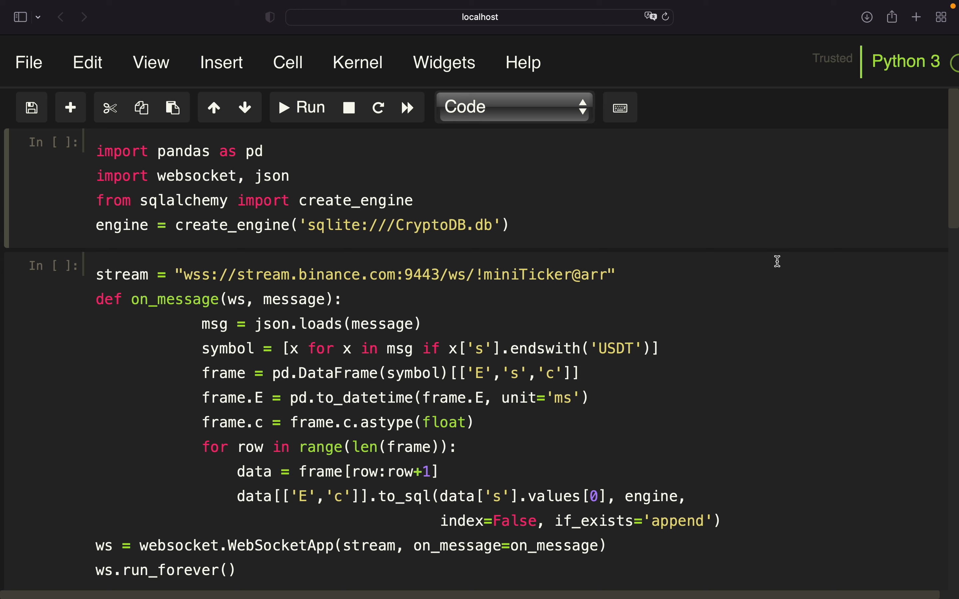
mouse_move(407, 238)
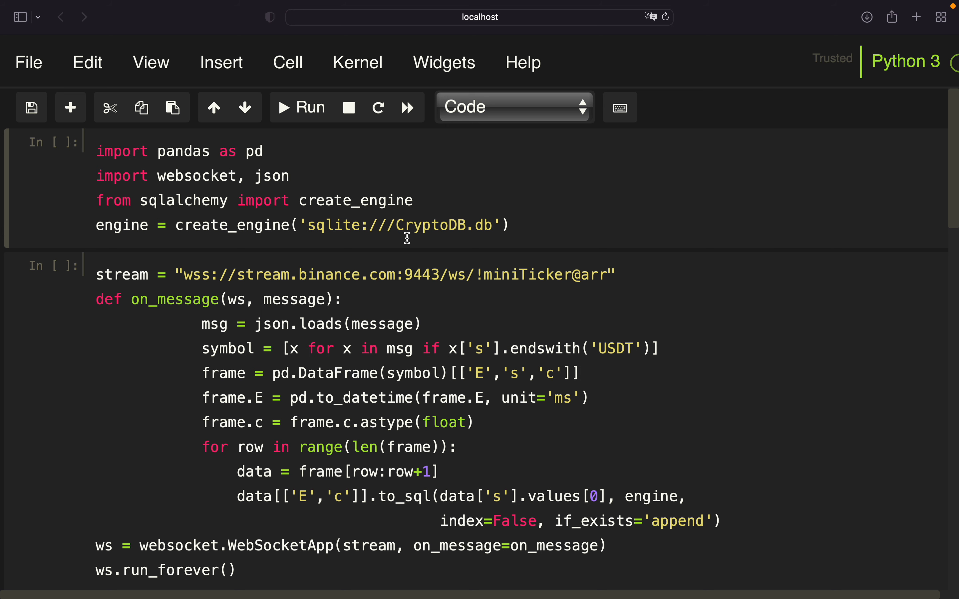
mouse_move(569, 390)
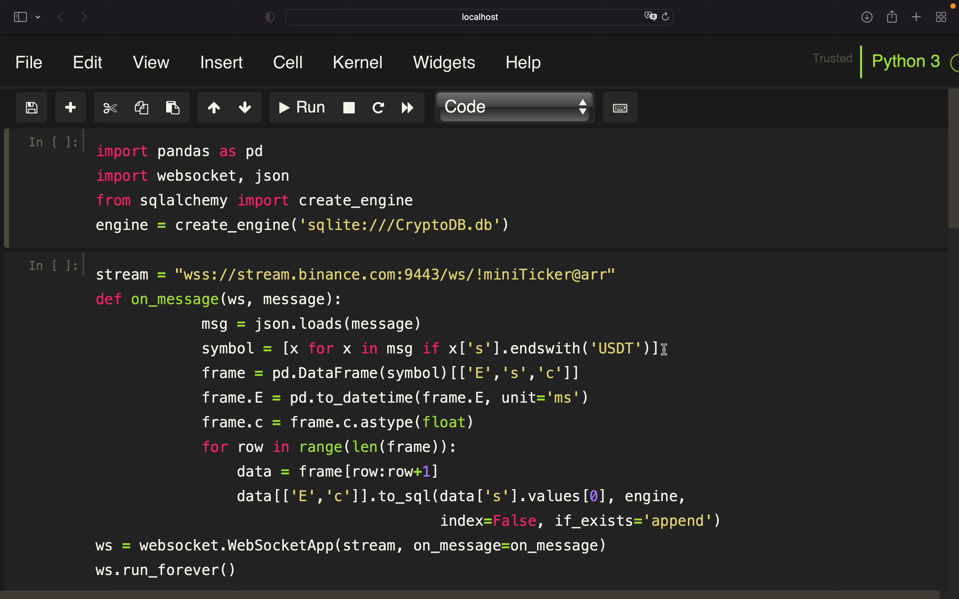
mouse_move(622, 358)
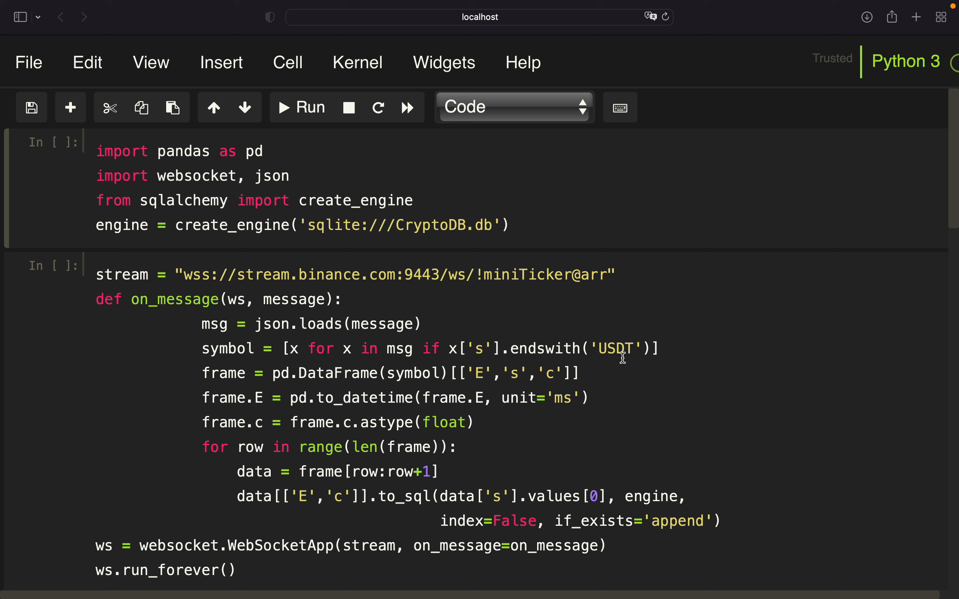
mouse_move(618, 356)
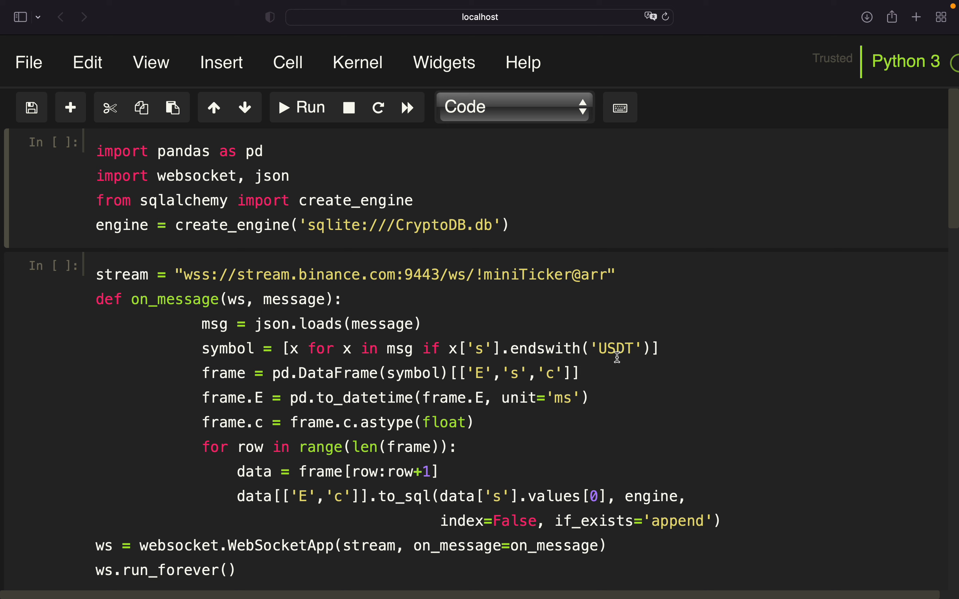
mouse_move(57, 185)
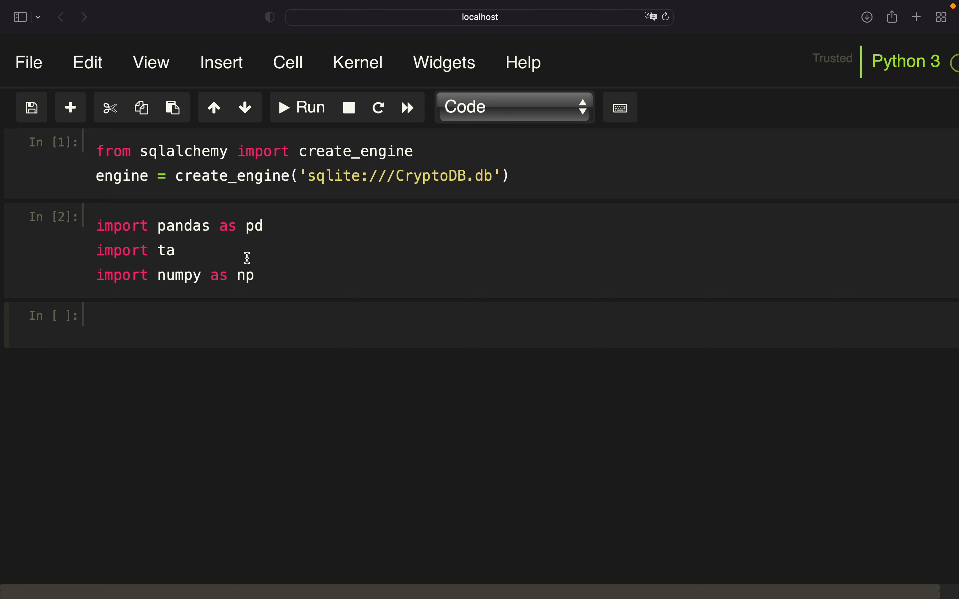
mouse_move(180, 189)
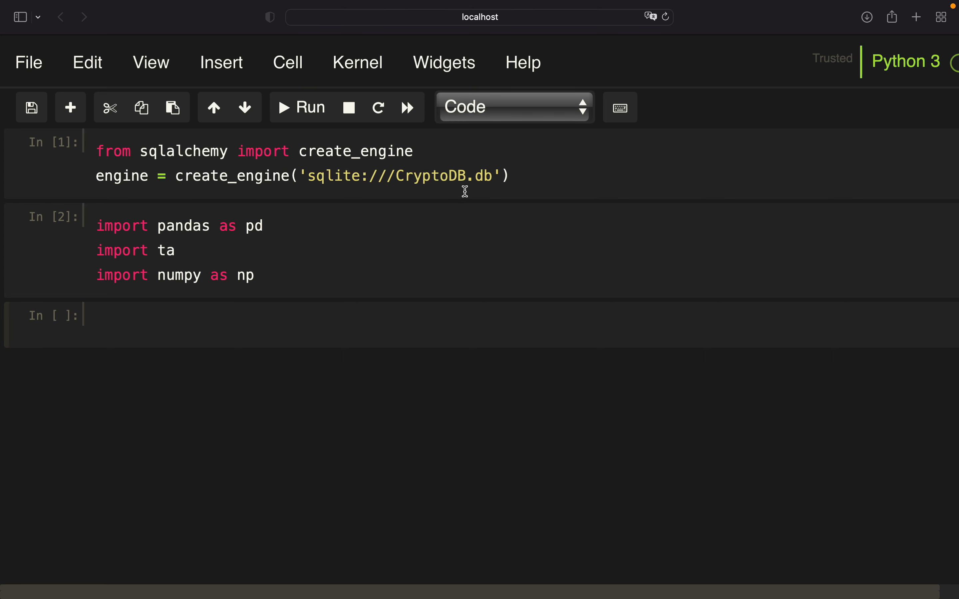
mouse_move(439, 192)
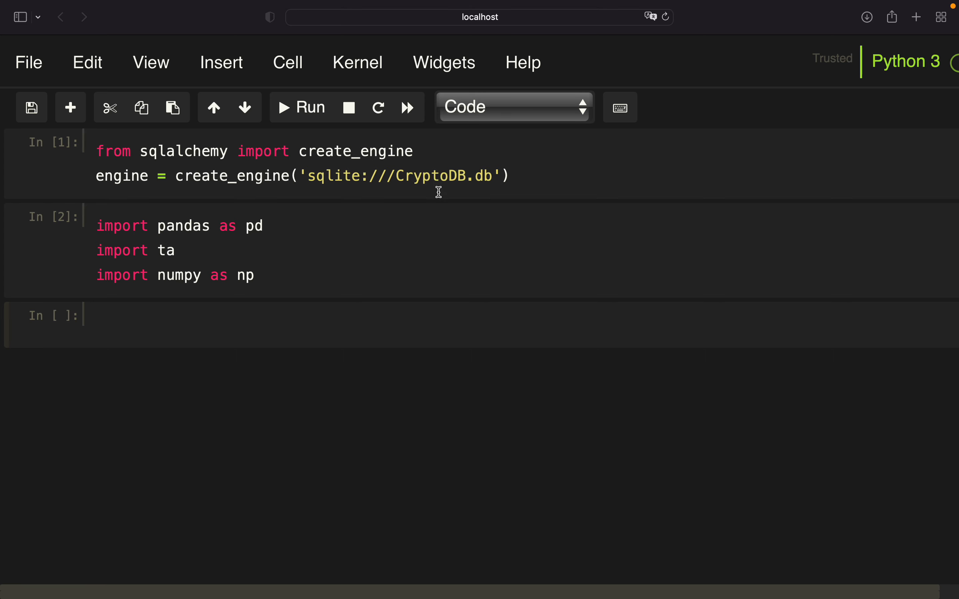
mouse_move(158, 250)
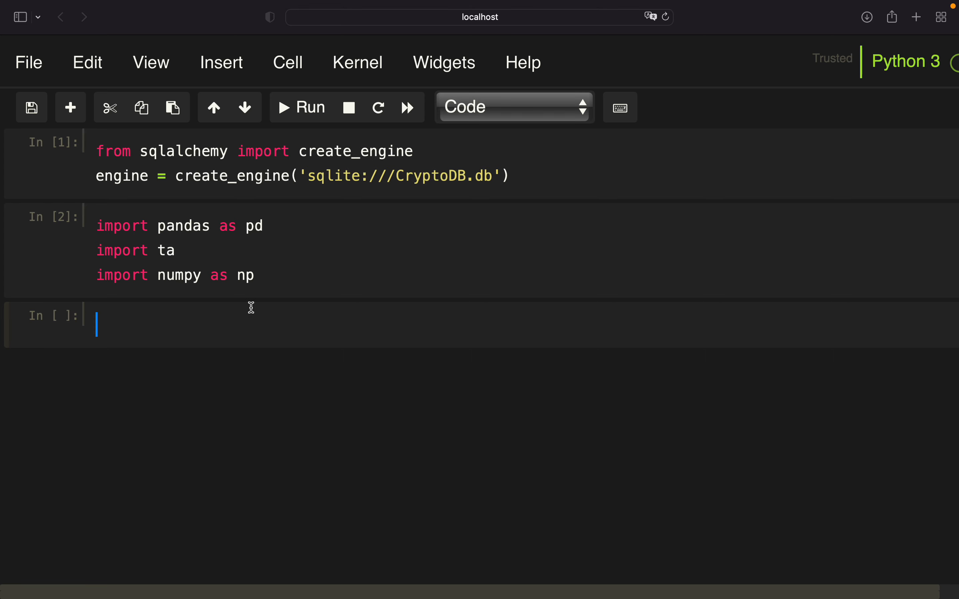
Step: Enter pd.read_sql('BTCUSDT', engine) in the new cell to load the BTCUSDT table
text(p)
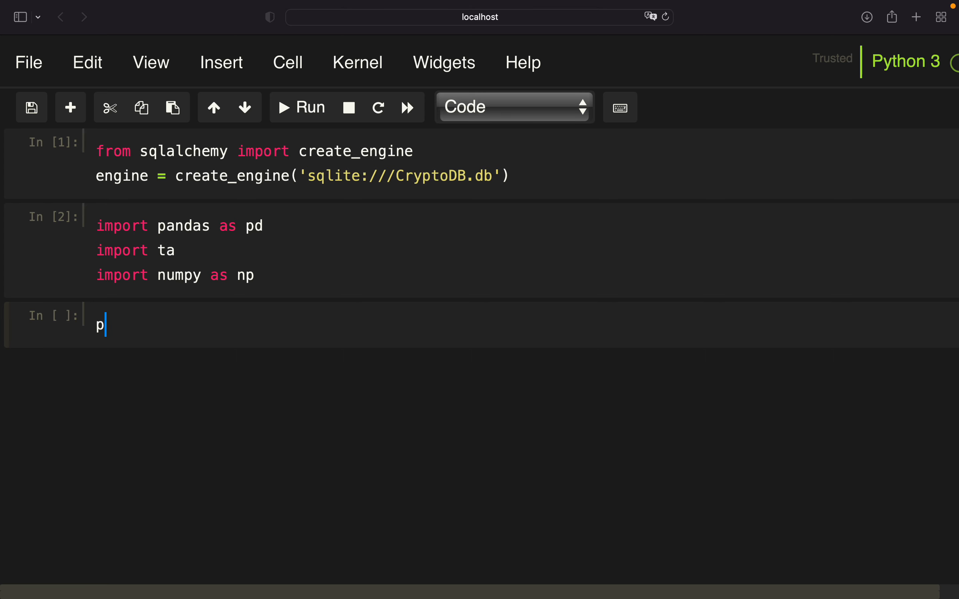
text(d)
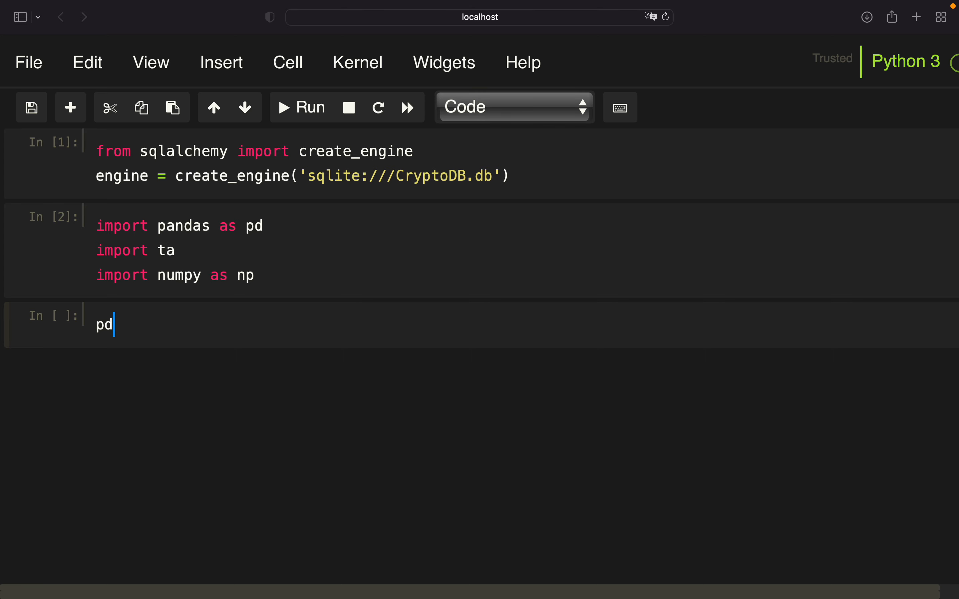
text(.read_sql()
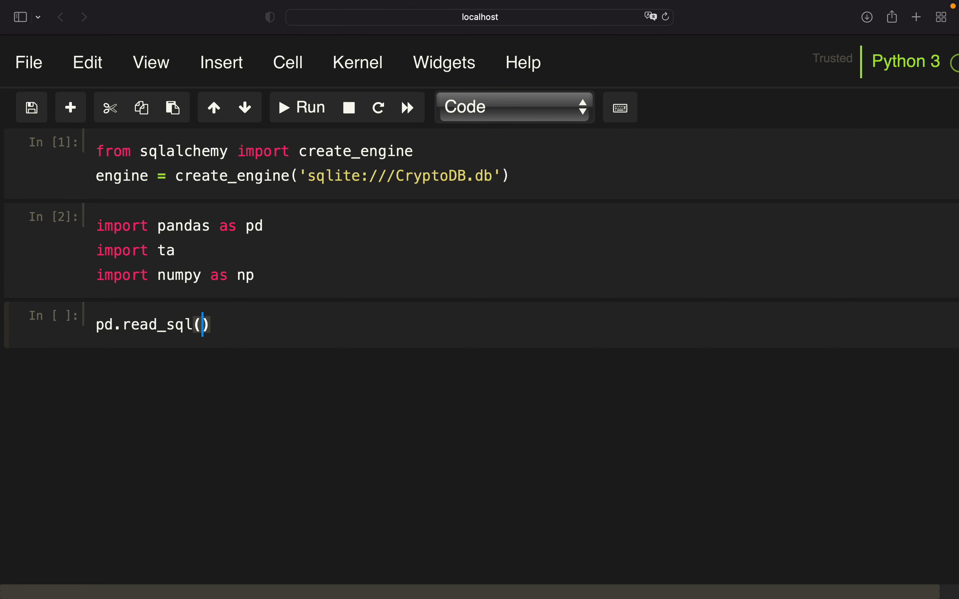
text('')
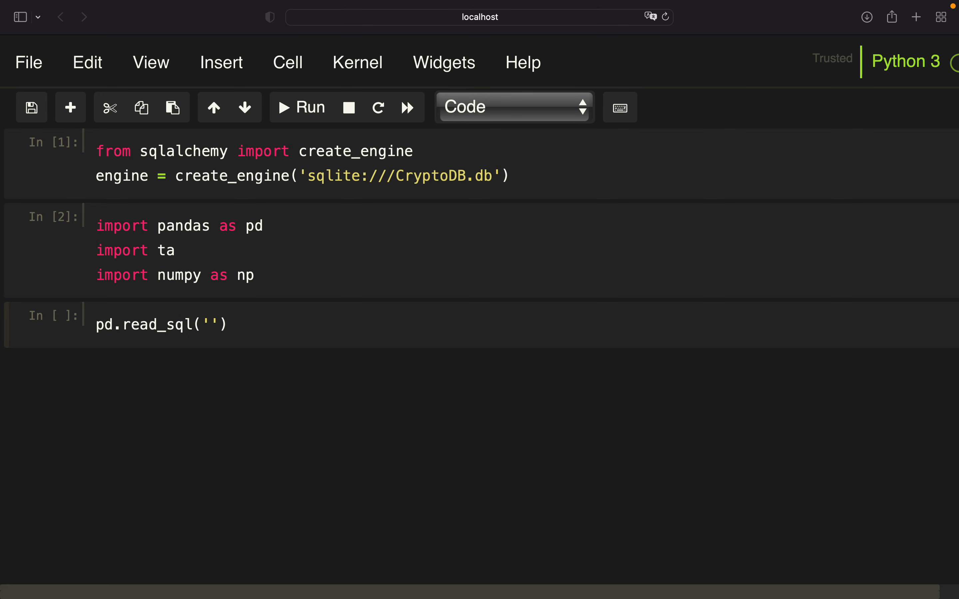
text(BTCUS)
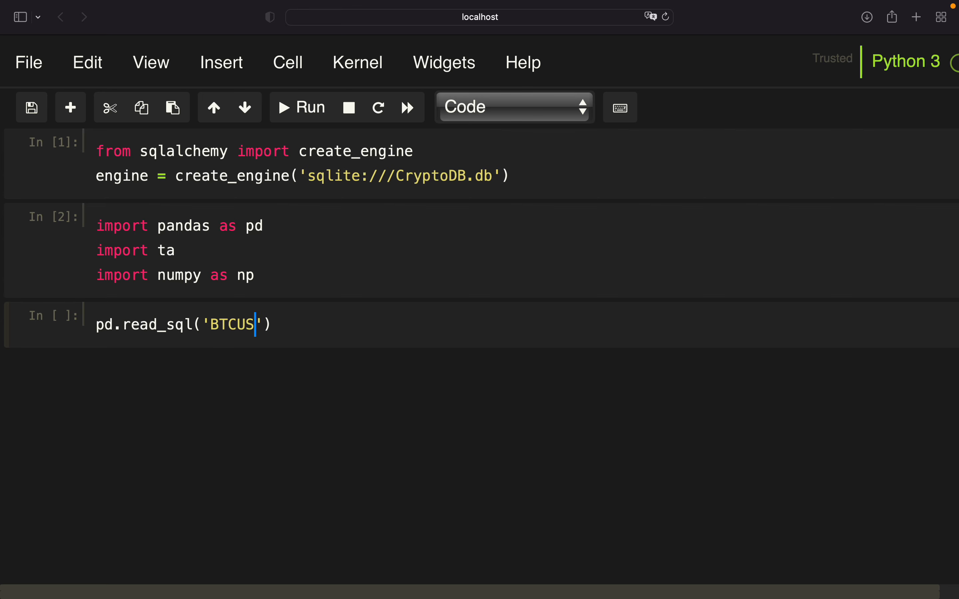
text(DT)
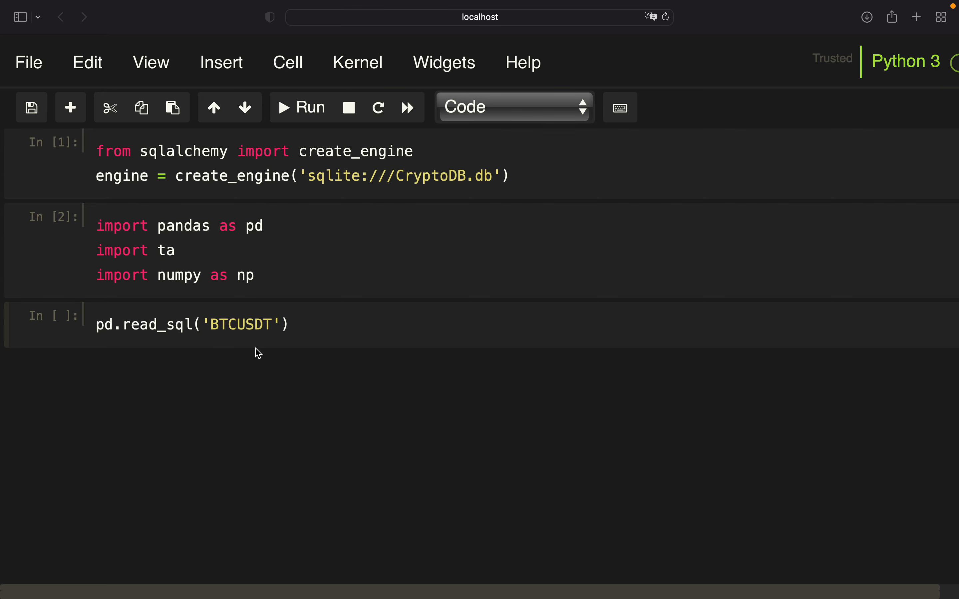
click(269, 324)
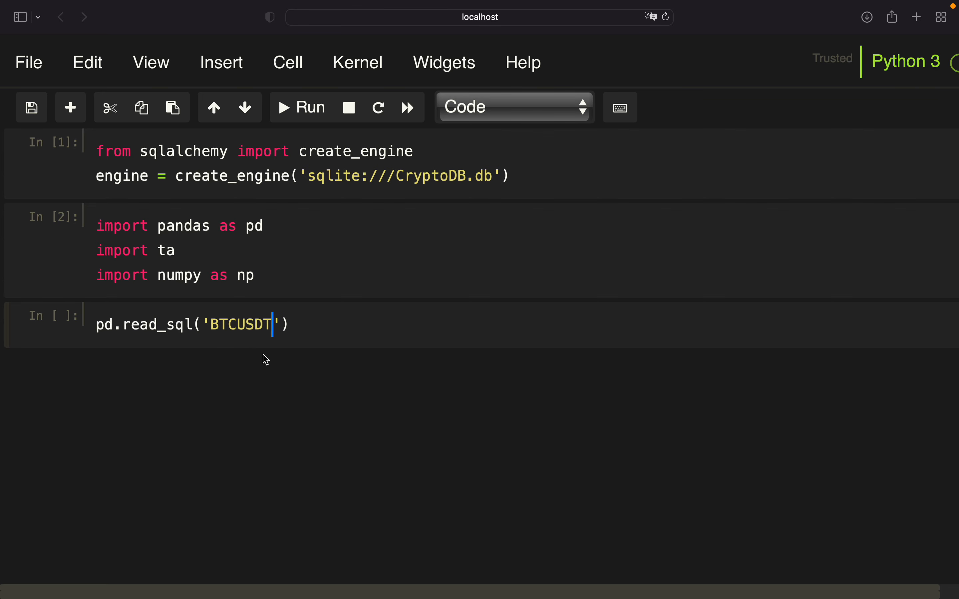
text(, engine)
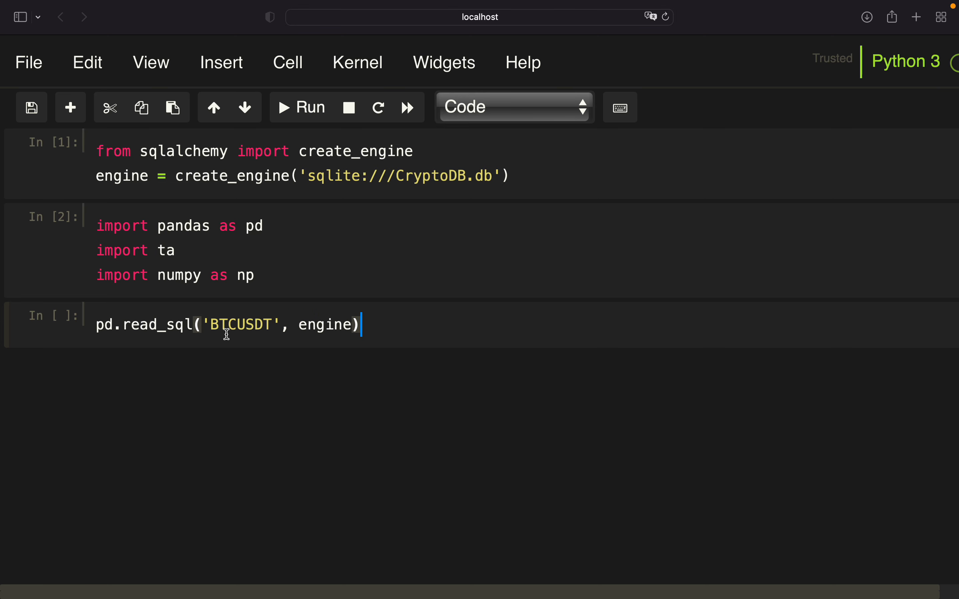
mouse_move(221, 340)
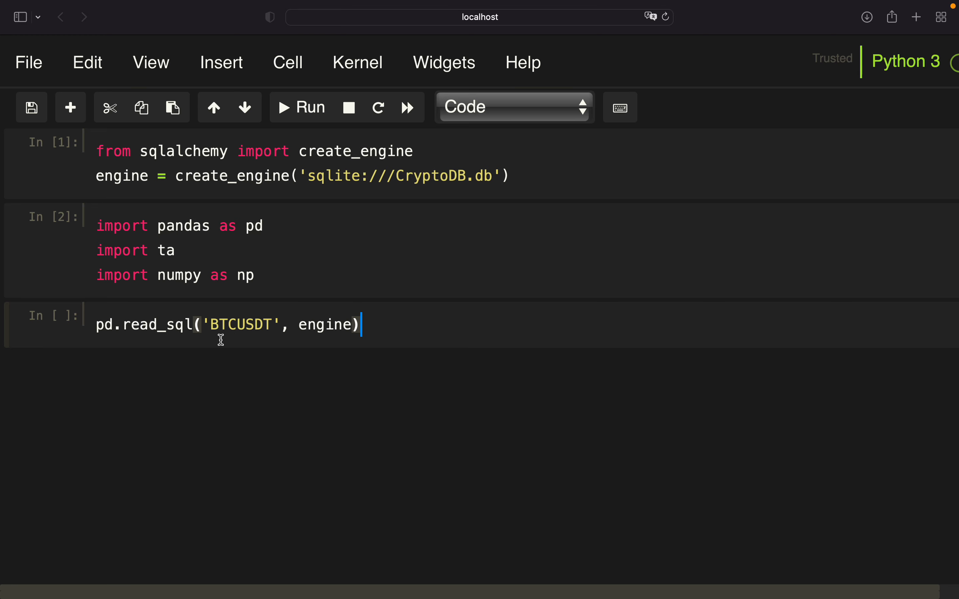
mouse_move(351, 365)
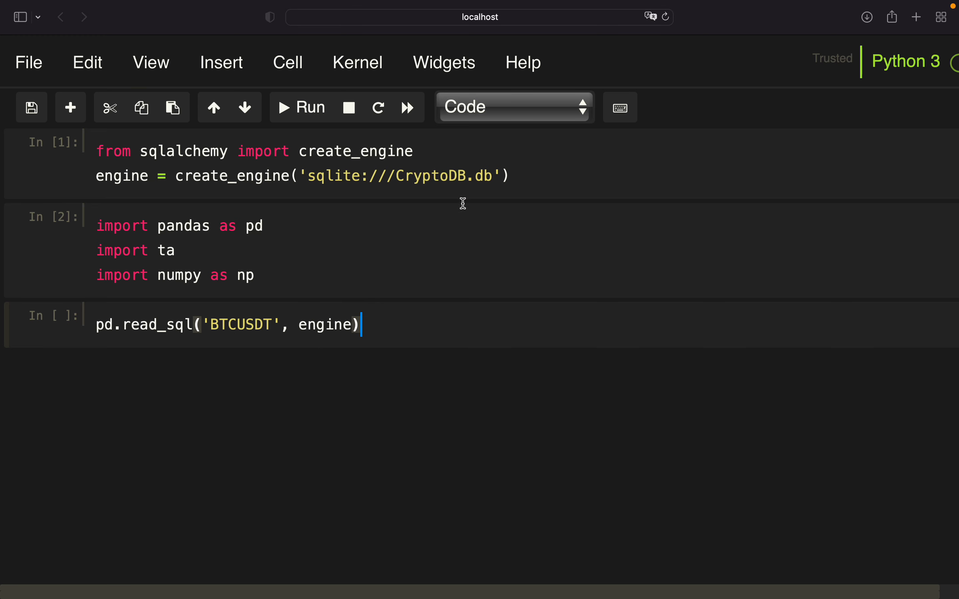
Step: Run the BTCUSDT read_sql cell and rerun it so the table grows to 135 rows × 2 columns
click(300, 108)
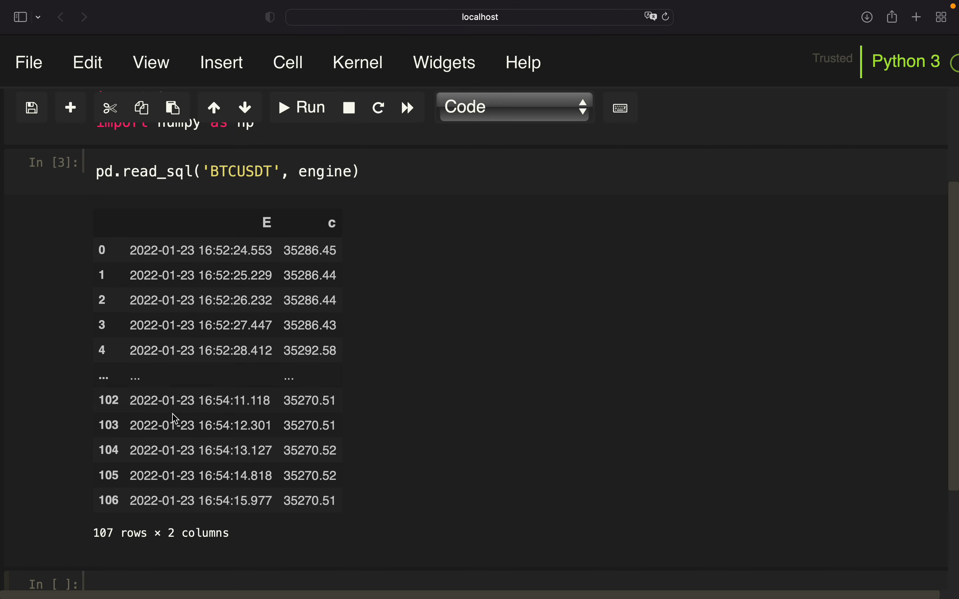
mouse_move(228, 267)
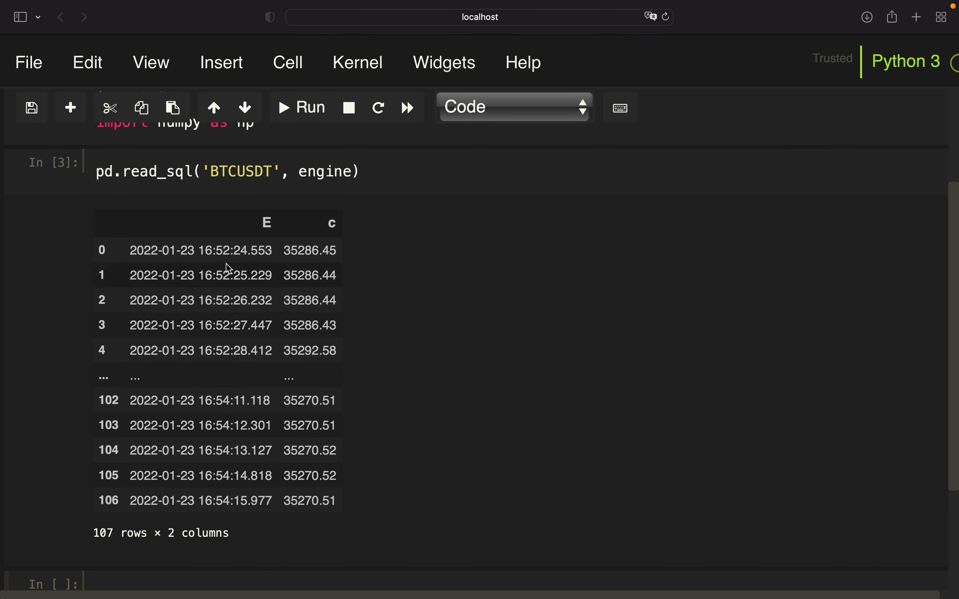
mouse_move(206, 386)
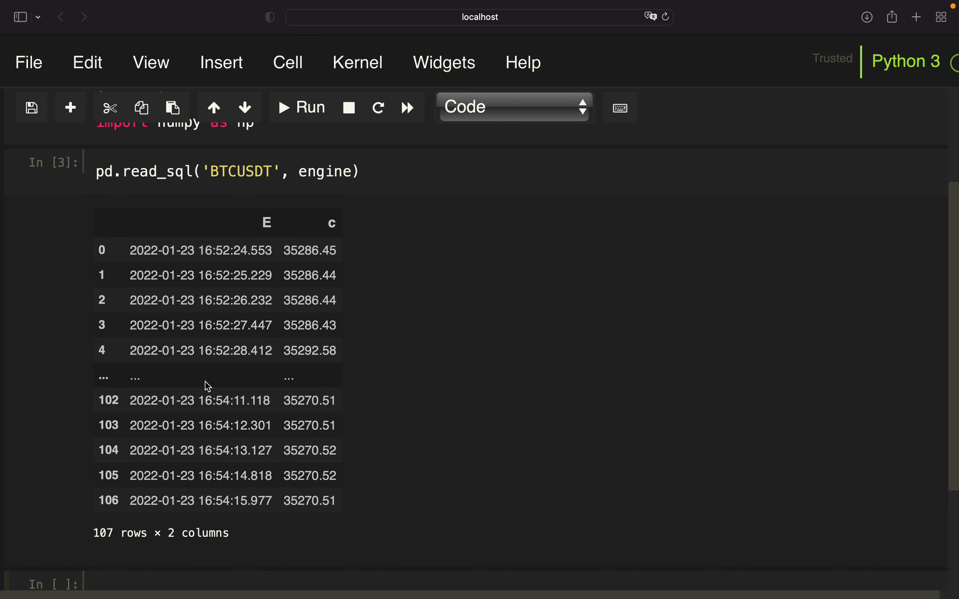
mouse_move(356, 272)
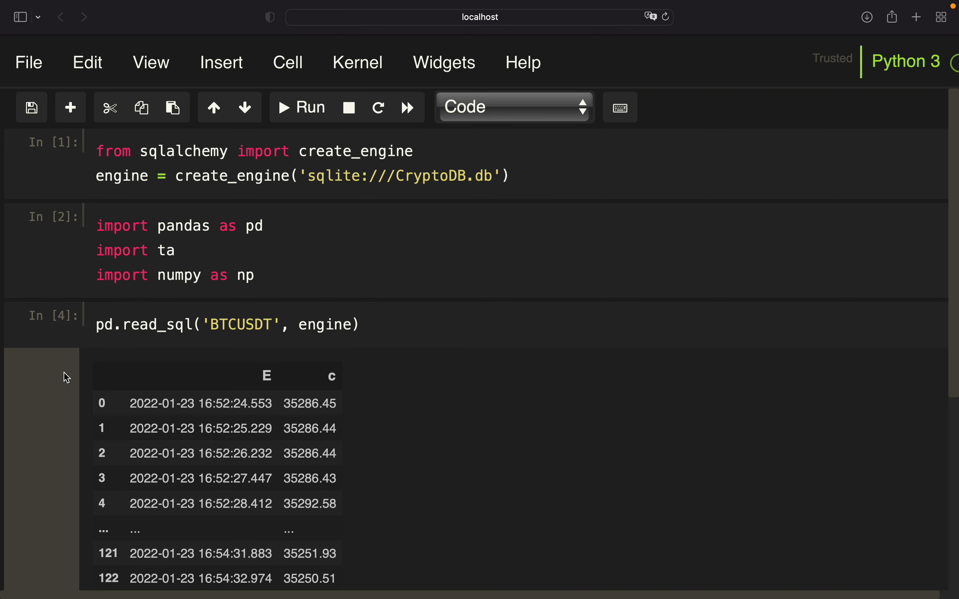
scroll(down, 3)
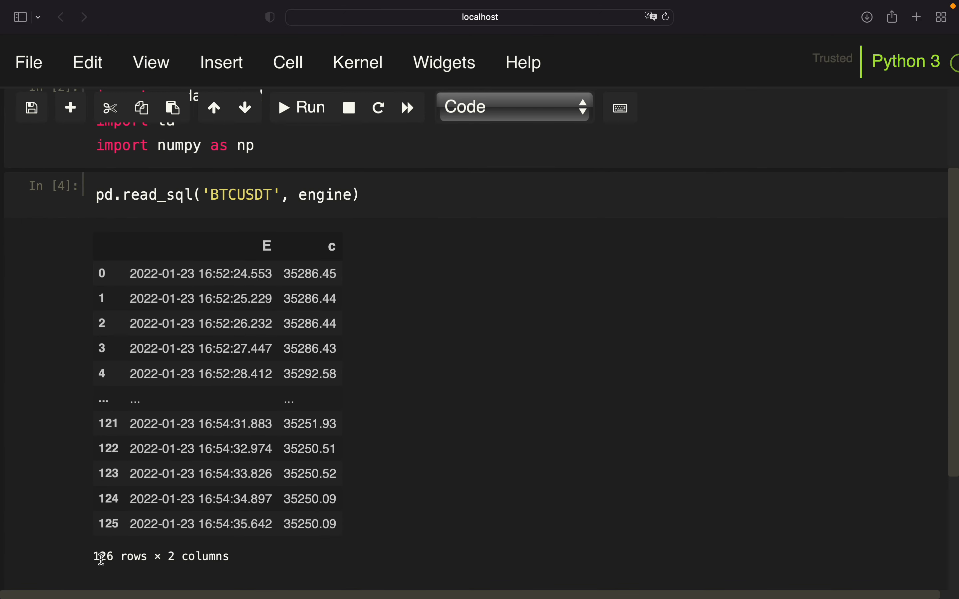
mouse_move(284, 527)
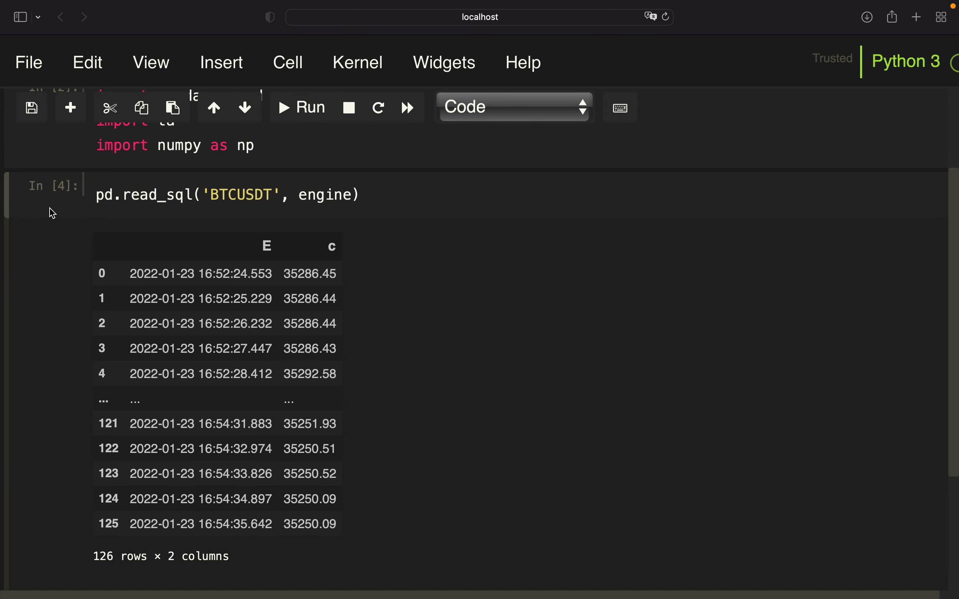
click(301, 107)
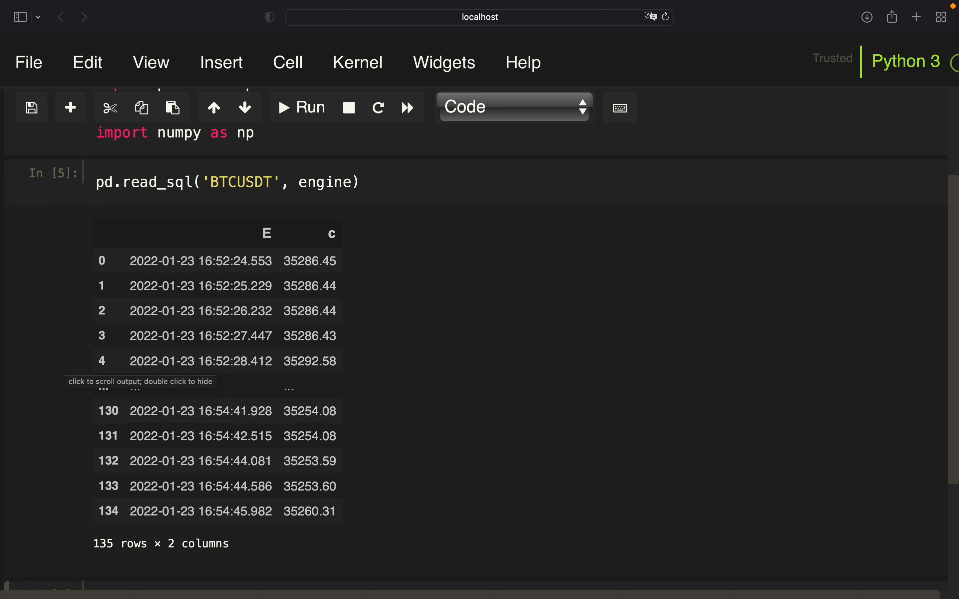
mouse_move(204, 343)
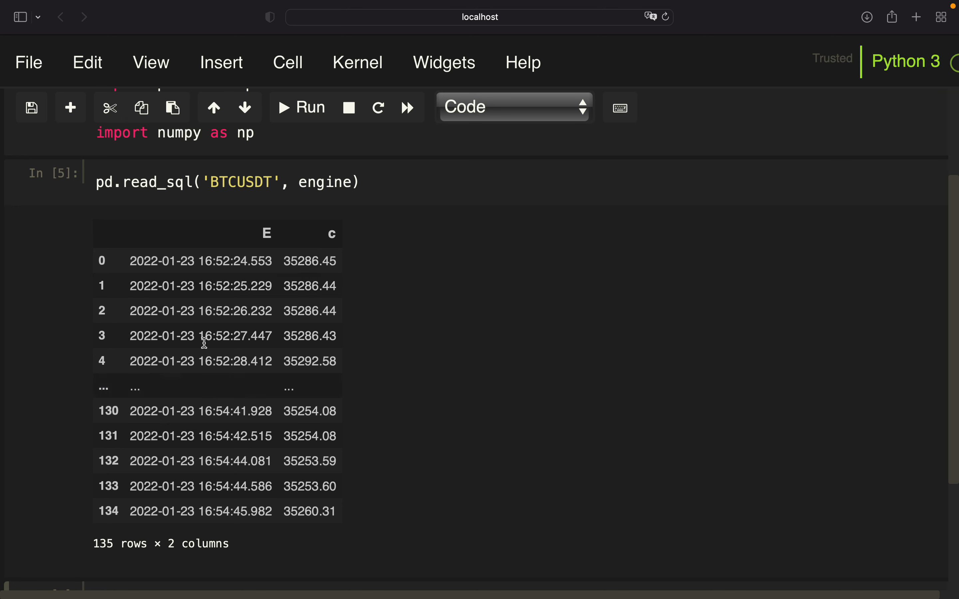
mouse_move(303, 402)
text(df = )
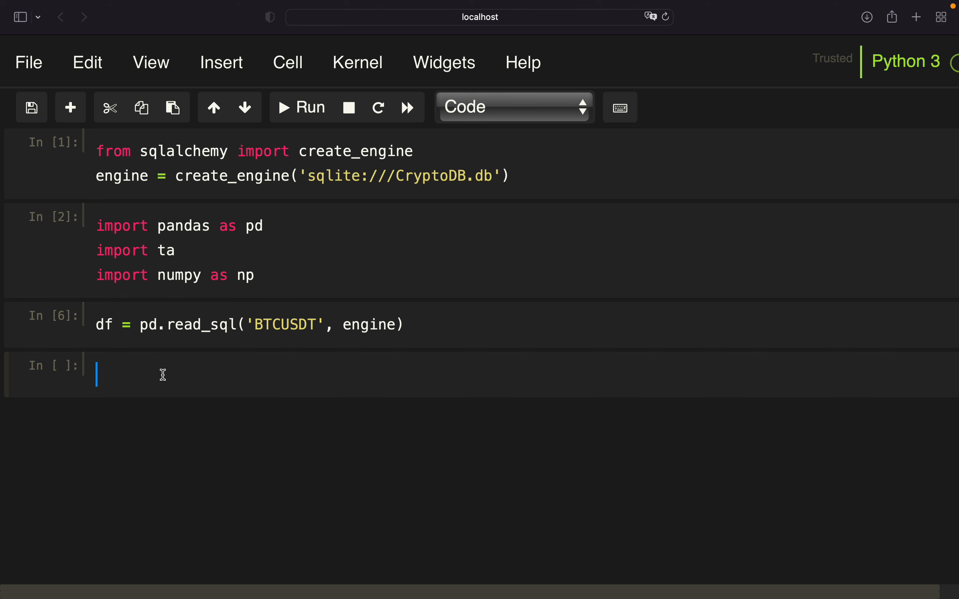
Step: Begin applytechnicals(df) with df['macd'] = ta.trend.macd_diff(df.c)
text(def apply)
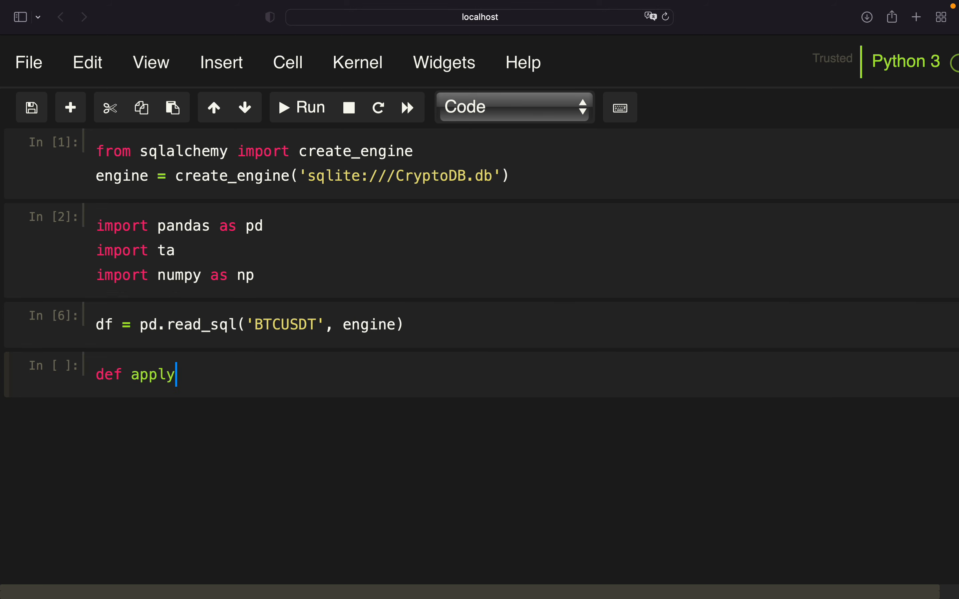
text(technicla)
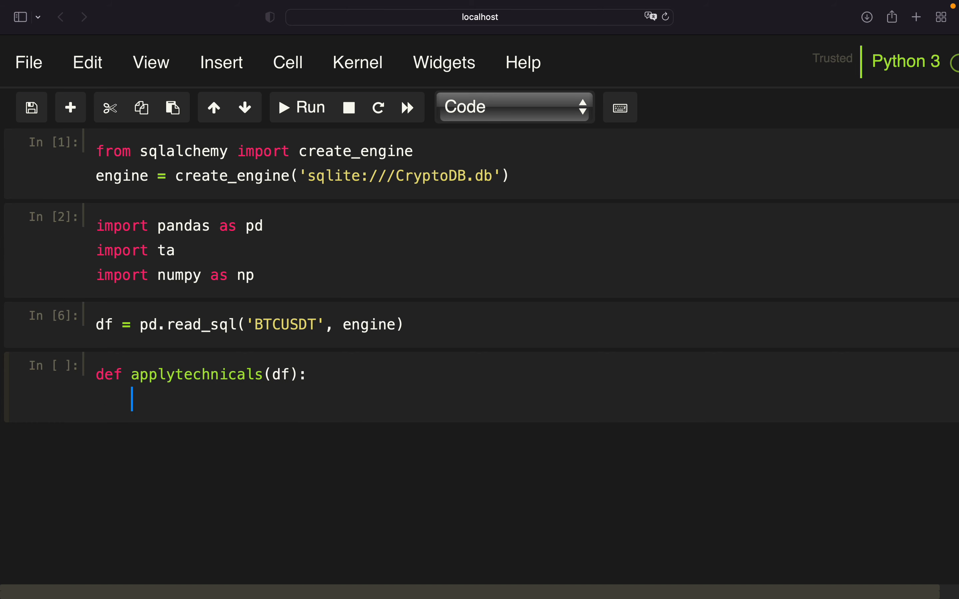
text(df)
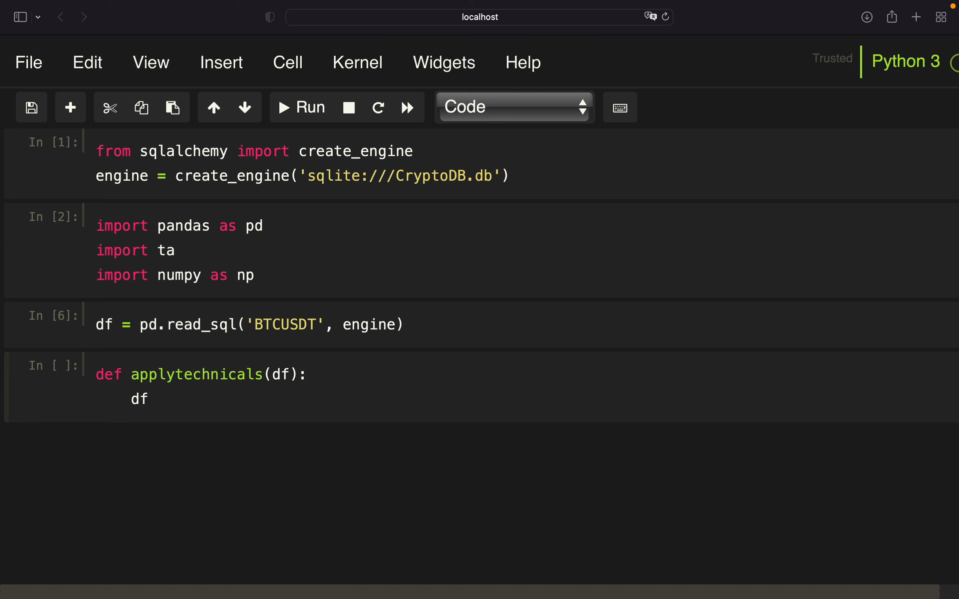
text(['macd'])
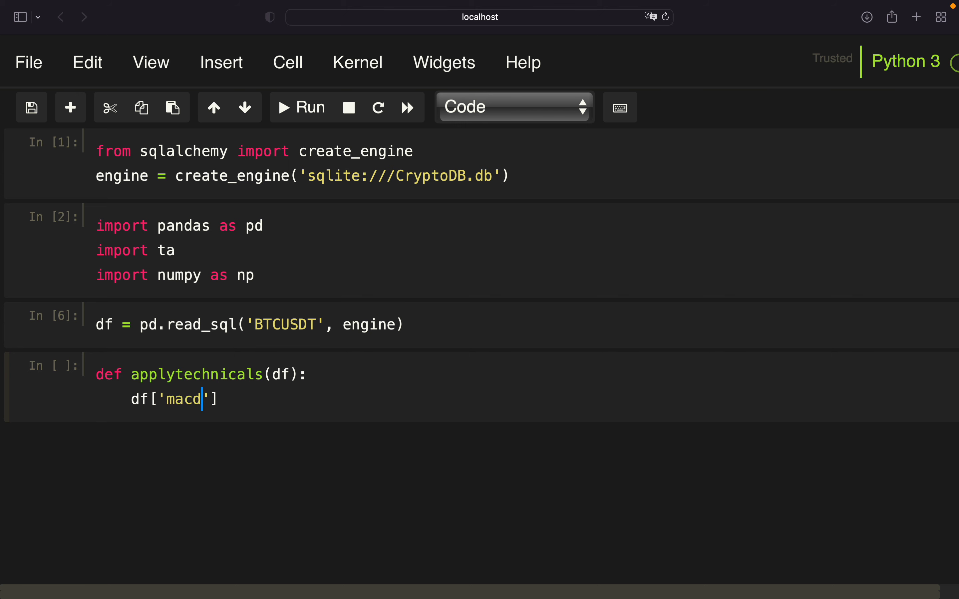
text(=)
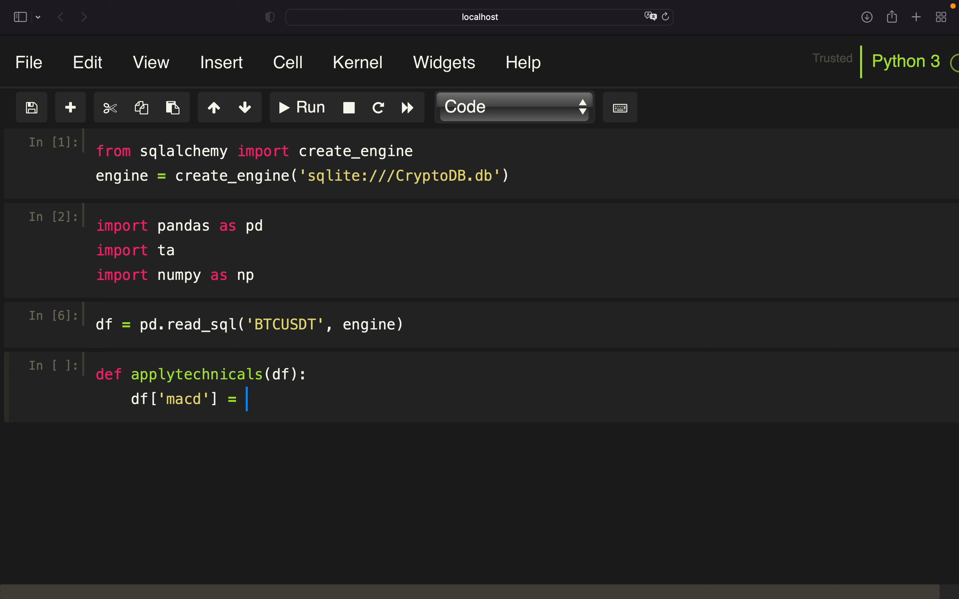
text(ta.te)
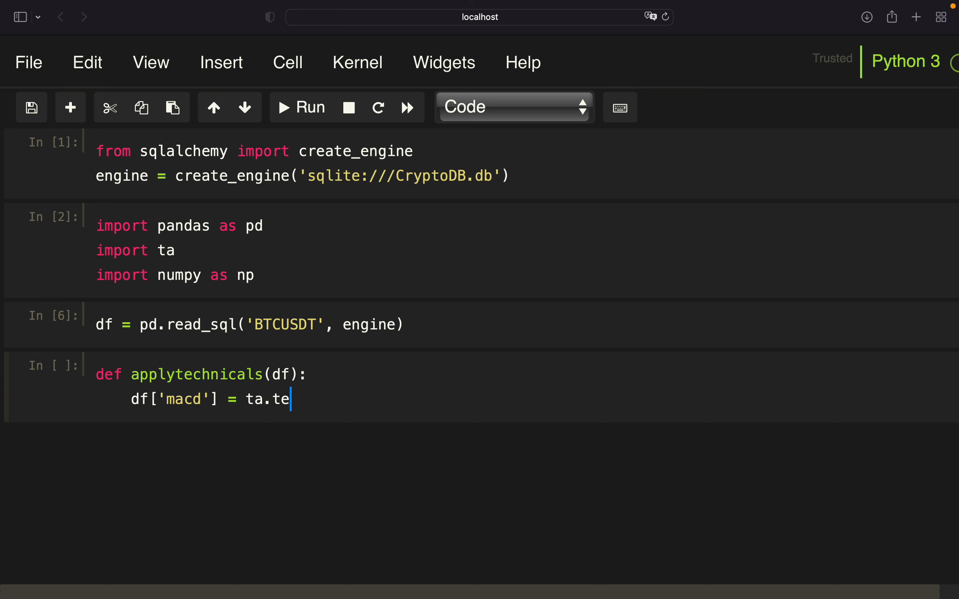
text(rend.)
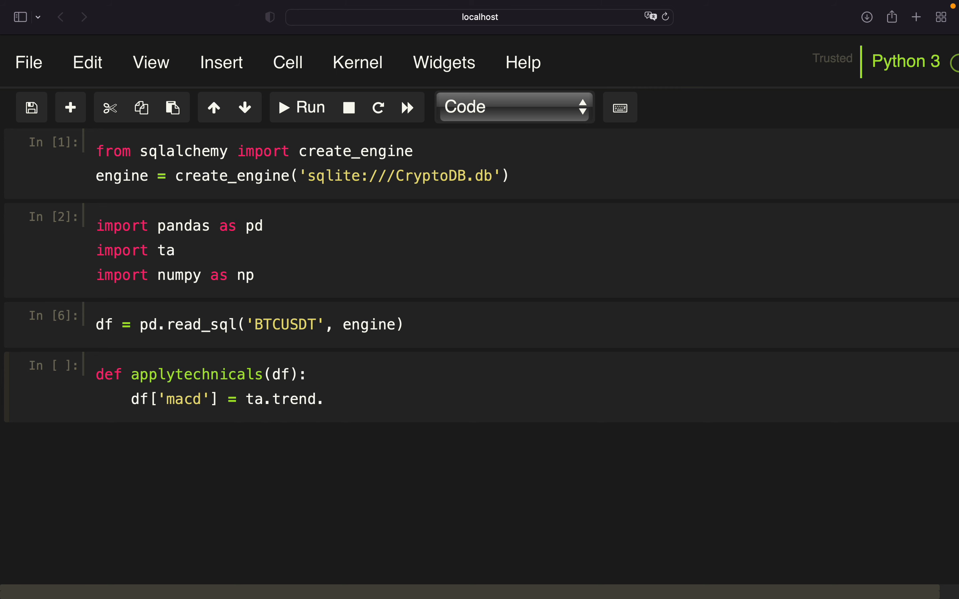
text(macd_dif)
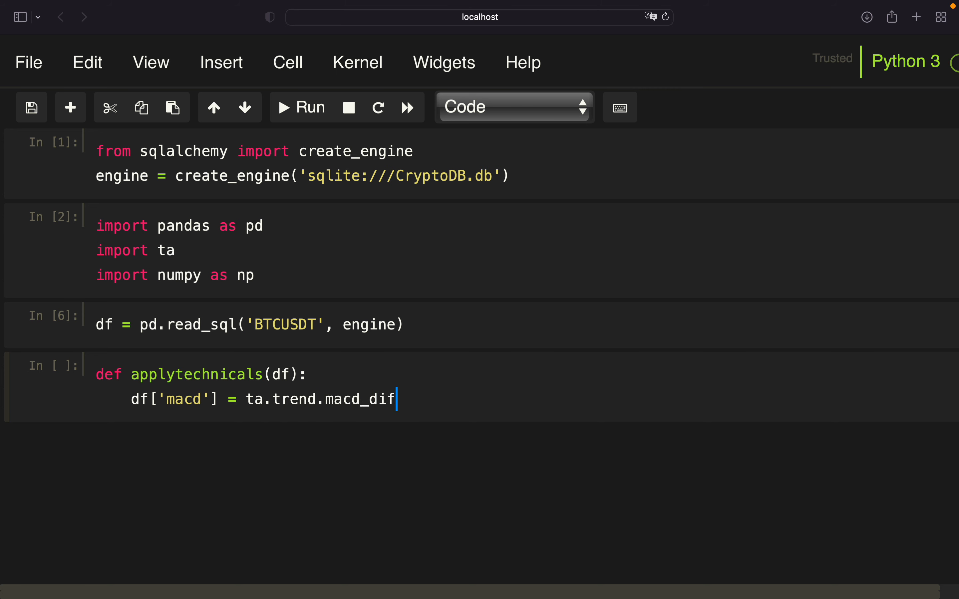
text(f)
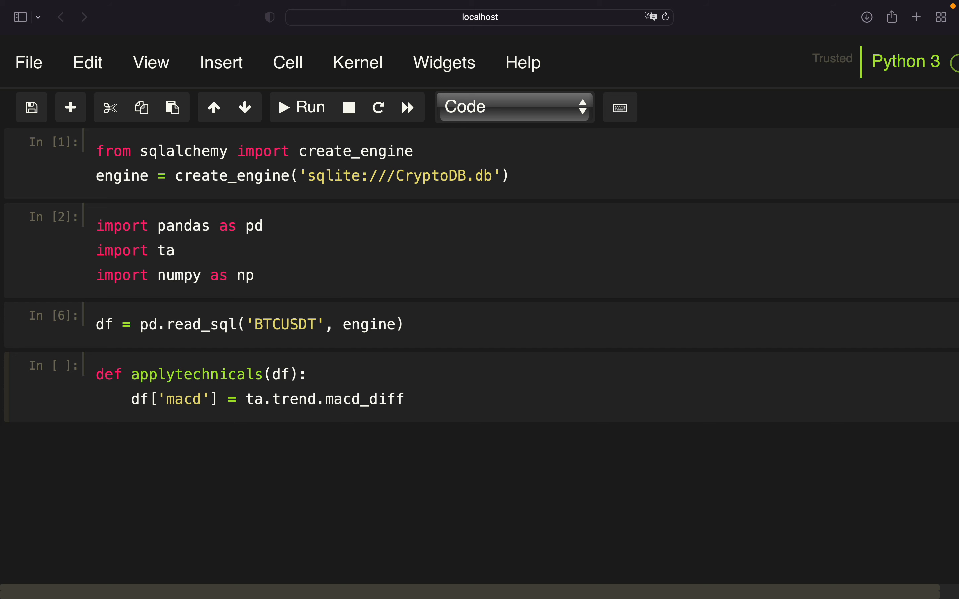
text(())
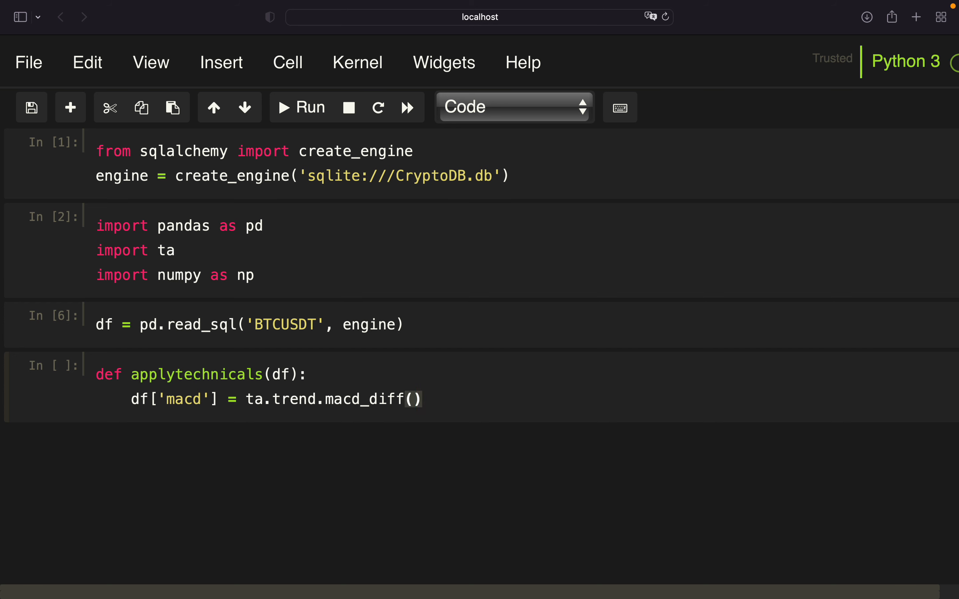
text(df.c)
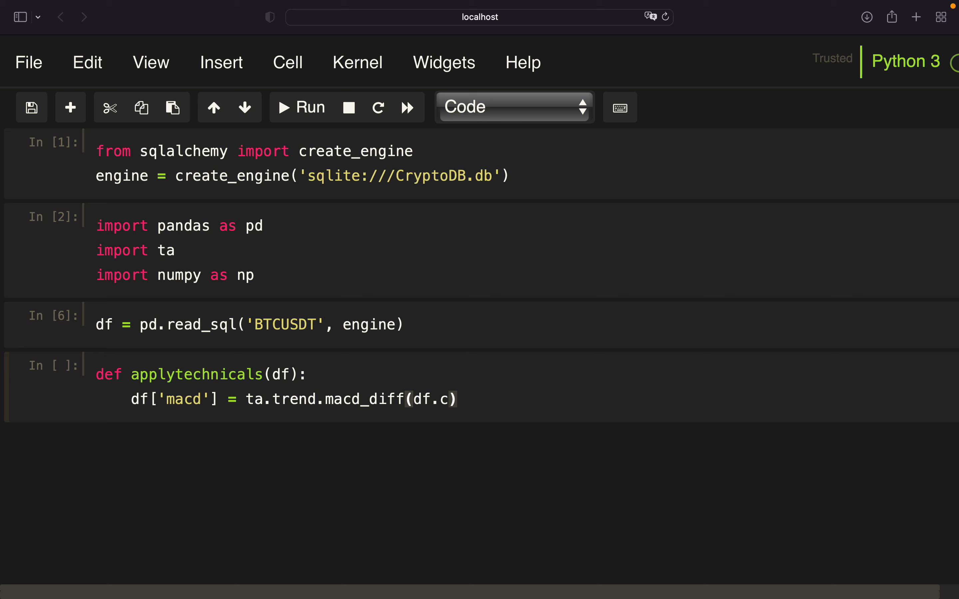
key(enter)
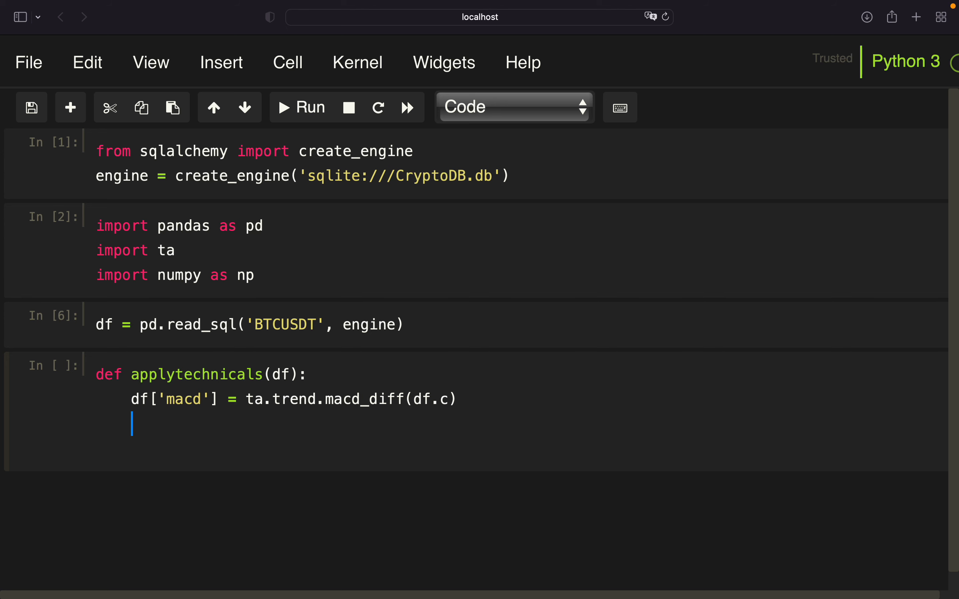
Step: Add df['EMA'] = ta.trend.ema_indicator(df.c, window=100) to the function
text(df[''])
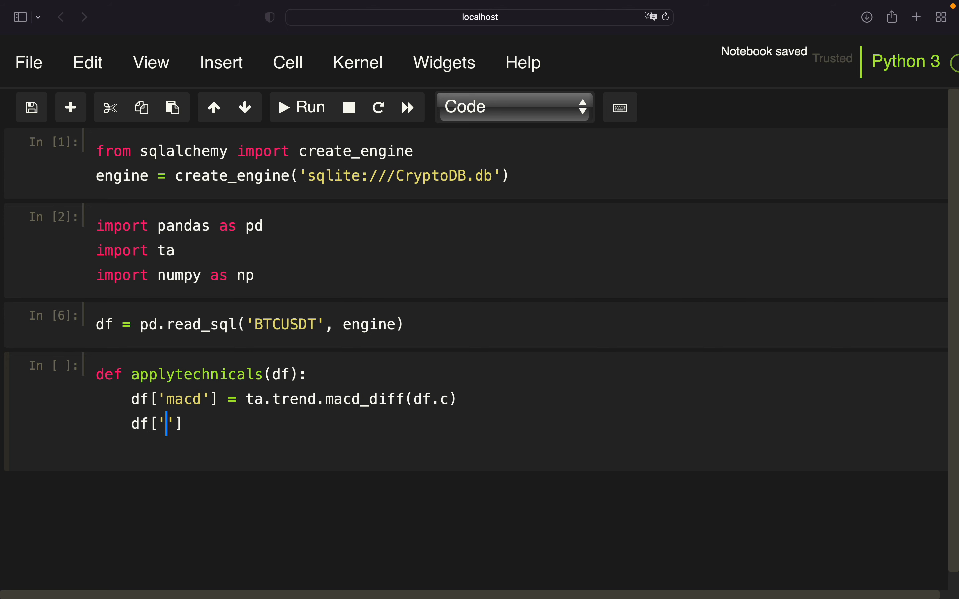
text(EMA)
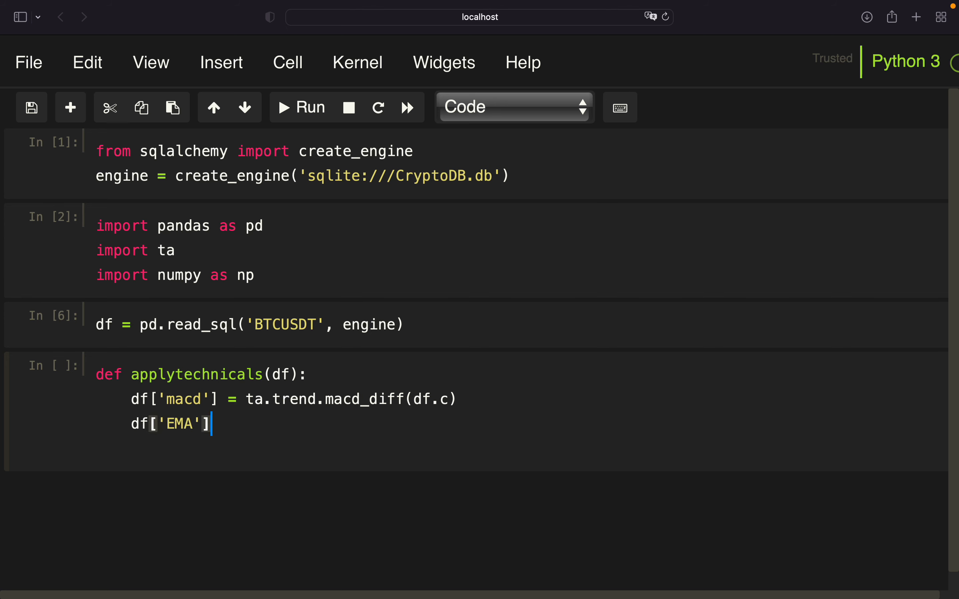
text(= ta.trend)
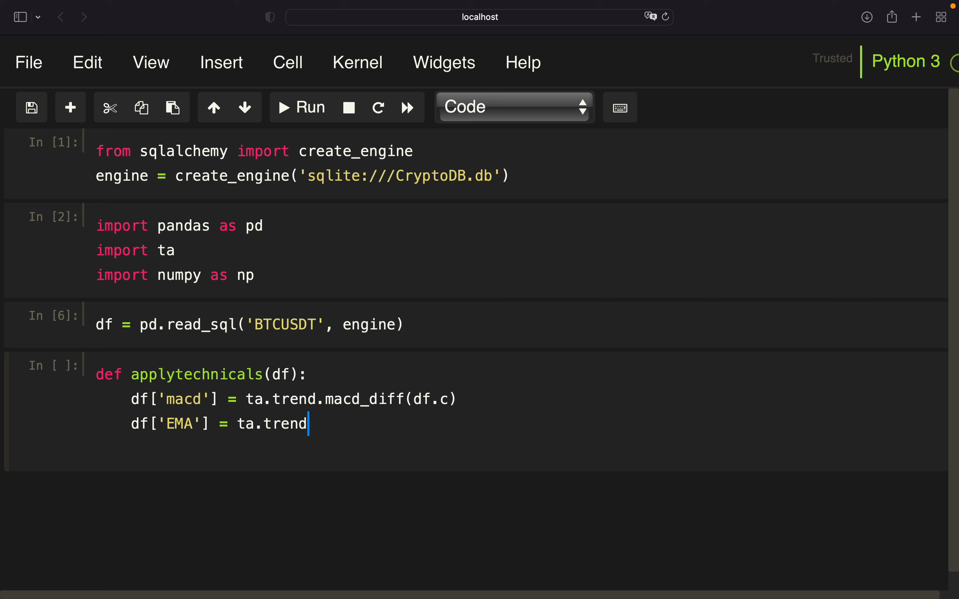
text(.ema_e)
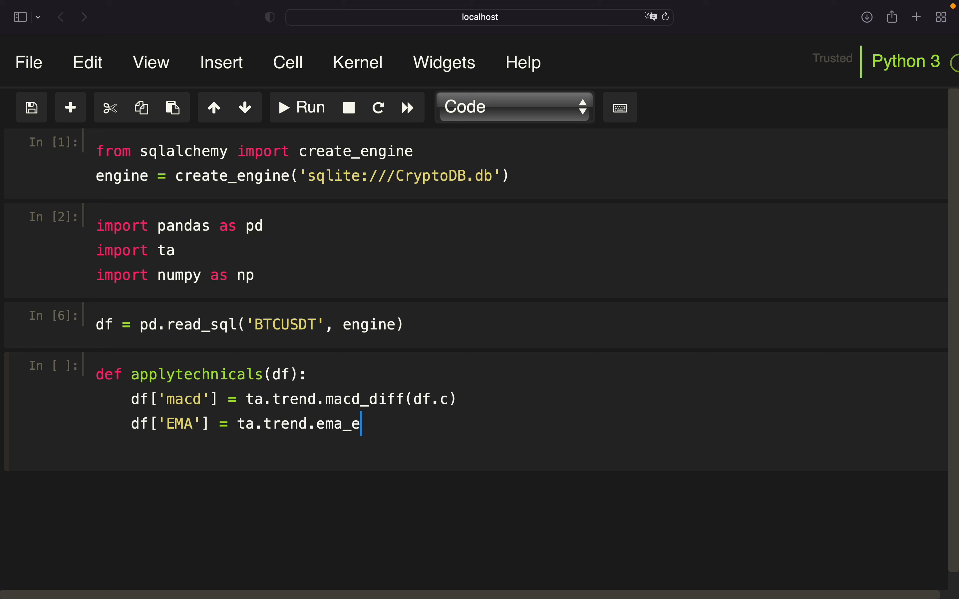
text(indicator)
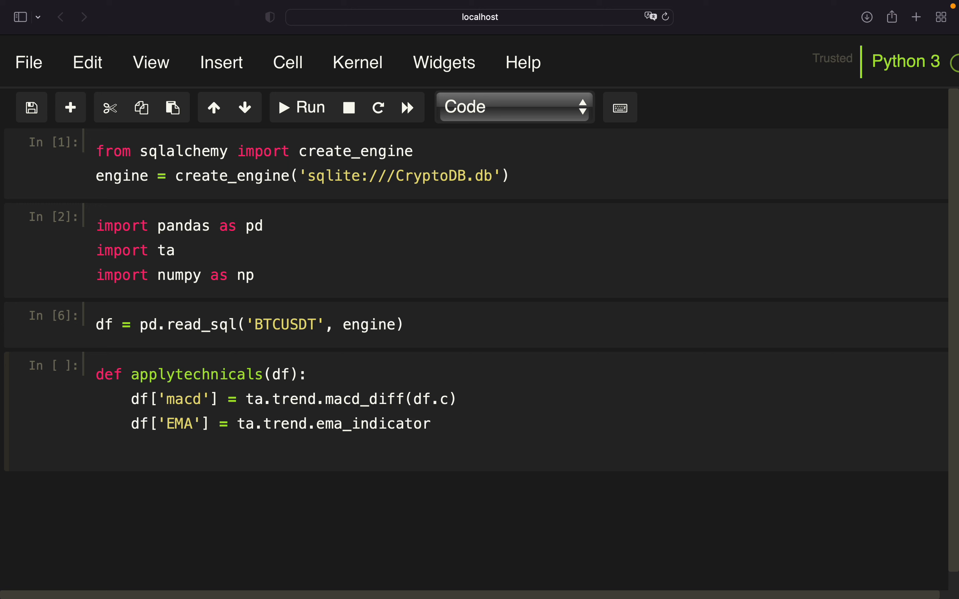
text((df.c,)
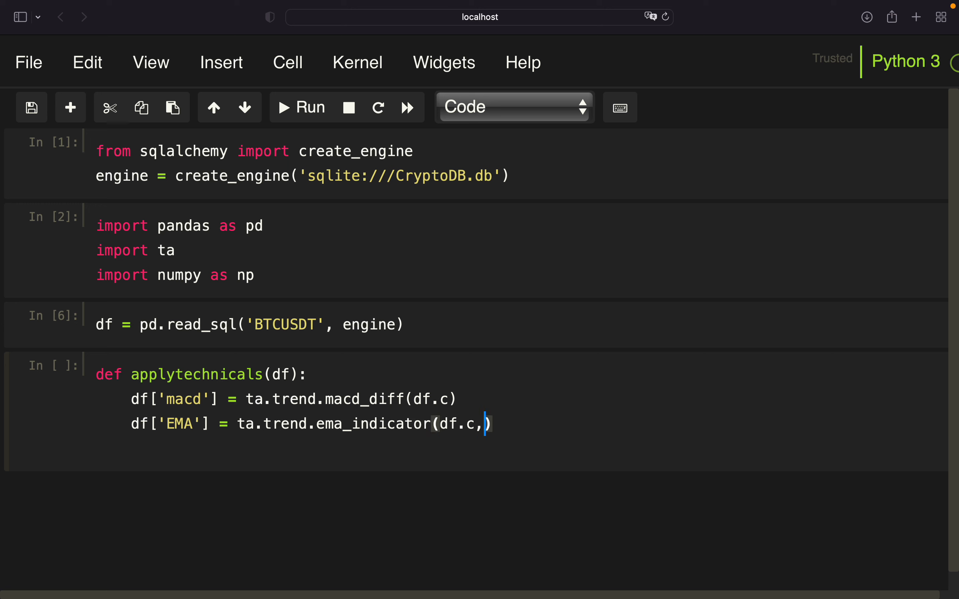
text(window=)
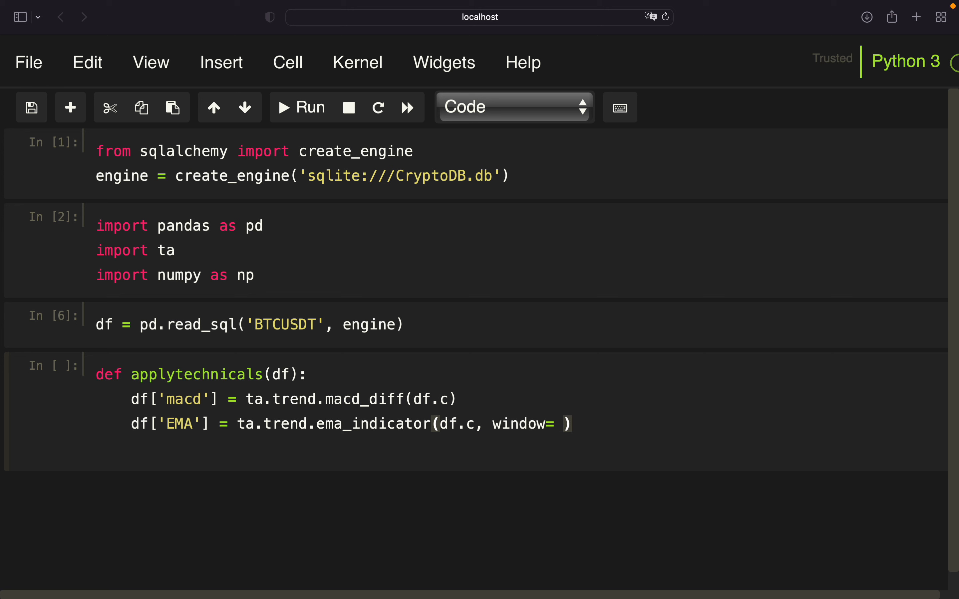
text(100)
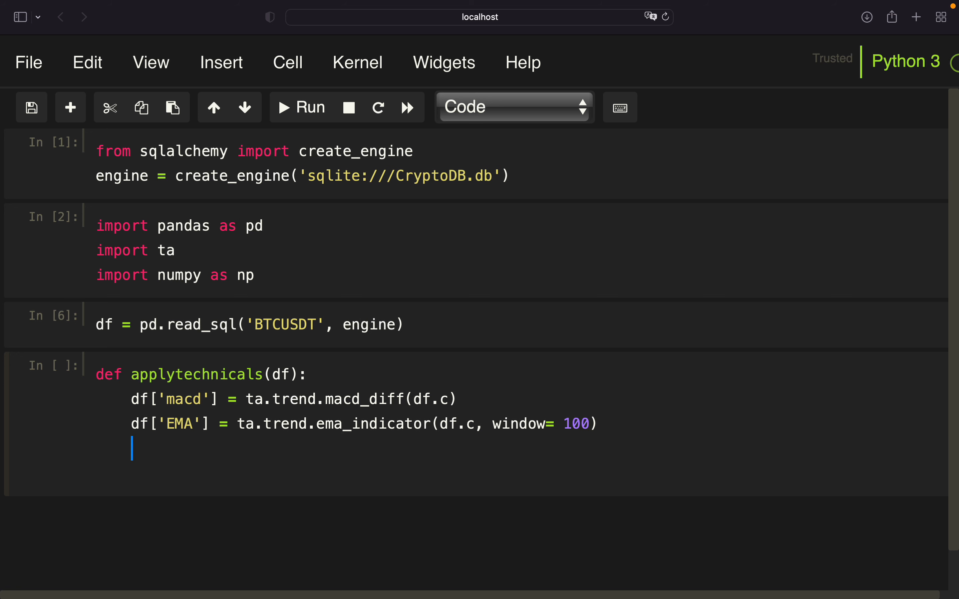
Step: Finish the function with df.dropna(inplace=True)
text(df.d)
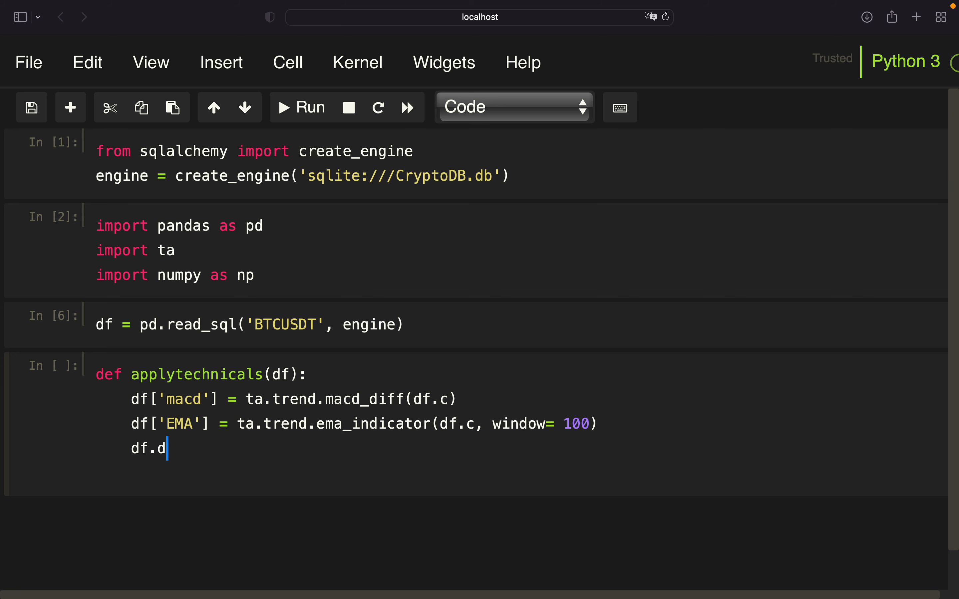
text(ropna())
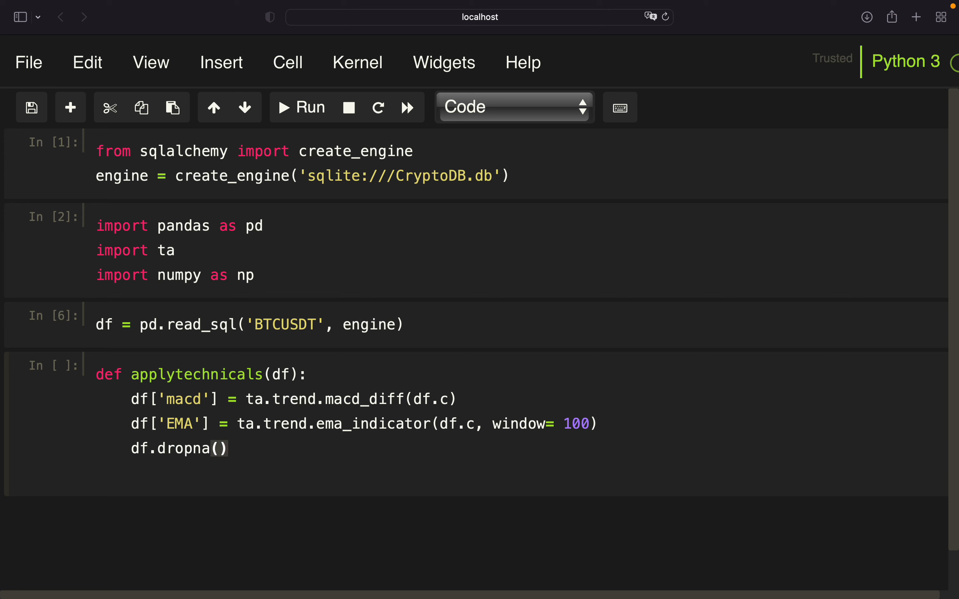
text(inplace)
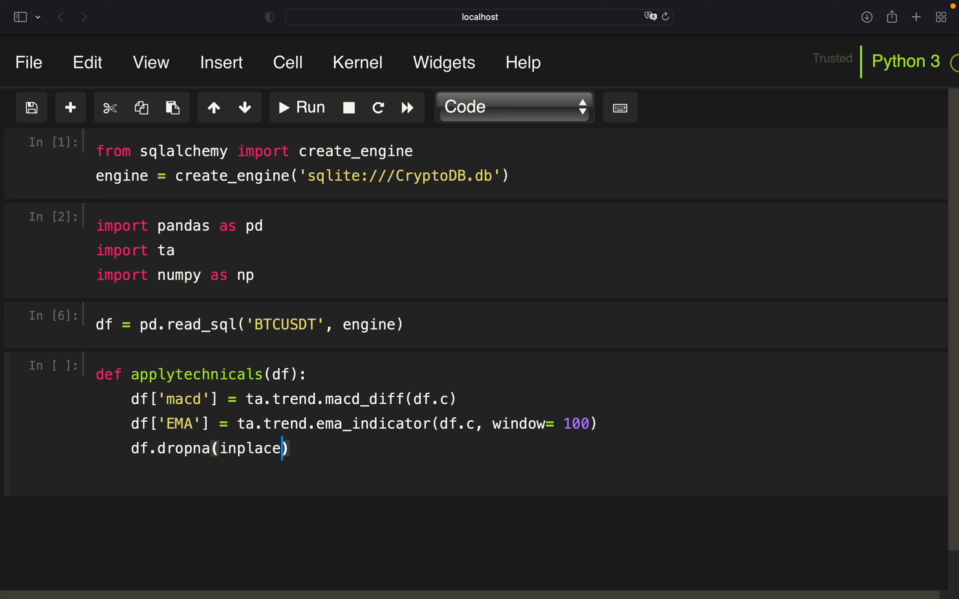
text(=T)
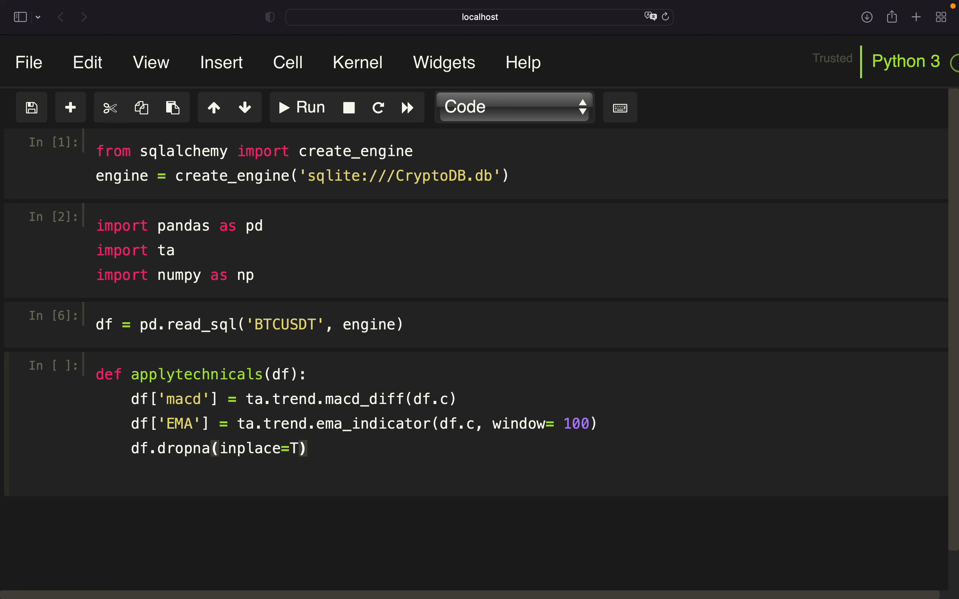
text(rue)
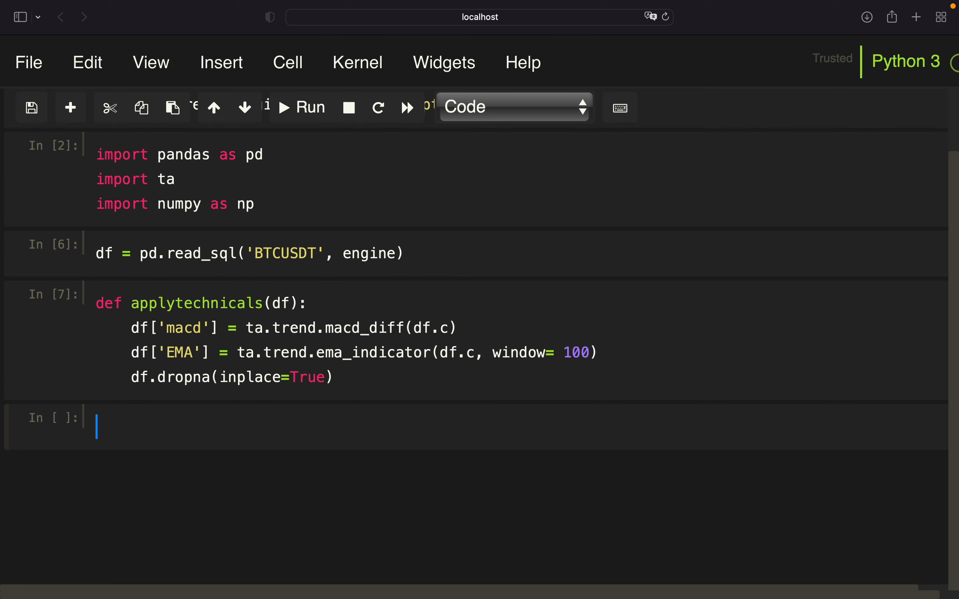
Step: Apply applytechnicals to df and display it with macd and EMA columns, 318 rows × 4
text(applyt)
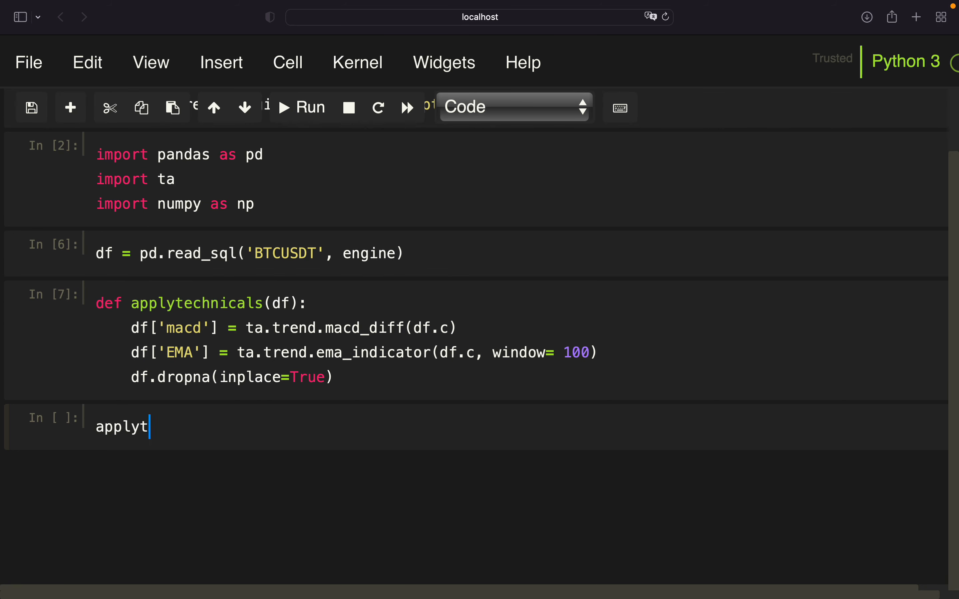
text(echnicals(df)
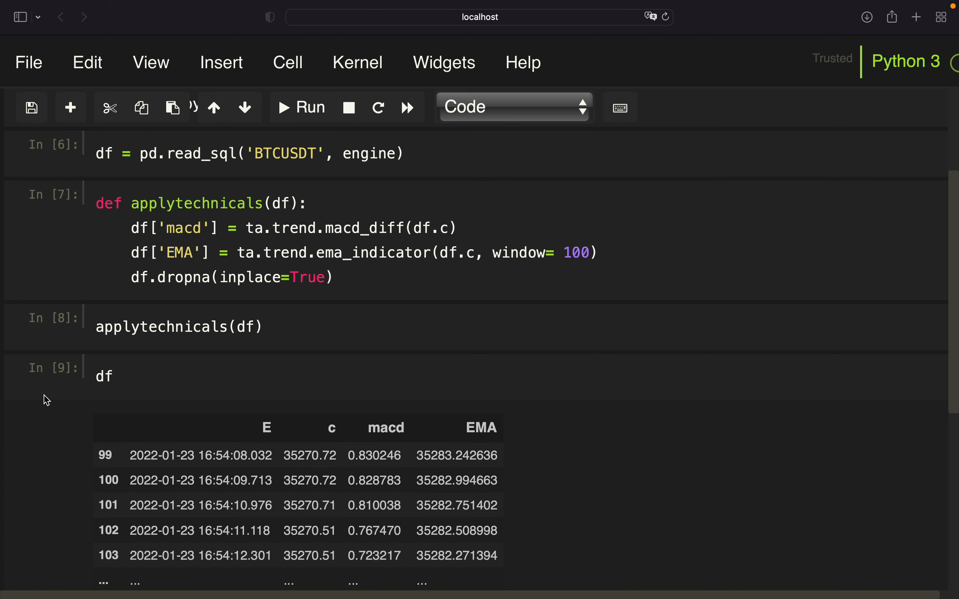
scroll(down, 3)
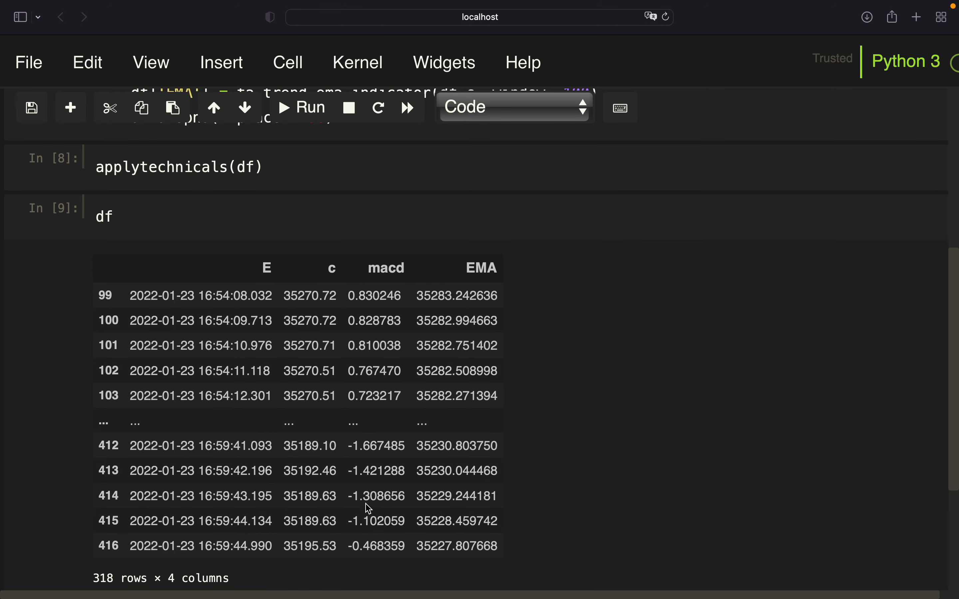
mouse_move(392, 373)
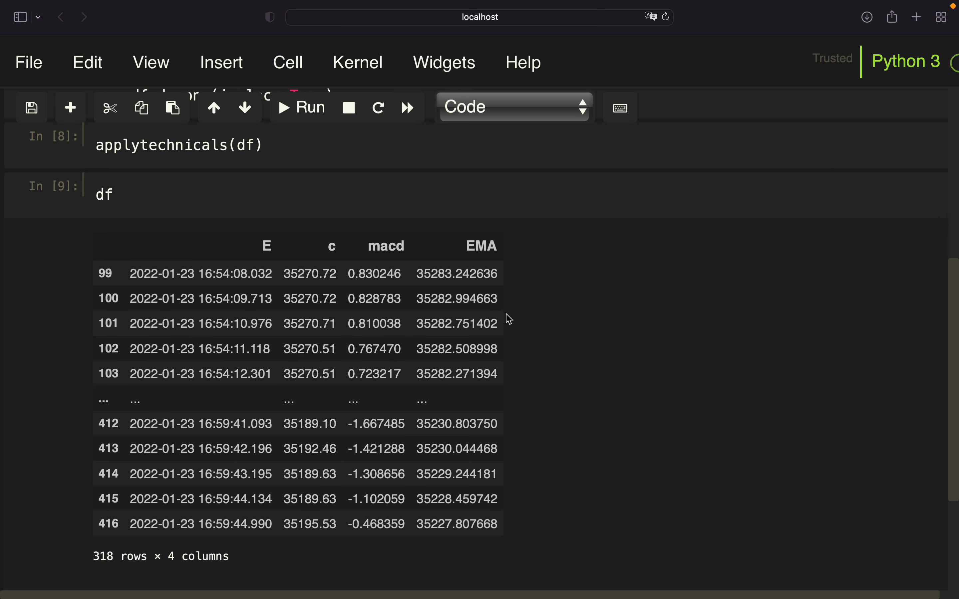
mouse_move(464, 468)
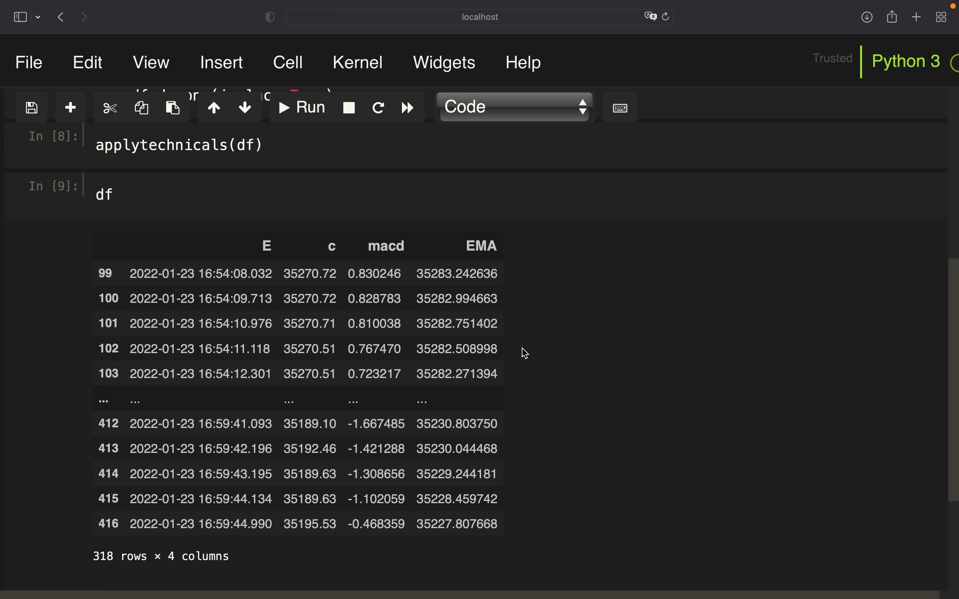
mouse_move(486, 525)
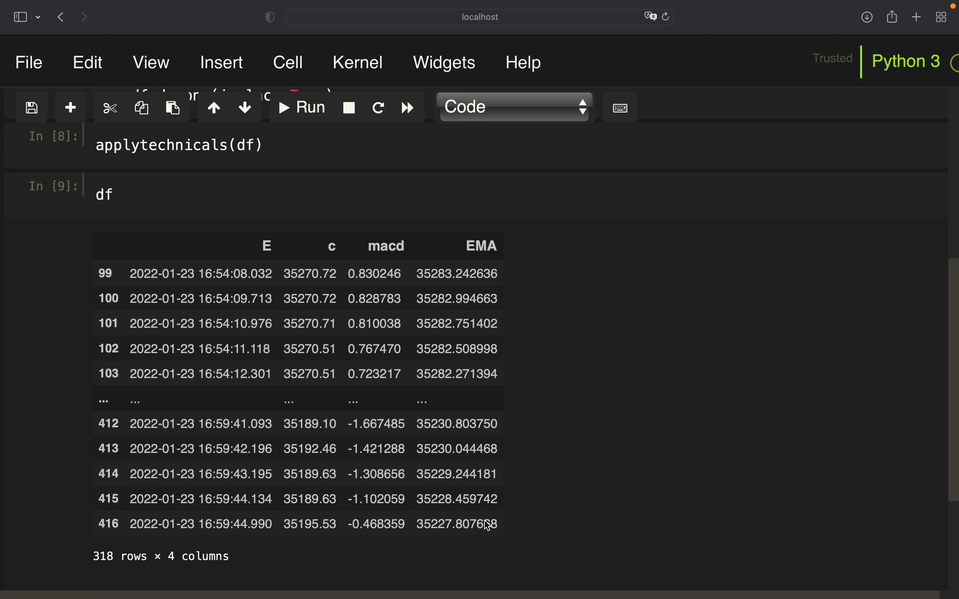
mouse_move(412, 533)
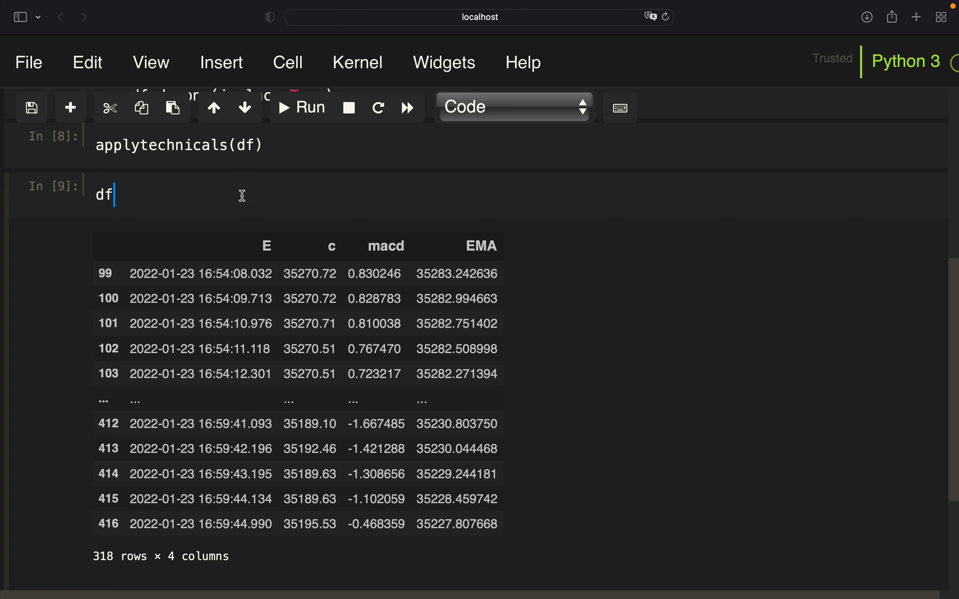
Step: Change the display to df.tail(2) to show only the last two rows
text(.tail(1)
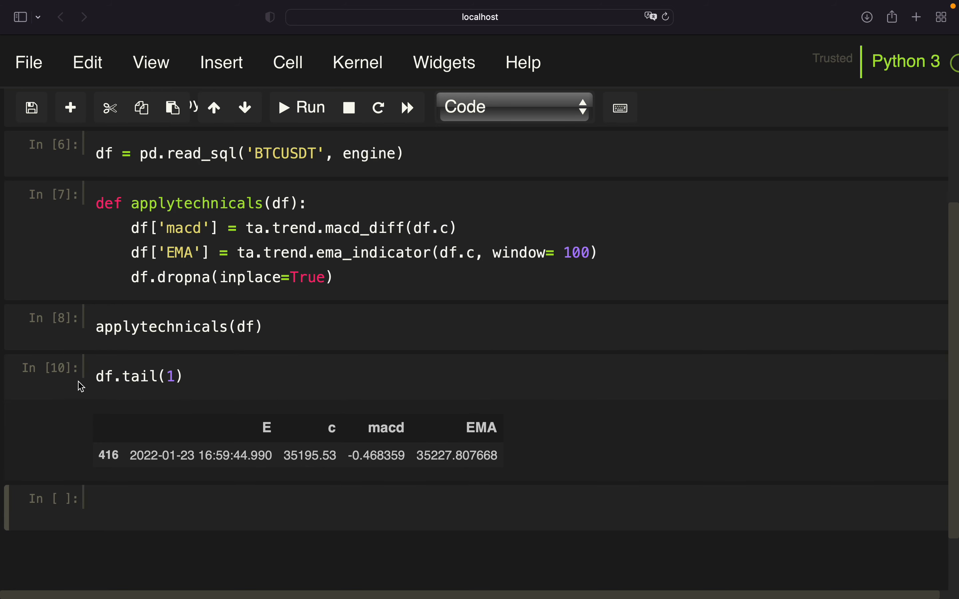
mouse_move(72, 407)
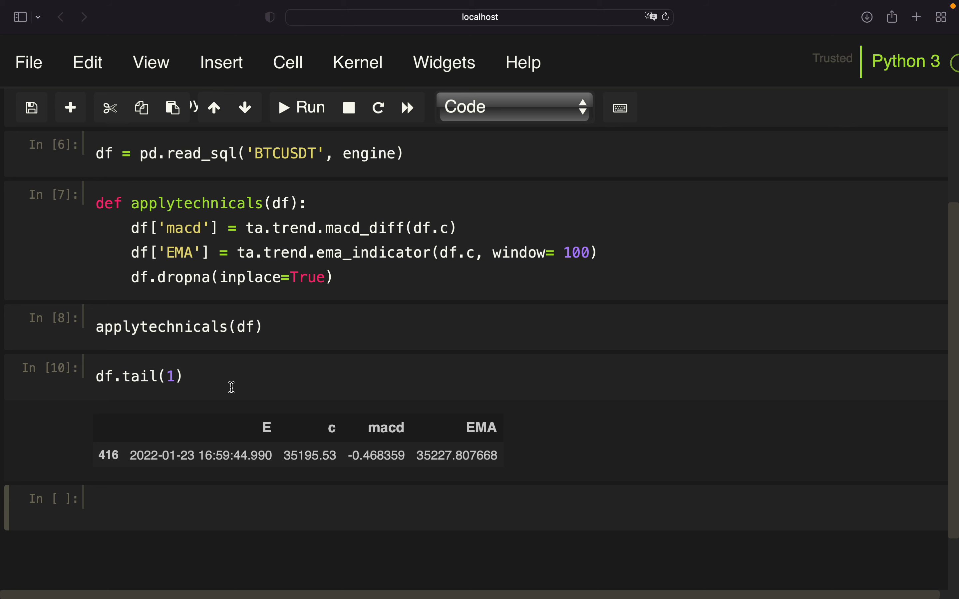
mouse_move(469, 453)
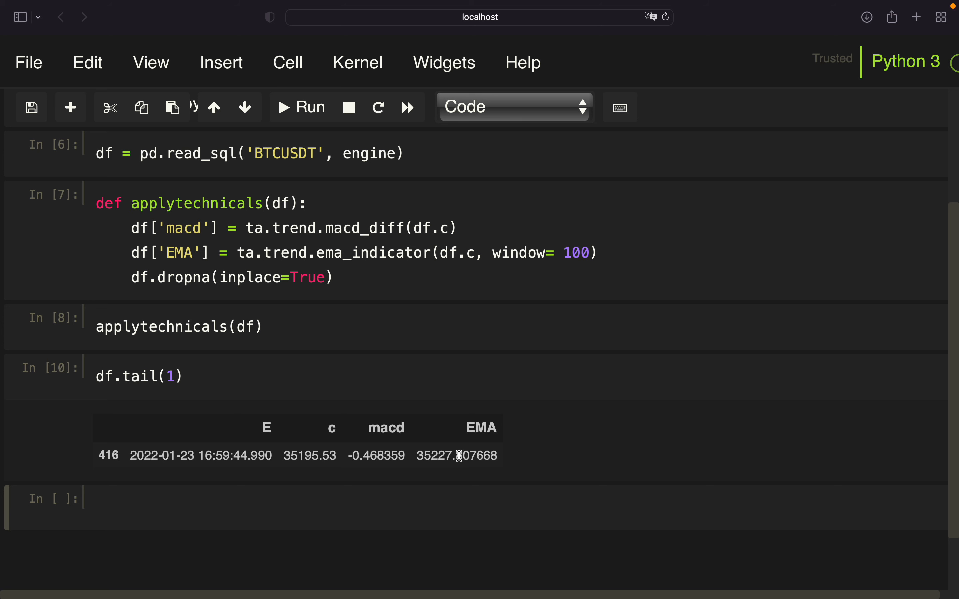
mouse_move(366, 455)
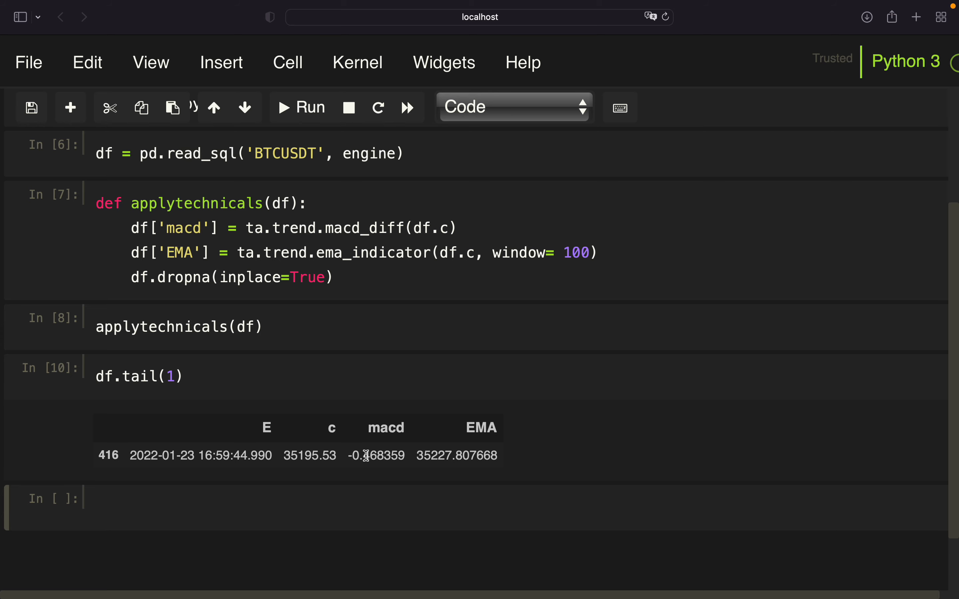
text(2)
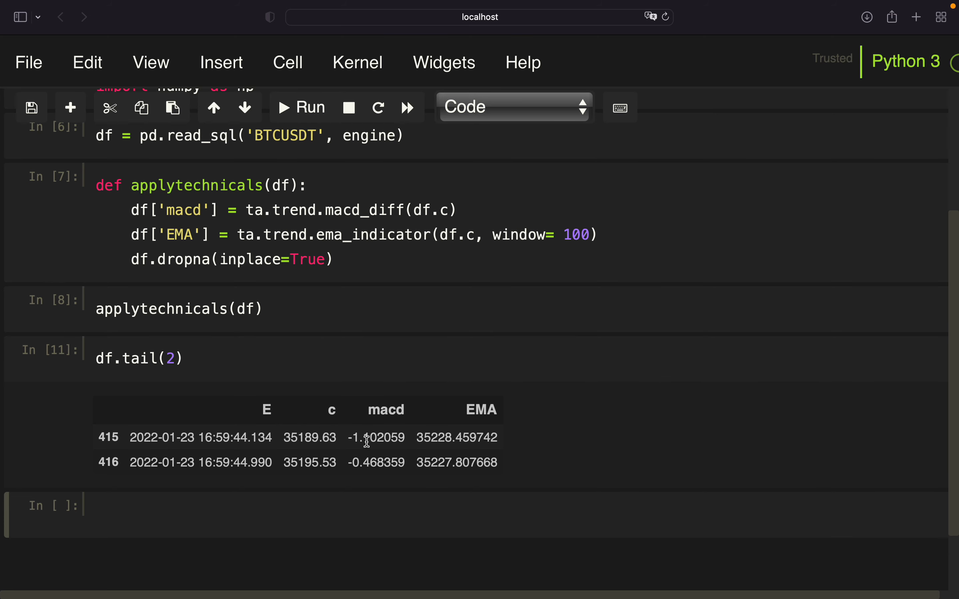
mouse_move(382, 470)
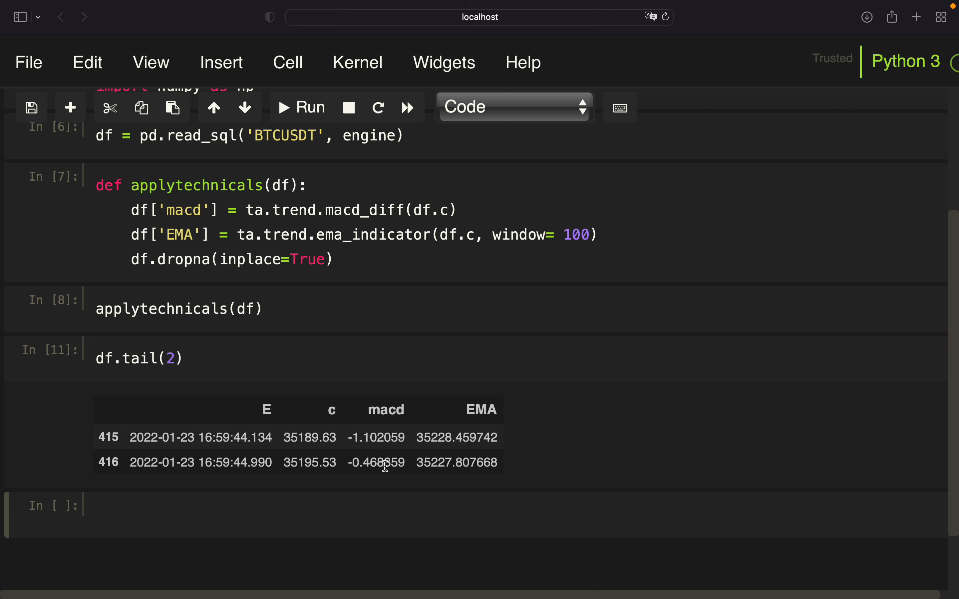
mouse_move(382, 463)
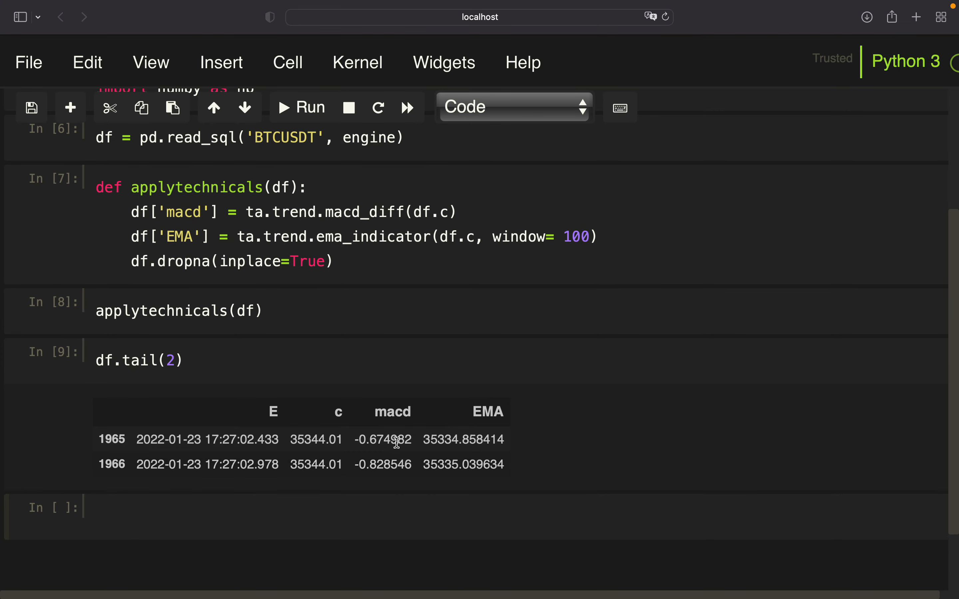
mouse_move(352, 498)
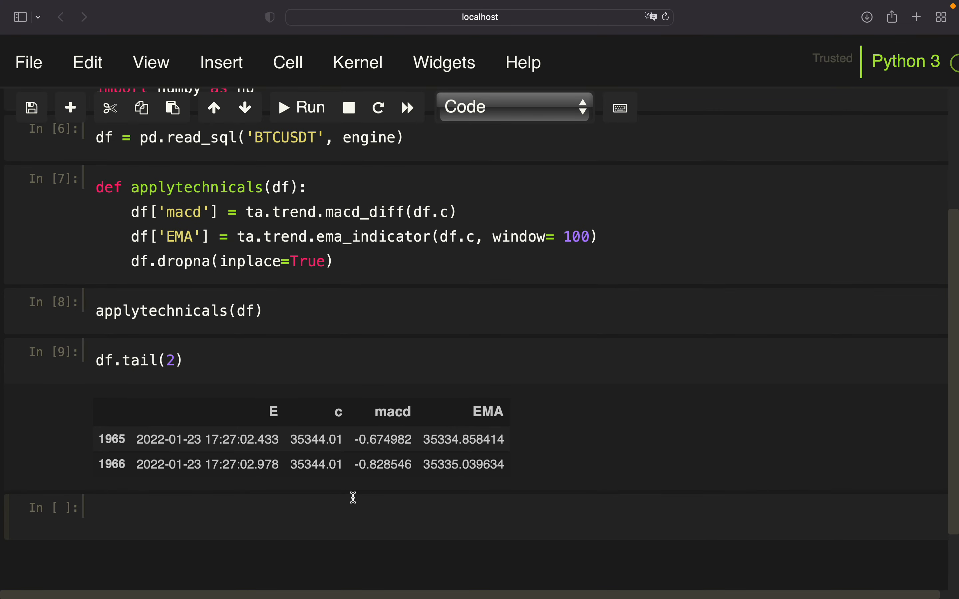
mouse_move(359, 446)
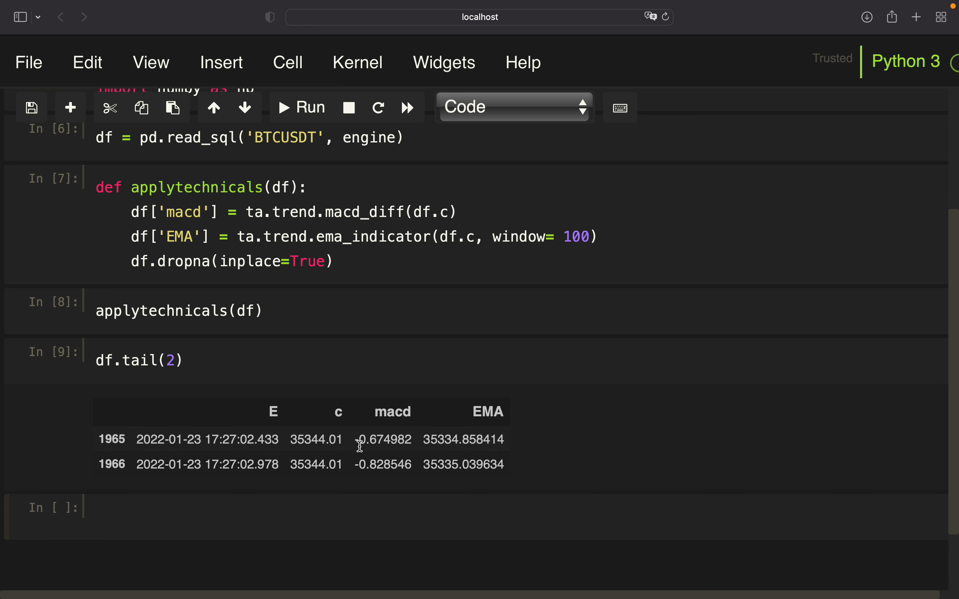
Step: Run np.sign(df.macd).diff() on the tail rows to get the MACD sign differences
text(np.sign)
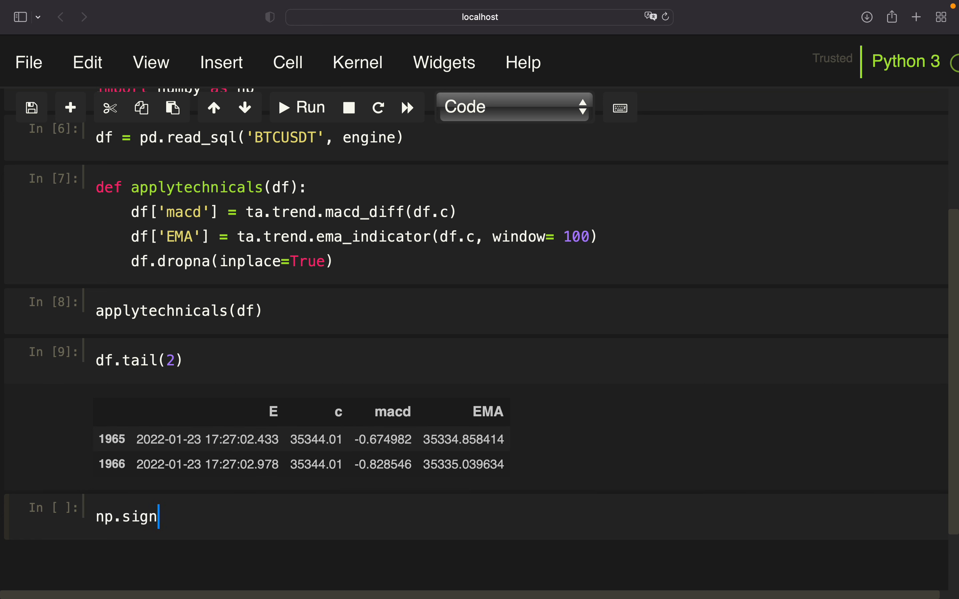
text(())
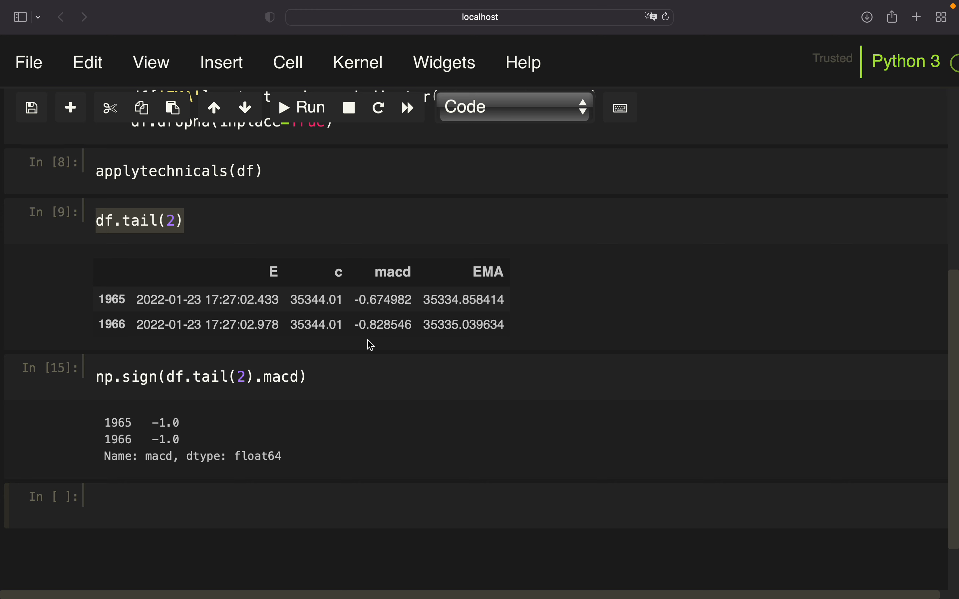
mouse_move(256, 414)
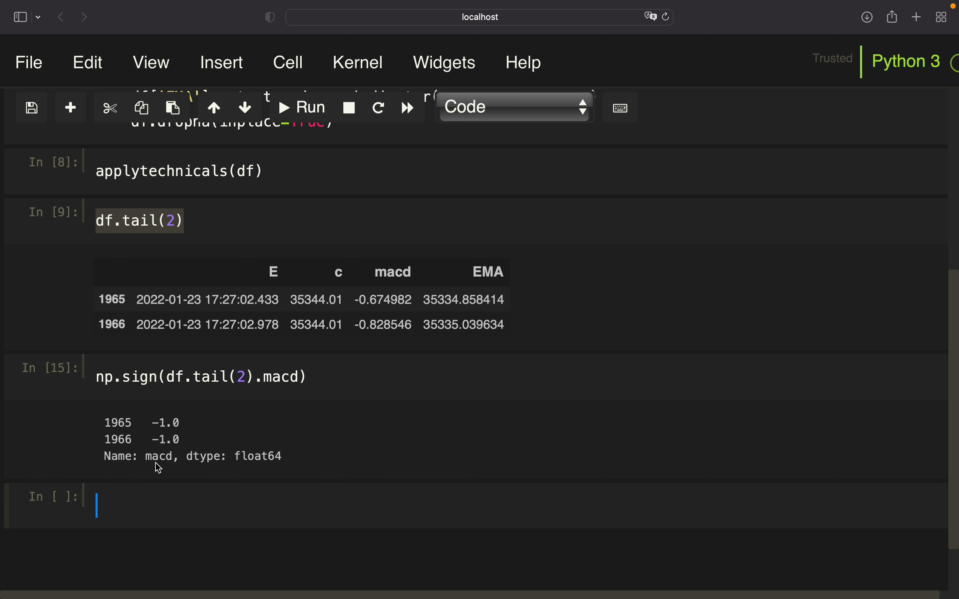
mouse_move(180, 450)
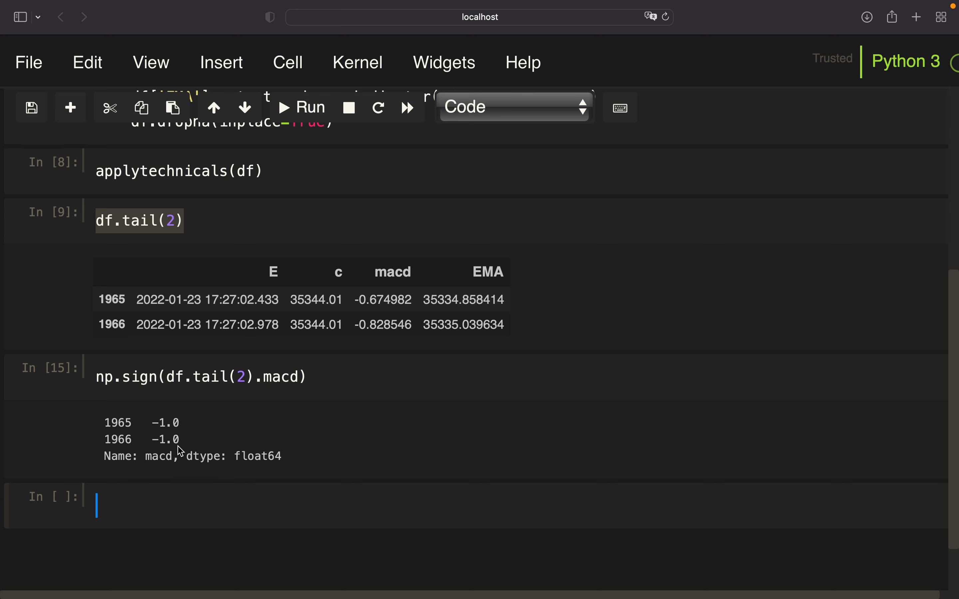
mouse_move(158, 443)
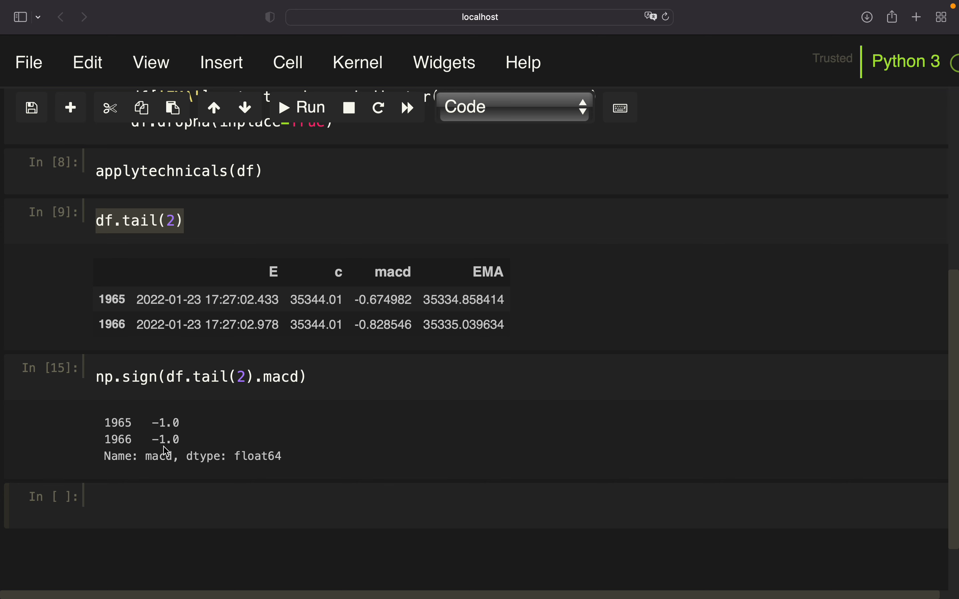
mouse_move(178, 417)
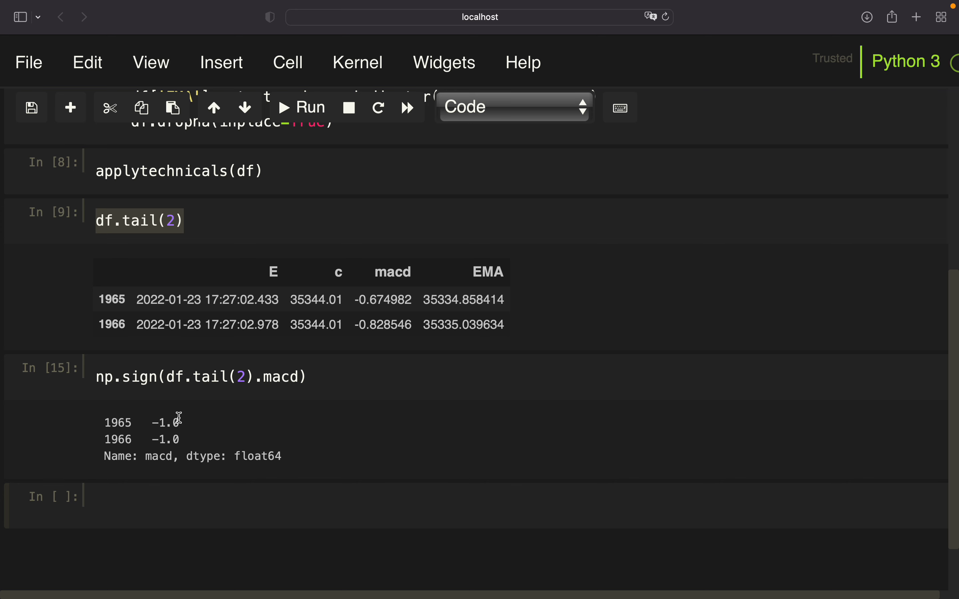
text(.)
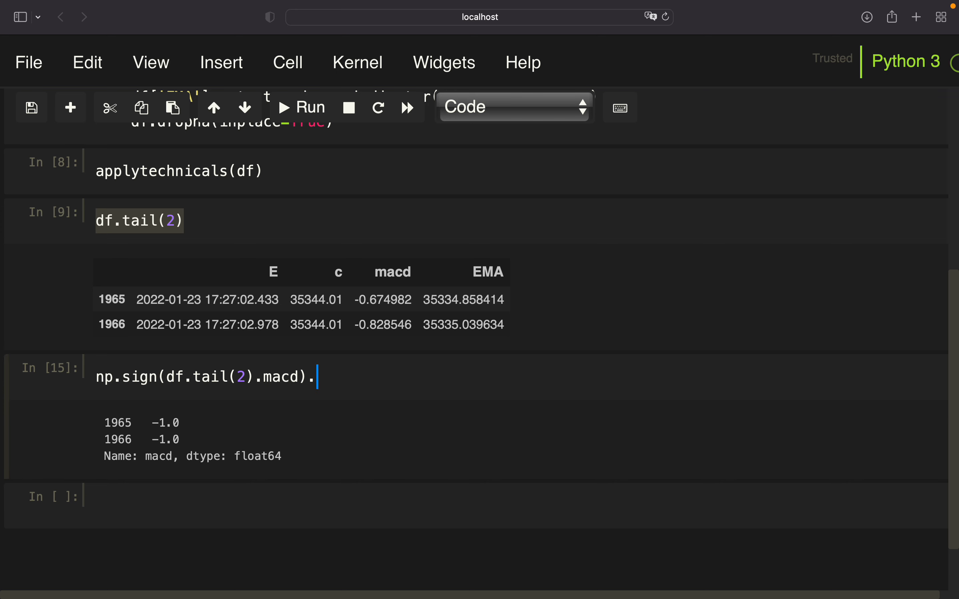
text(diff())
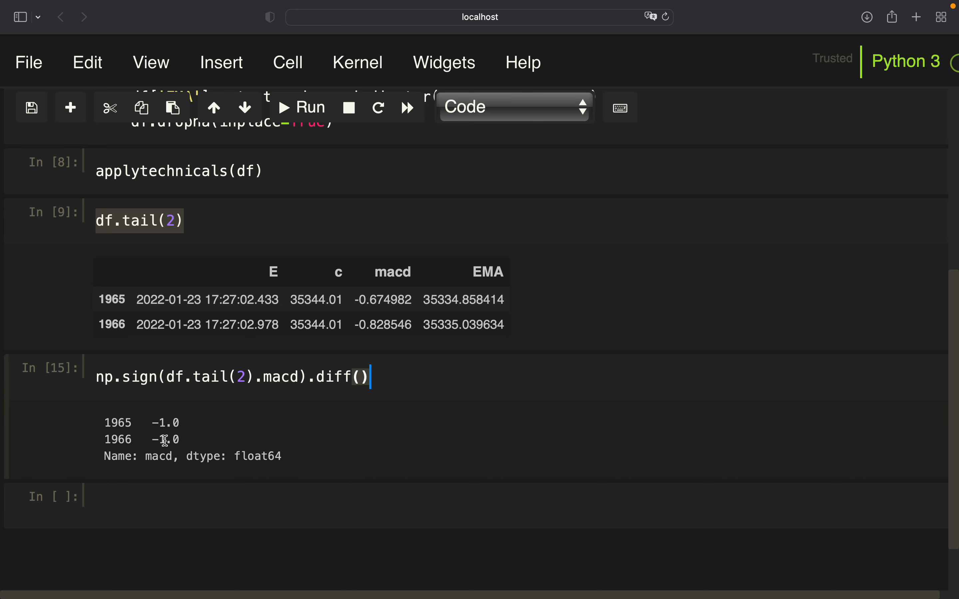
mouse_move(188, 424)
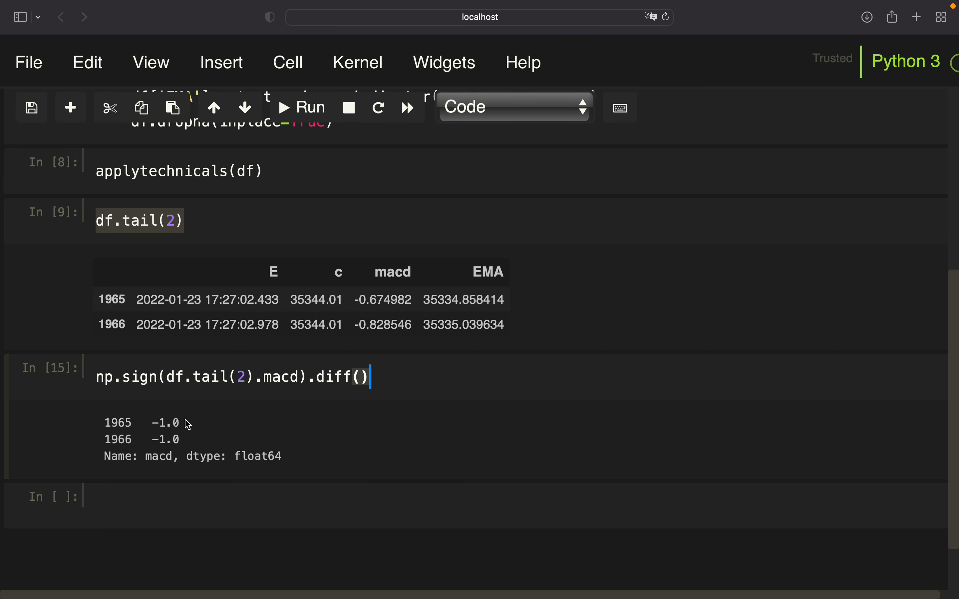
click(300, 107)
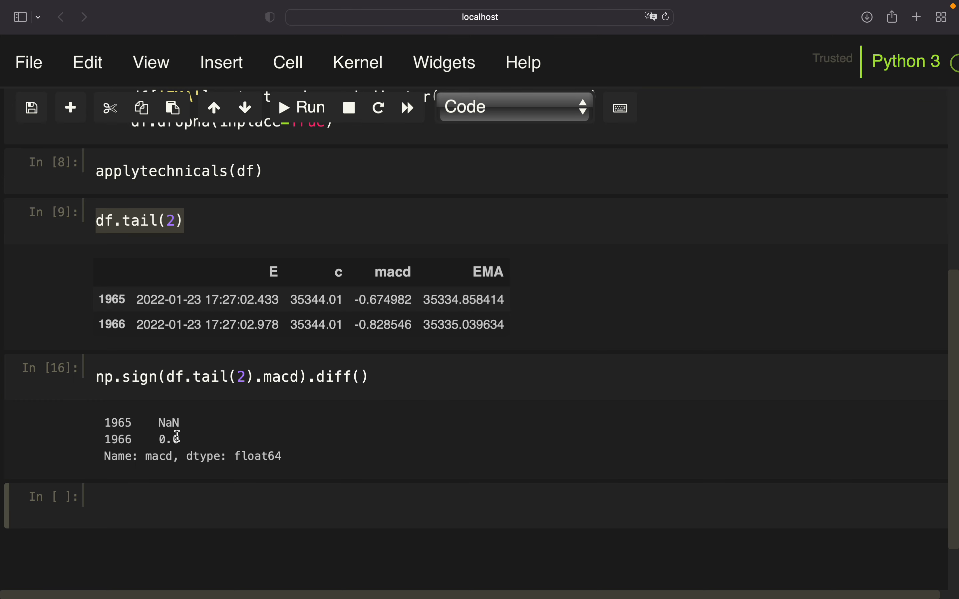
mouse_move(334, 377)
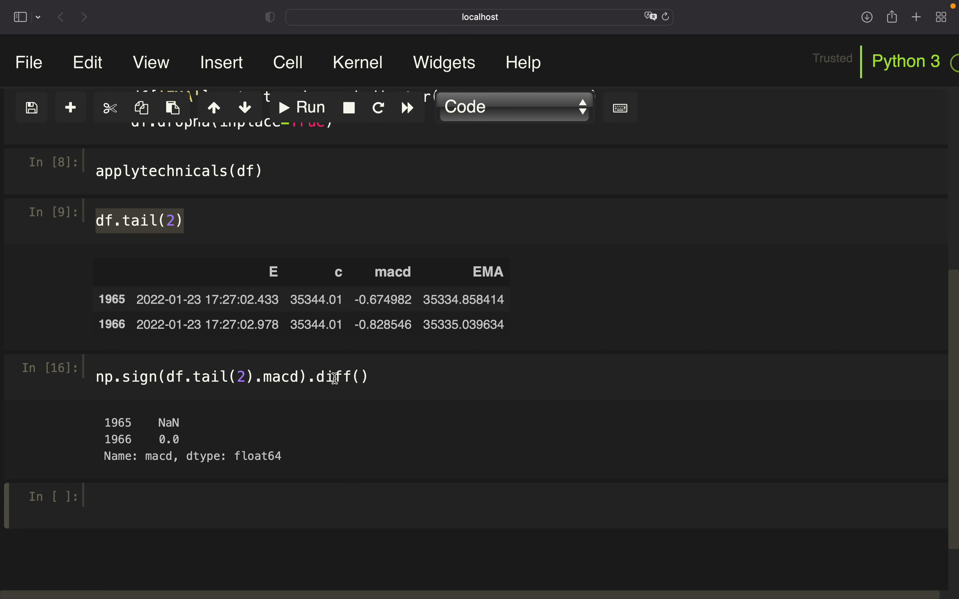
Step: Replace the tail with .head(50) to list the first 50 differenced MACD signs
double_click(223, 376)
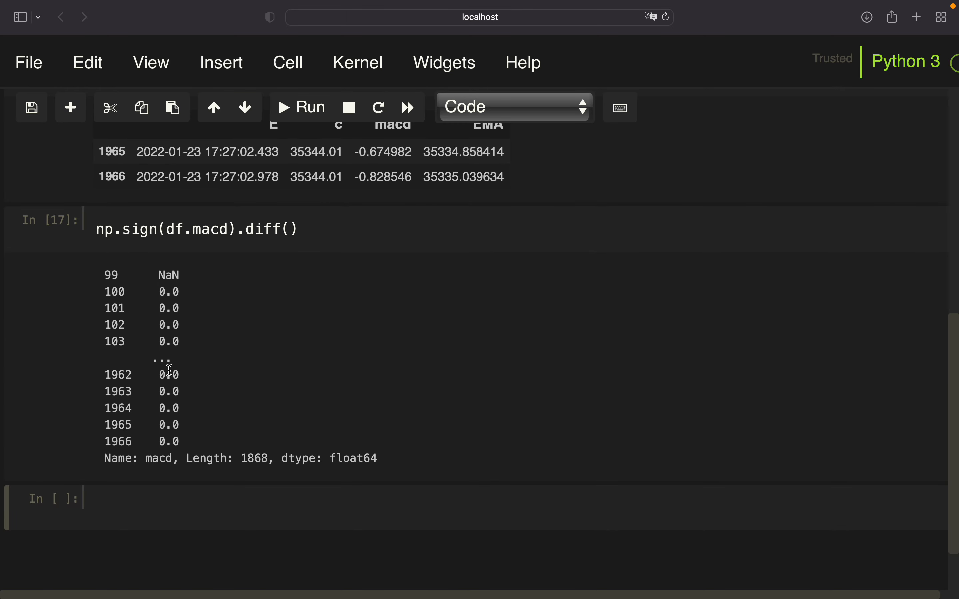
text(.j)
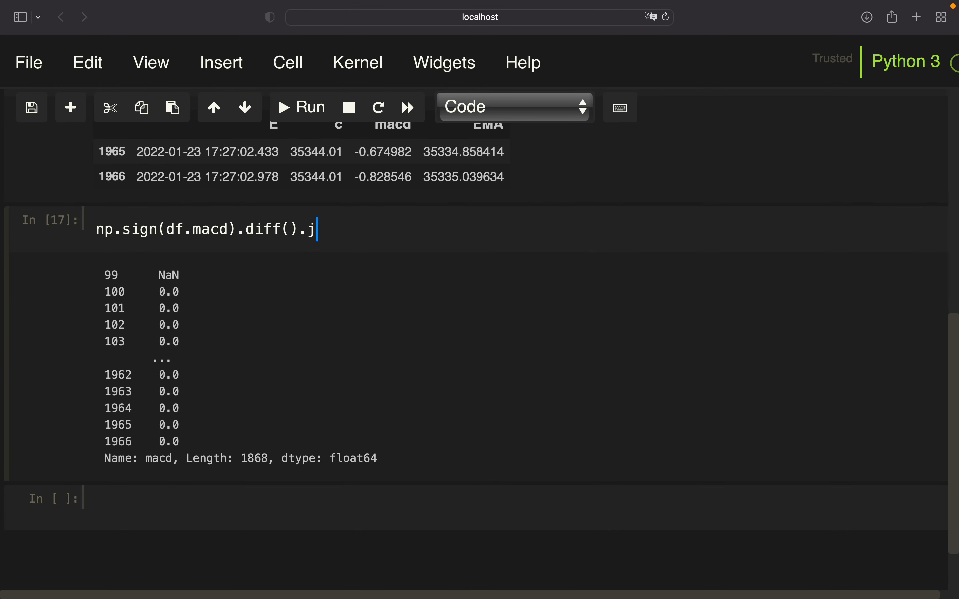
text(ead())
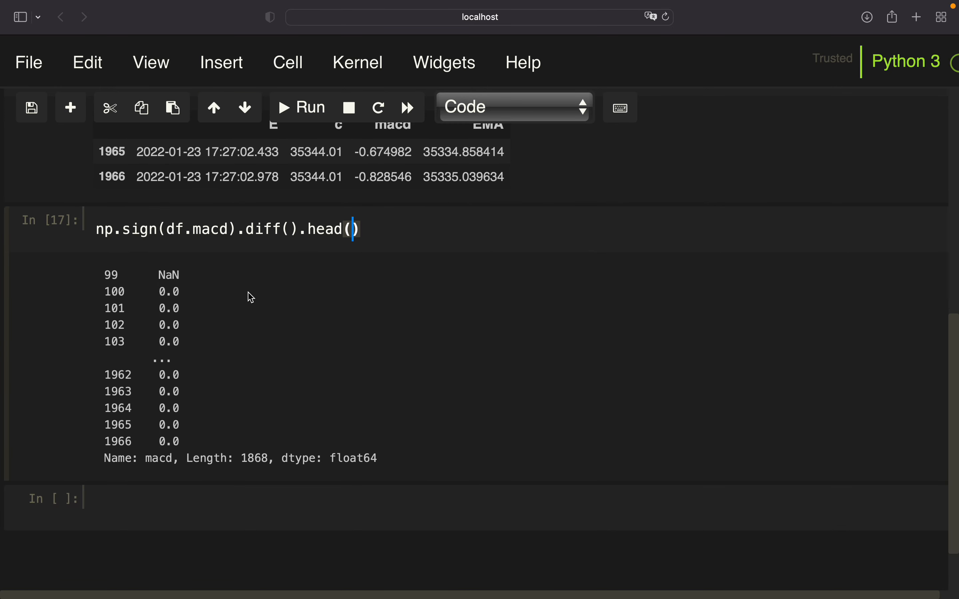
mouse_move(219, 301)
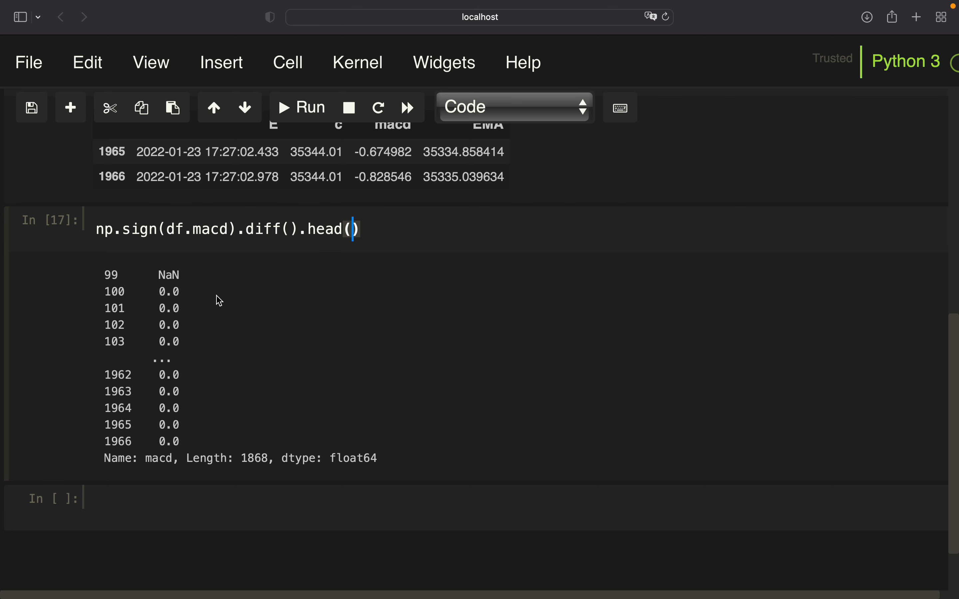
text(4)
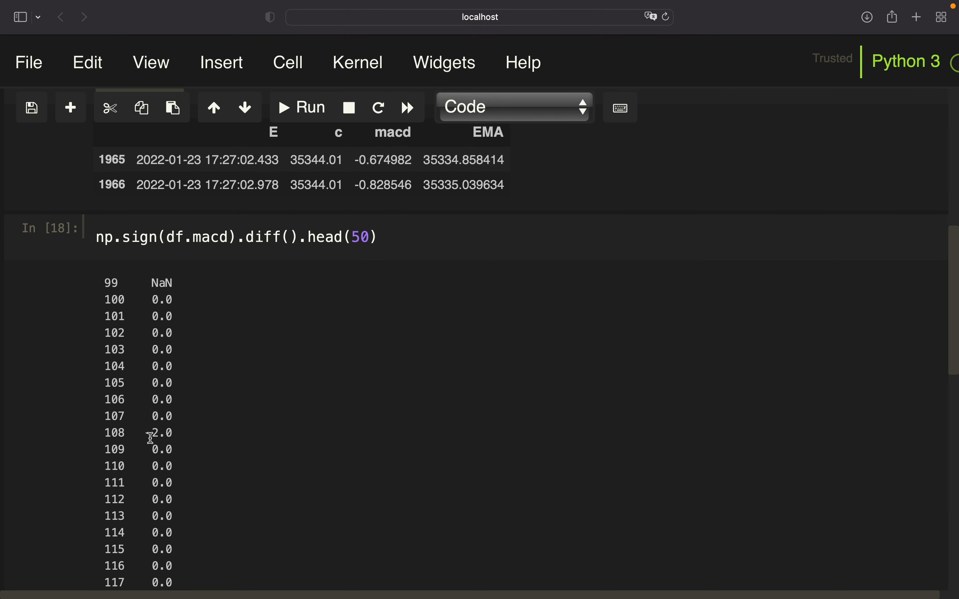
click(31, 107)
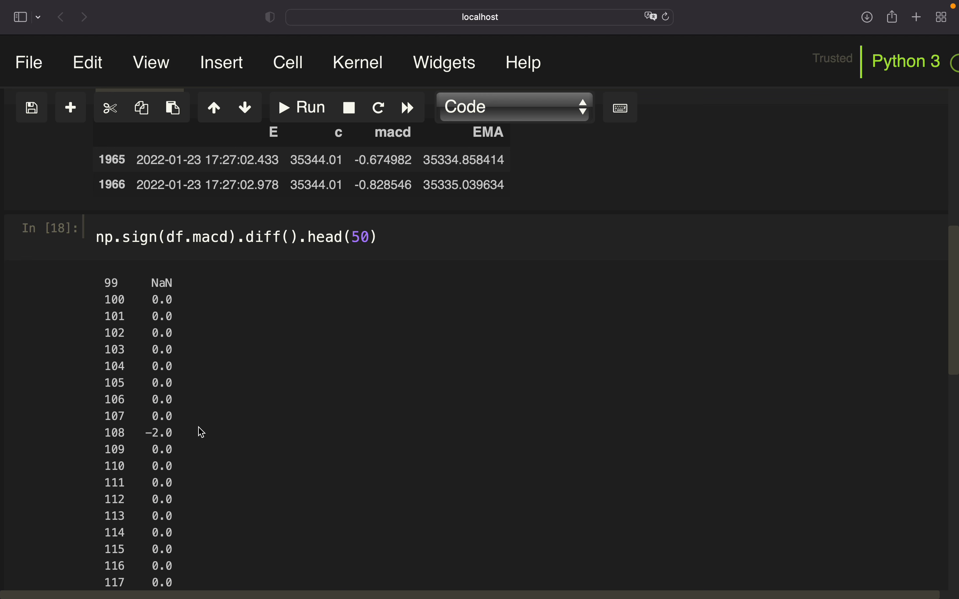
scroll(down, 3)
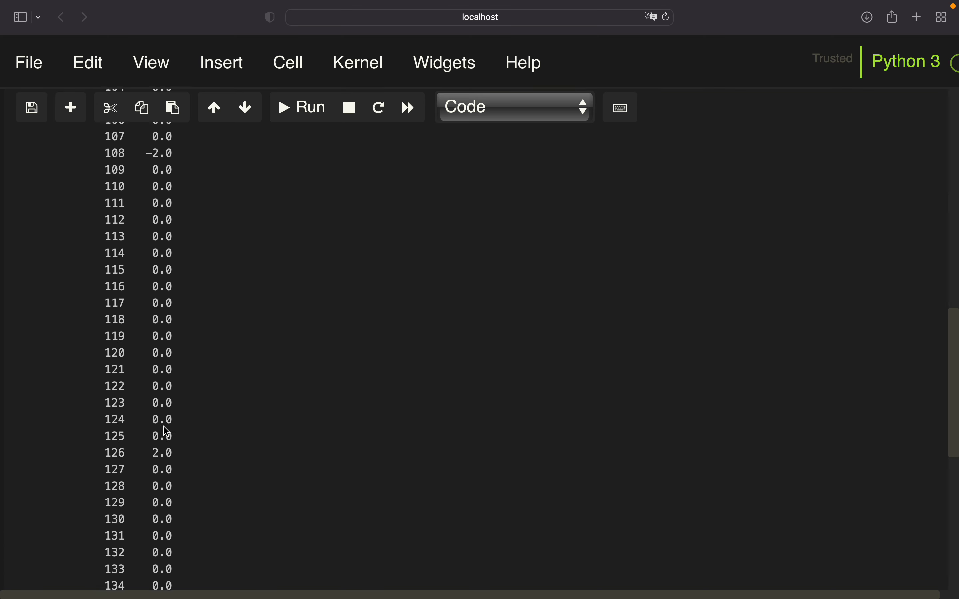
scroll(down, 3)
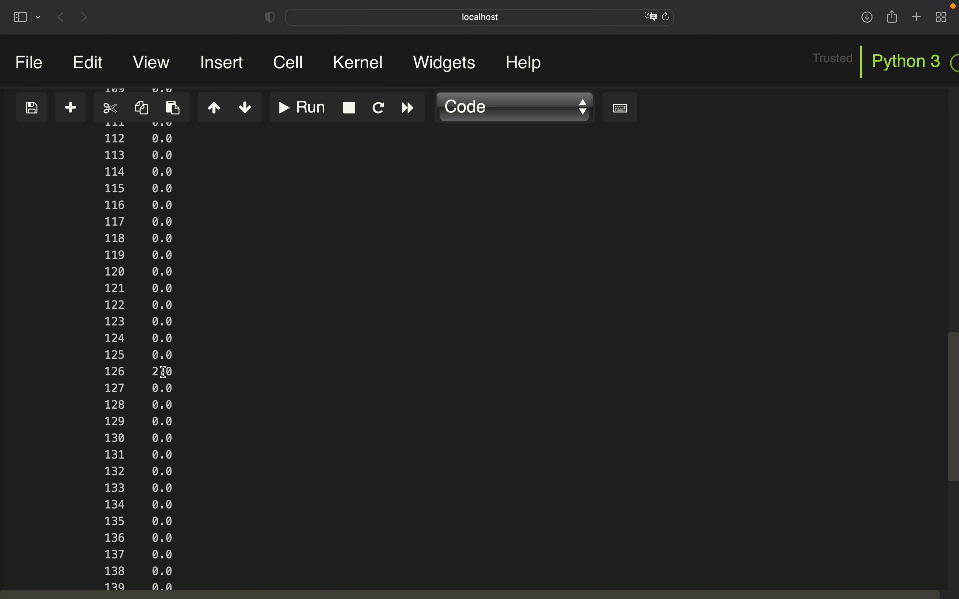
double_click(162, 371)
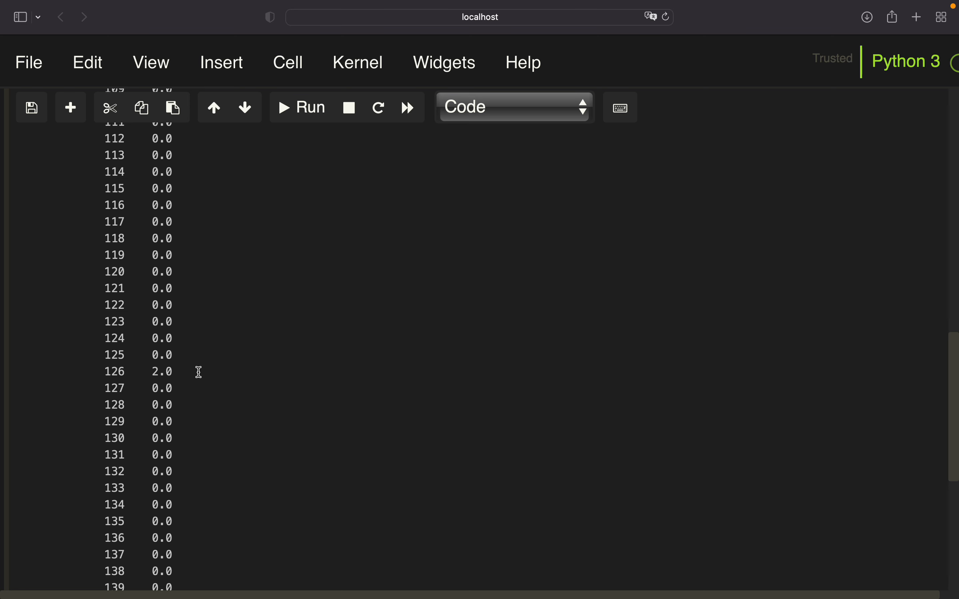
mouse_move(181, 356)
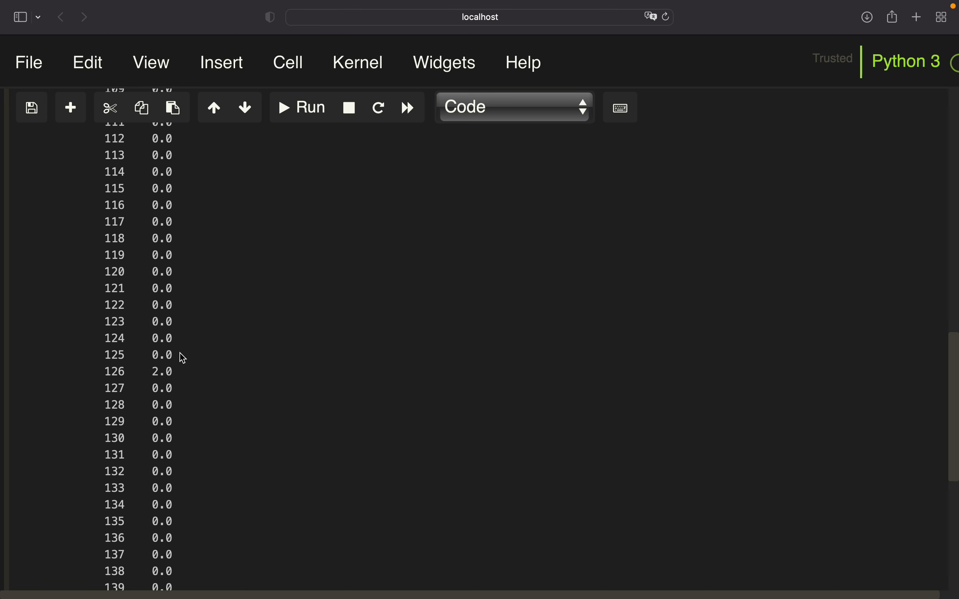
mouse_move(185, 359)
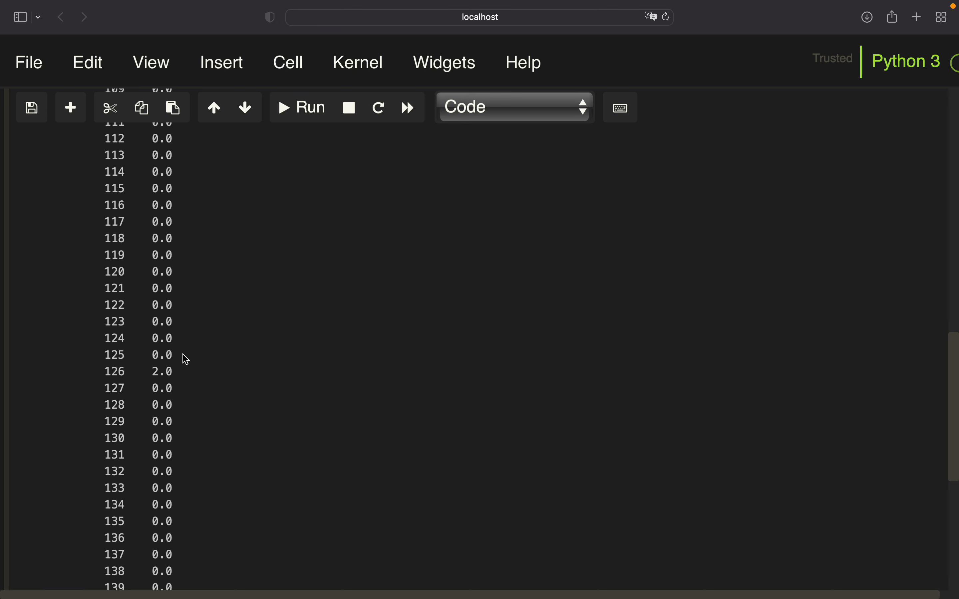
mouse_move(181, 375)
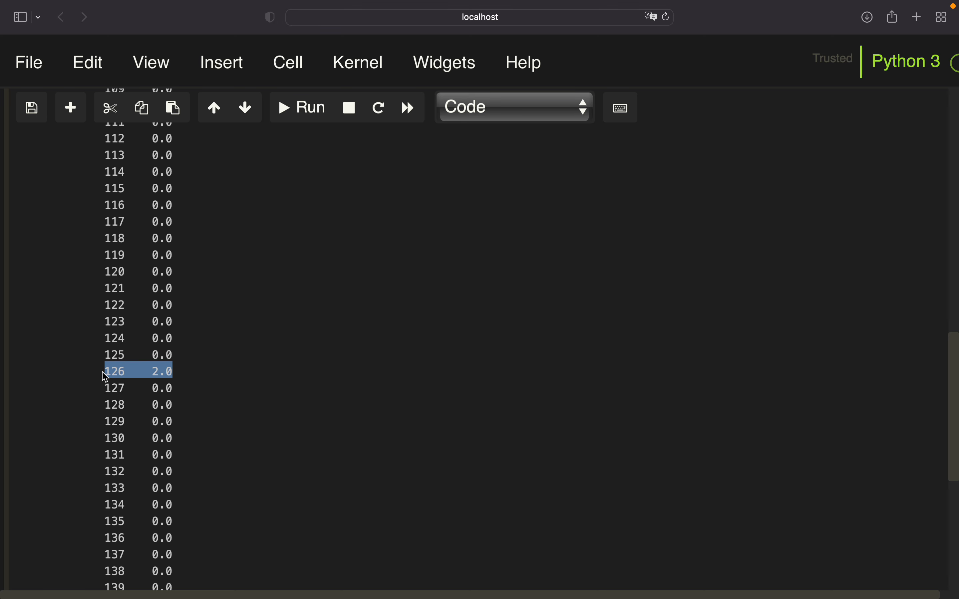
mouse_move(213, 372)
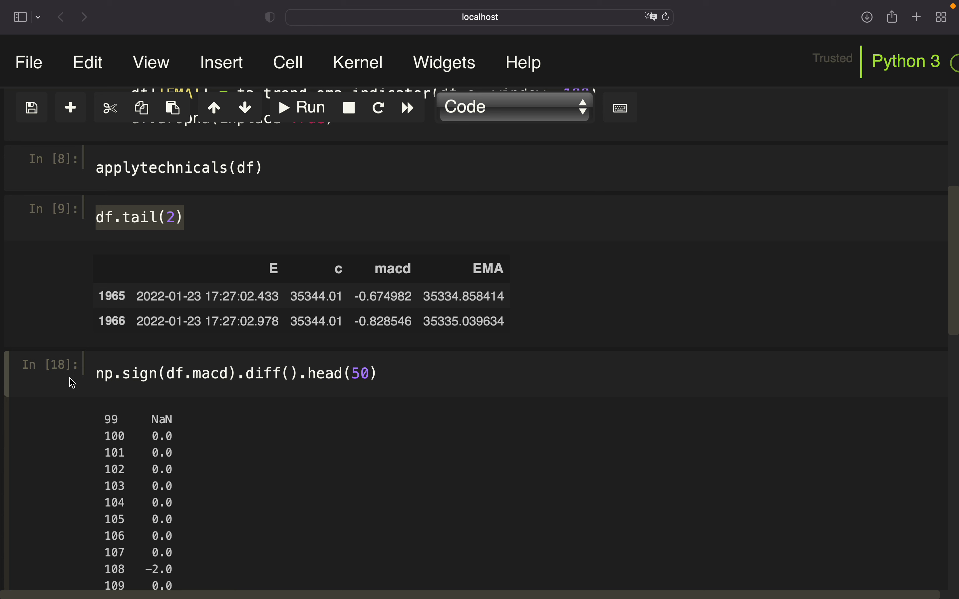
mouse_move(328, 342)
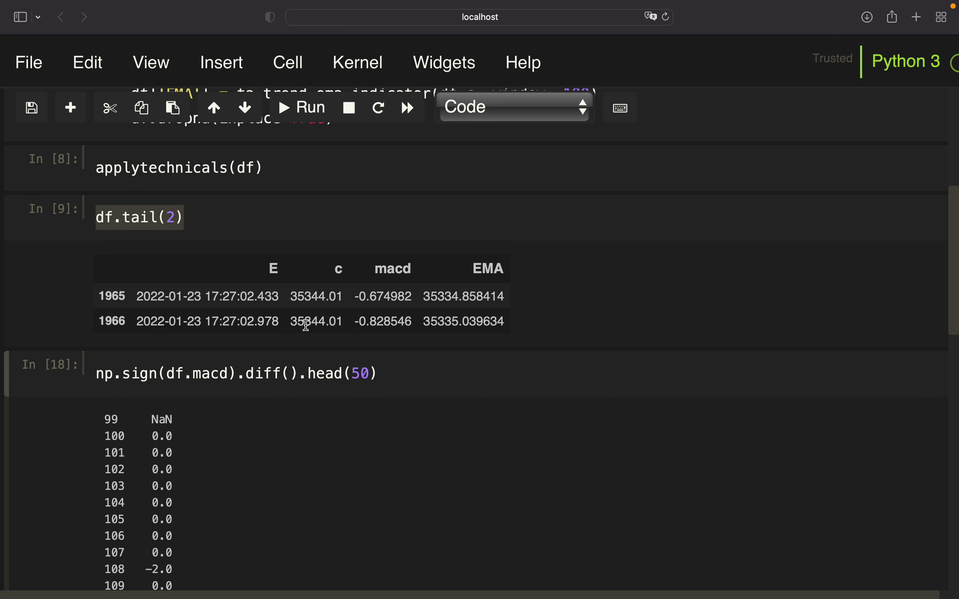
mouse_move(451, 352)
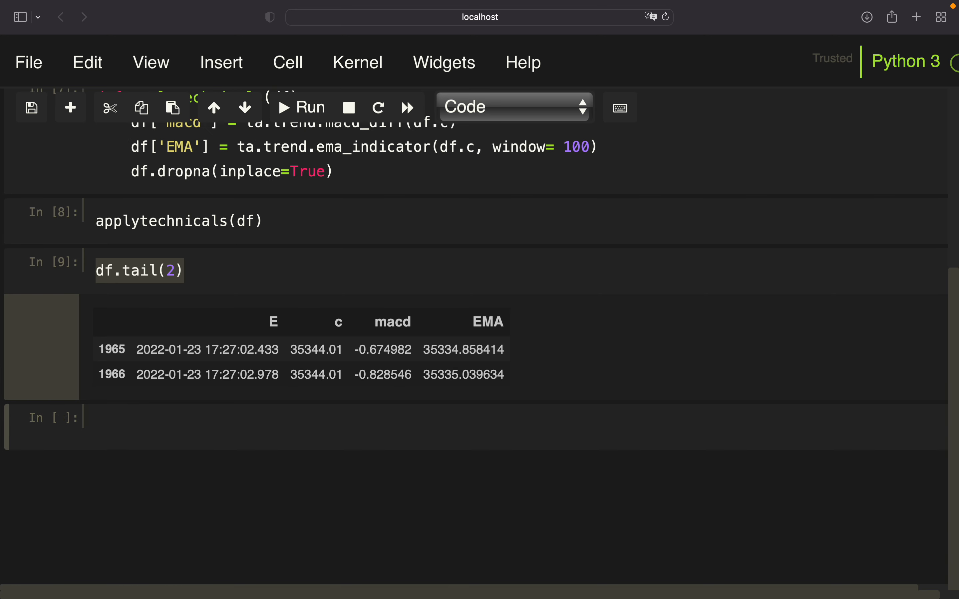
Step: Define check(df) starting with if df.c.tail(1).values > df.EMA.tail(1).values and
text(def)
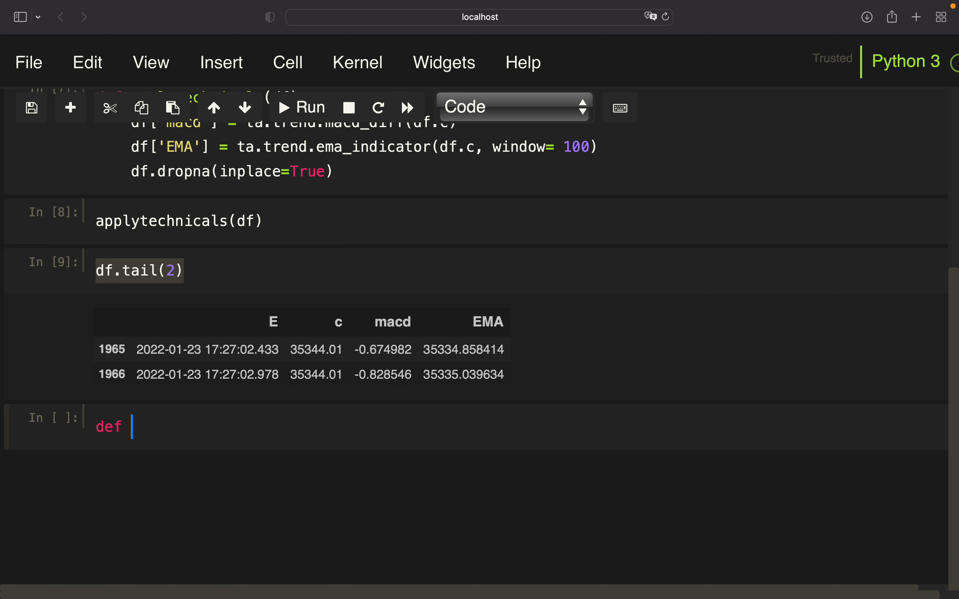
text(check(df):)
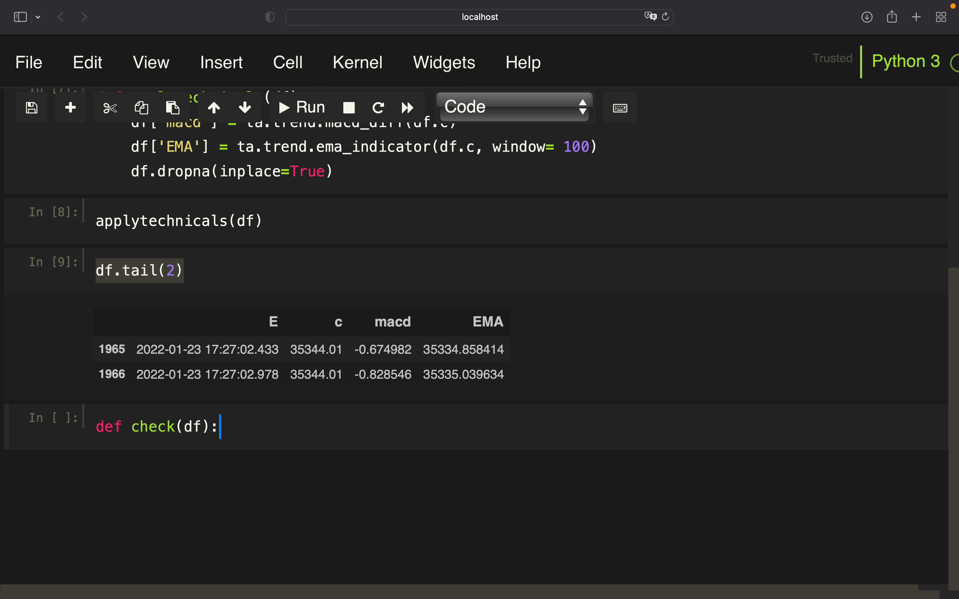
key(enter)
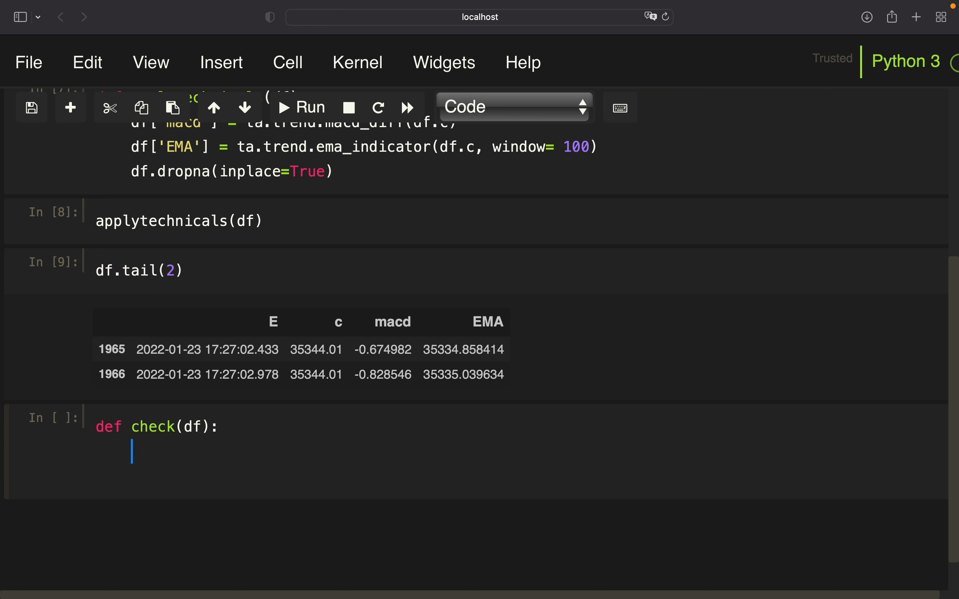
text(if)
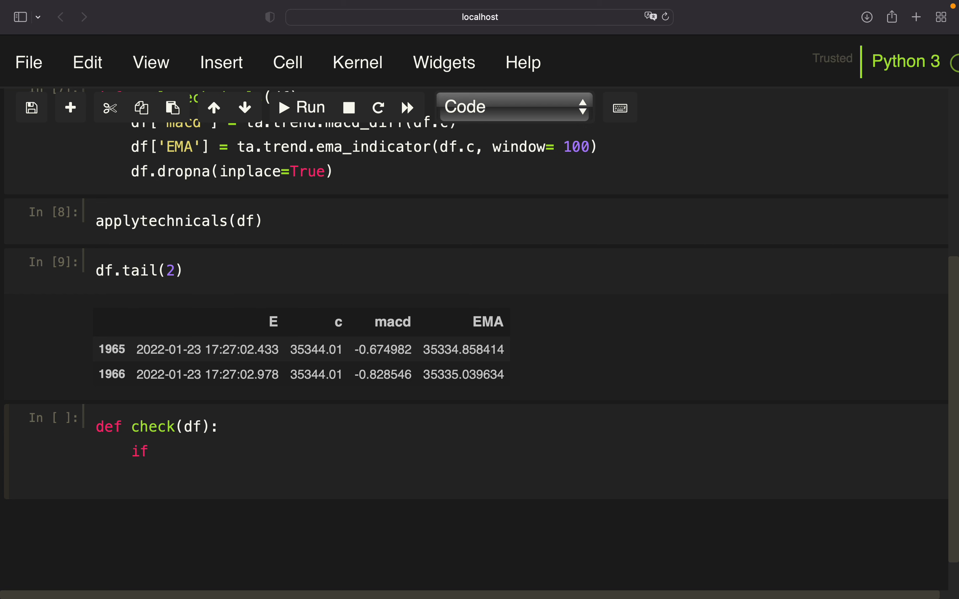
mouse_move(378, 446)
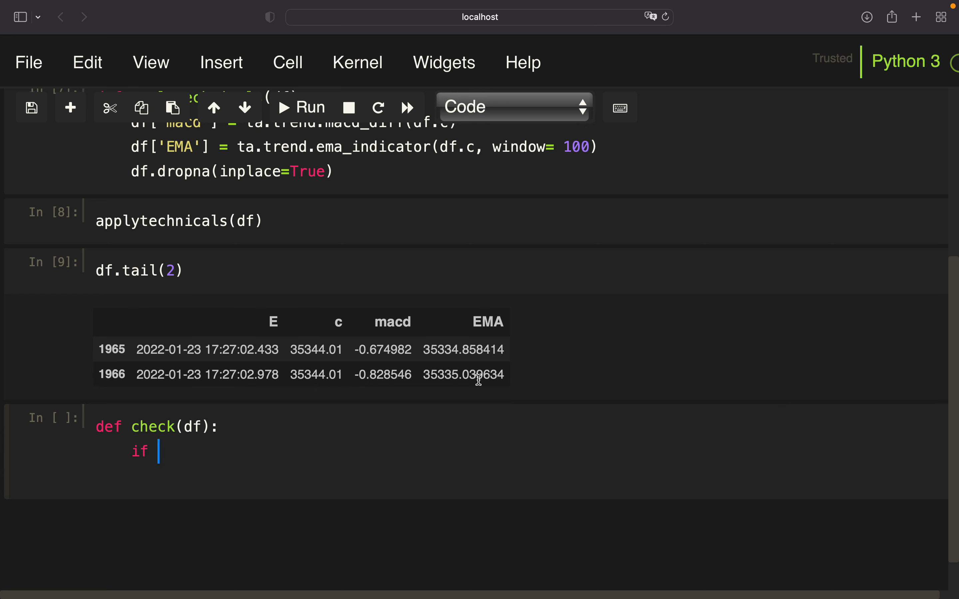
mouse_move(464, 379)
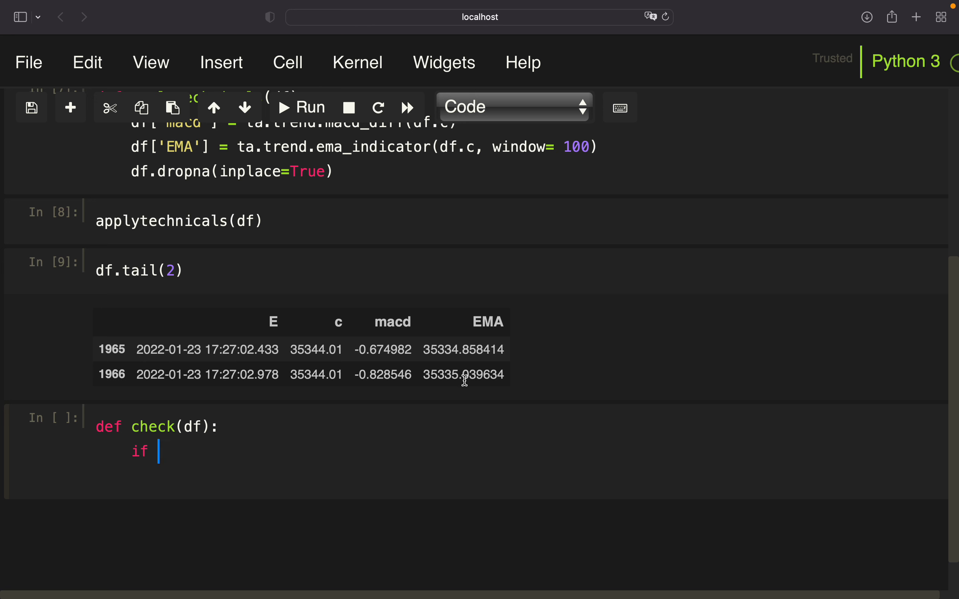
text(df.c.t)
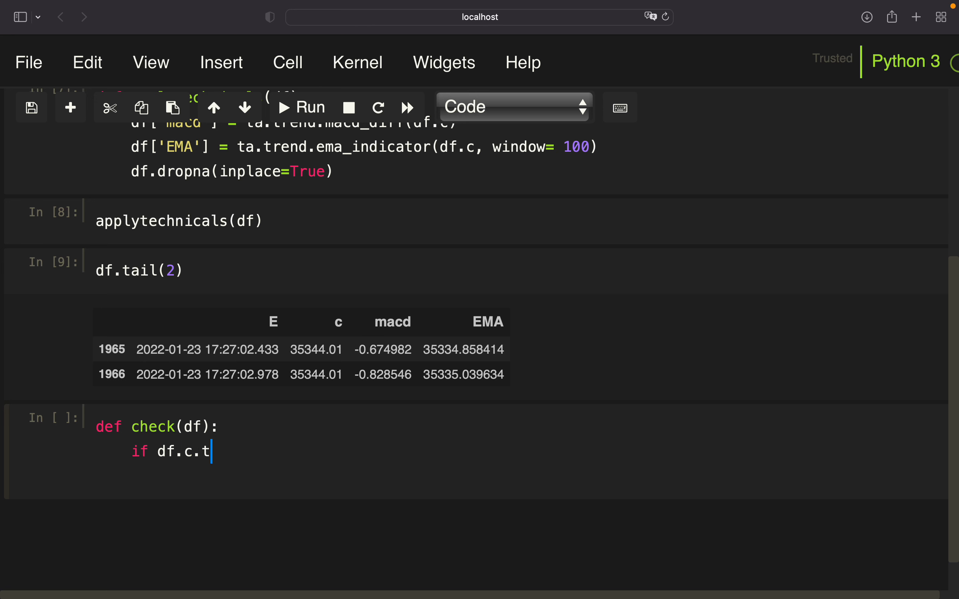
text(ail(1))
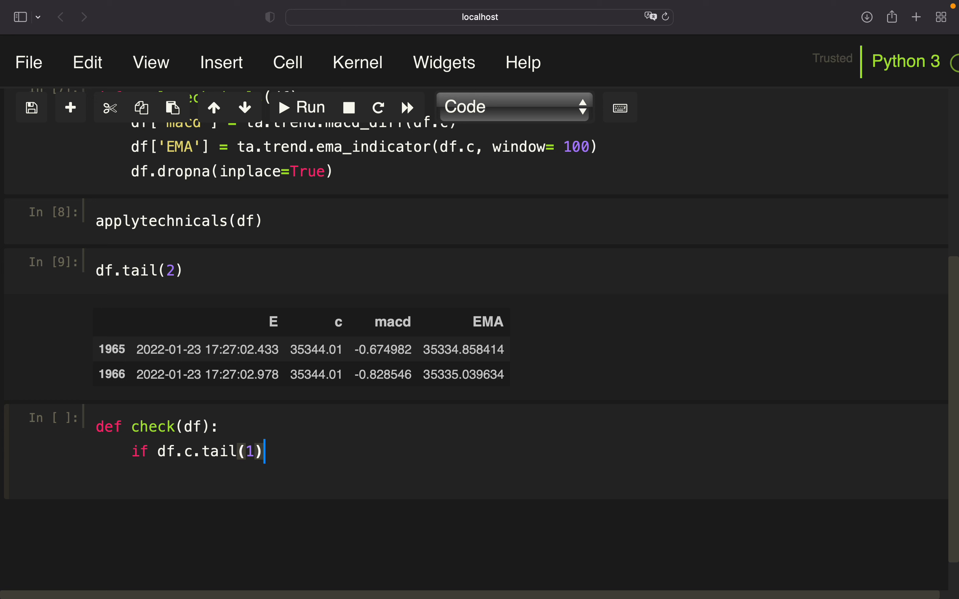
text(.values >)
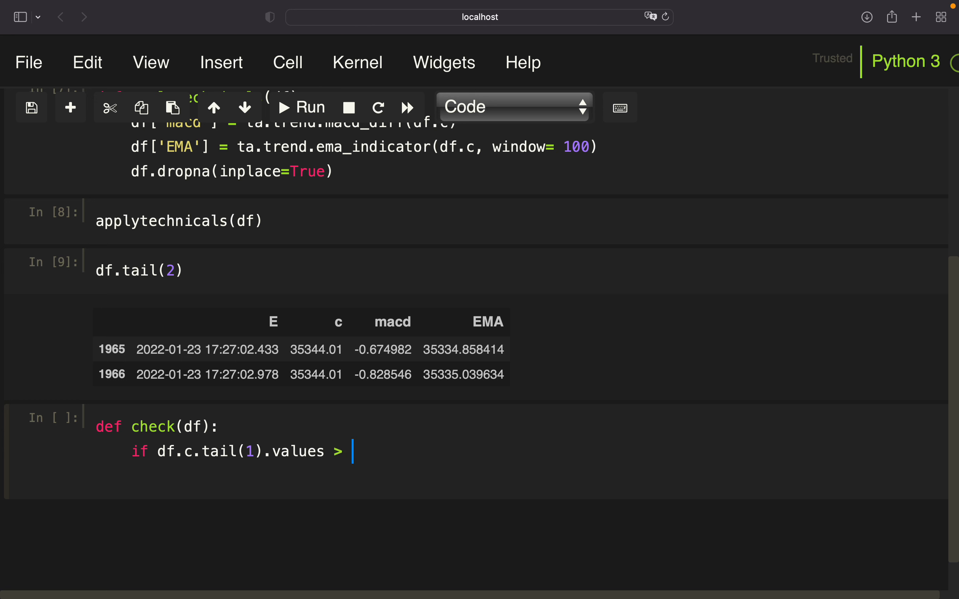
text(df.EMA.tai)
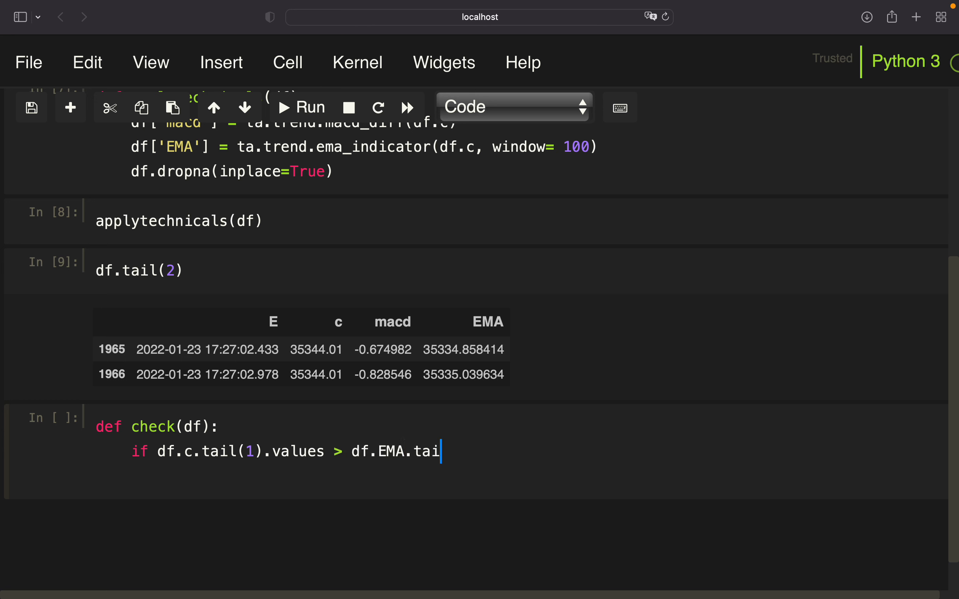
text(l(1).values)
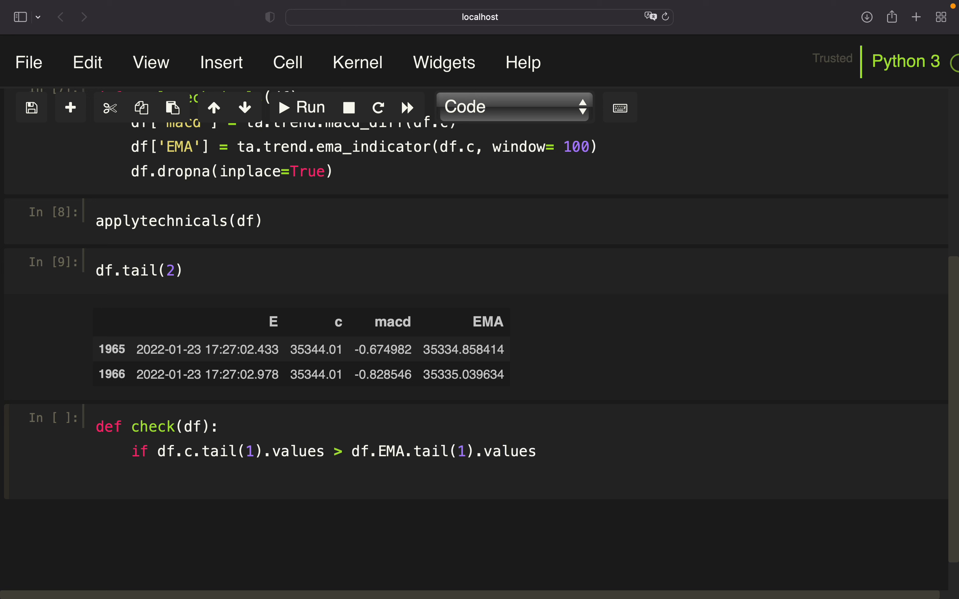
text(and \)
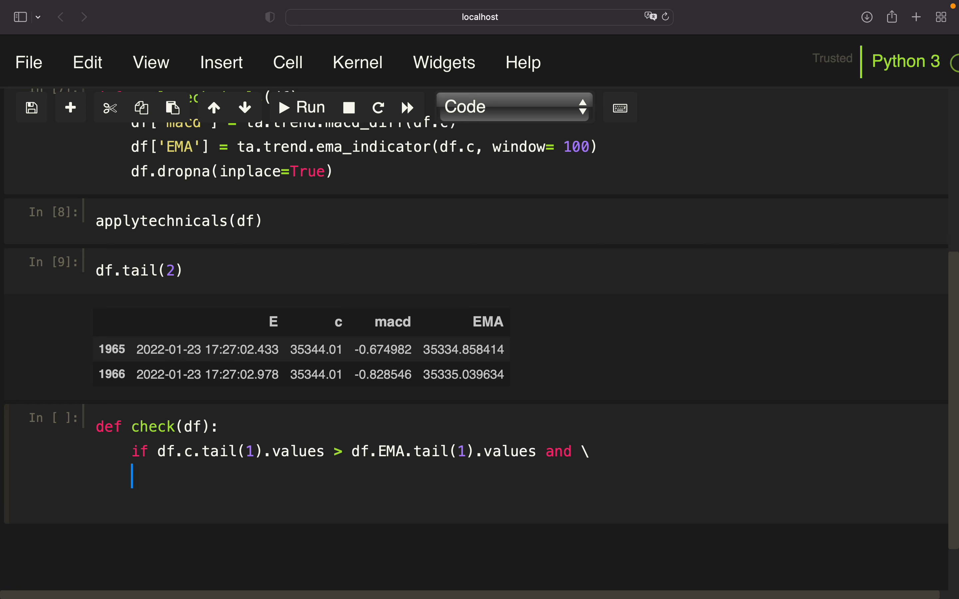
Step: Complete the condition with np.sign(df.macd).diff().tail(1).values == 2
text(bo)
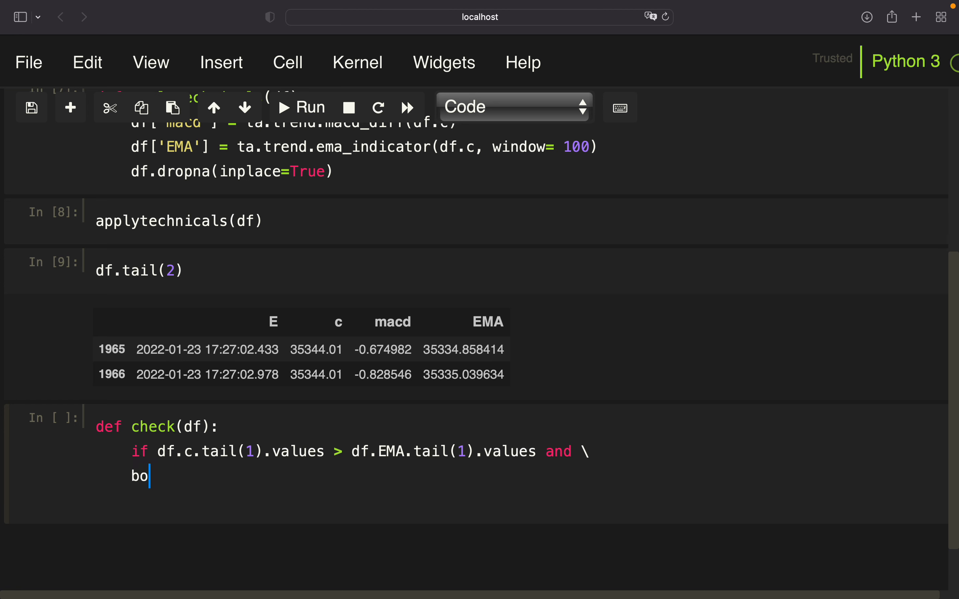
text(np.)
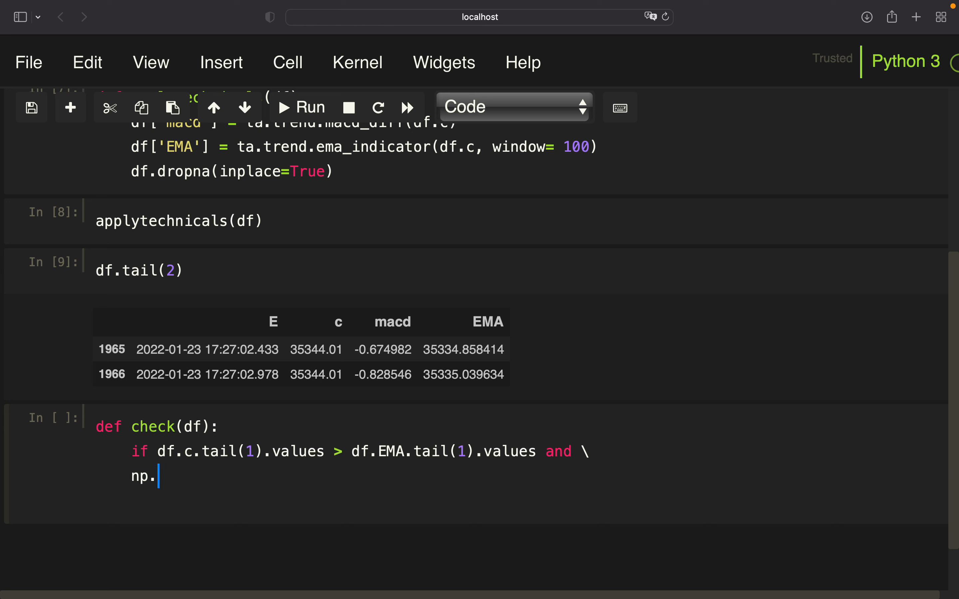
text(sign(df.))
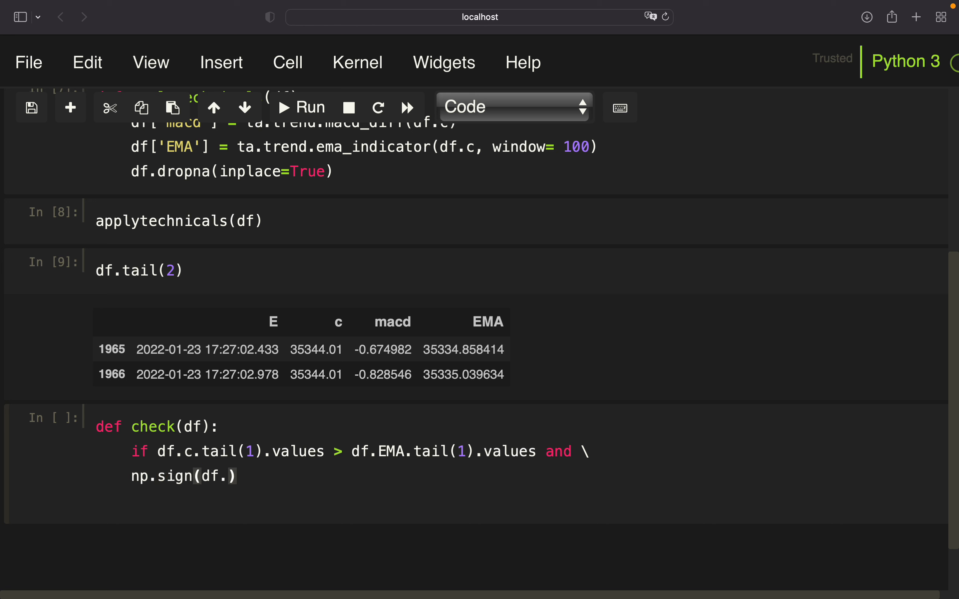
text(macd).di)
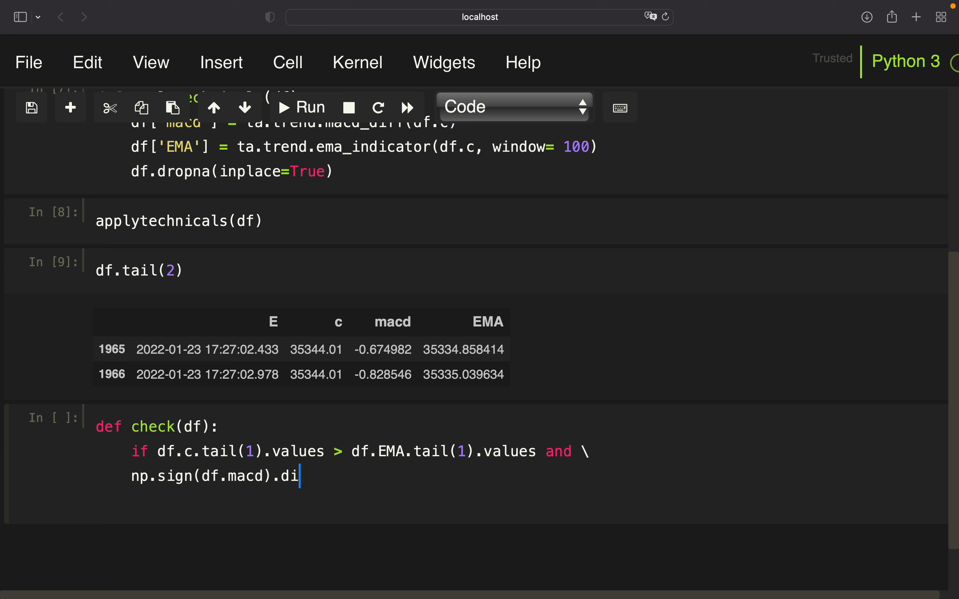
text(ff().)
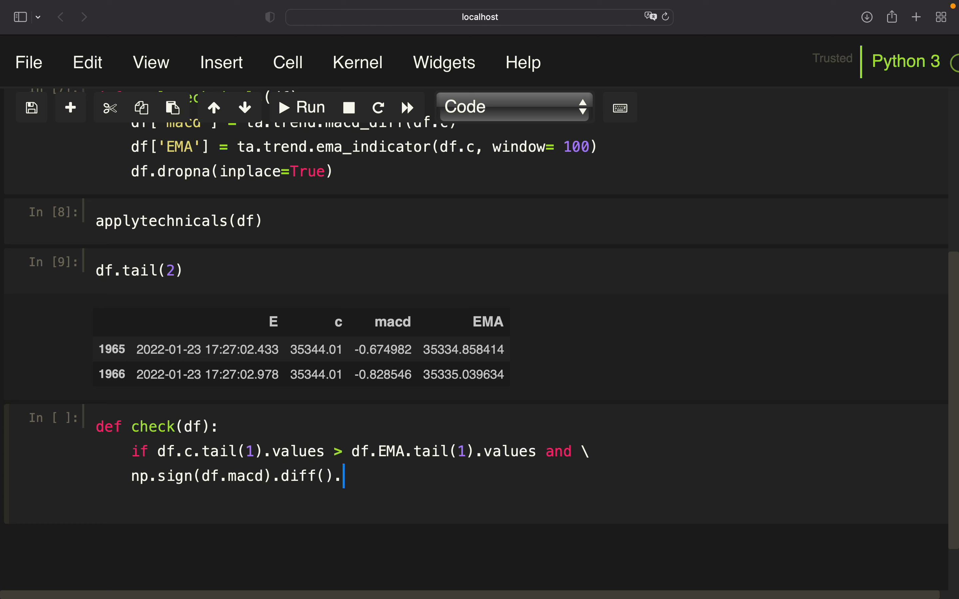
text(tail(1))
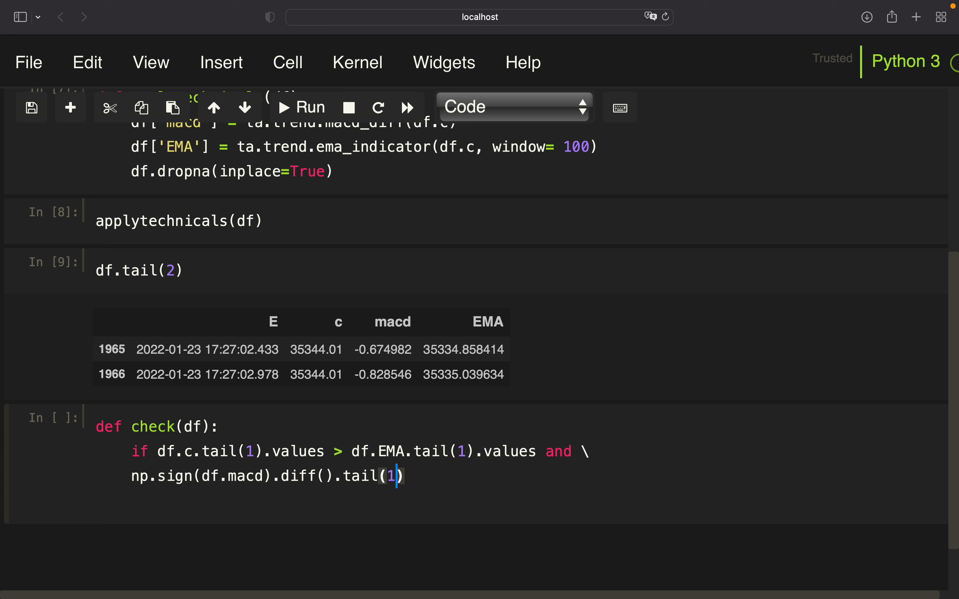
text(.values)
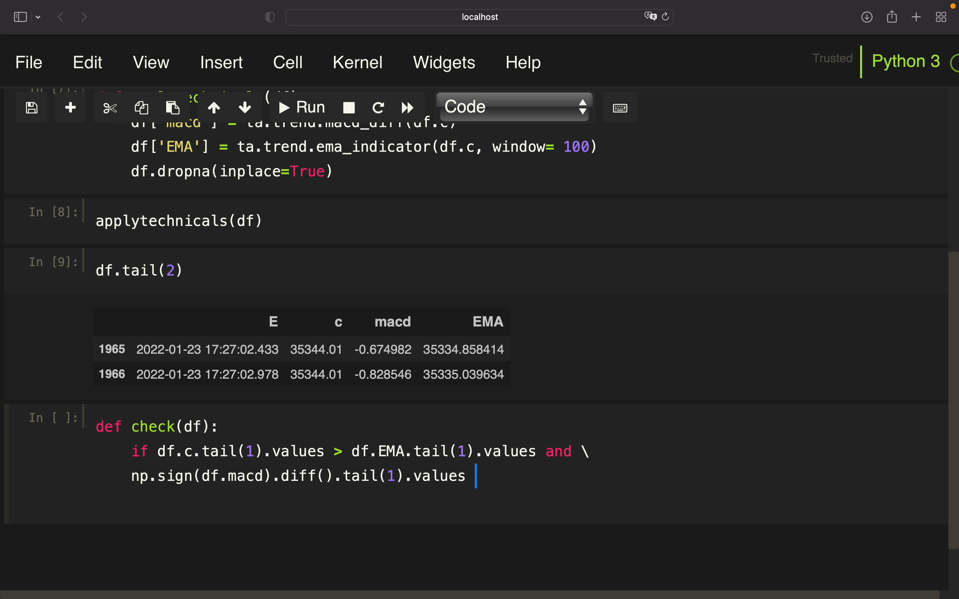
text(== 2)
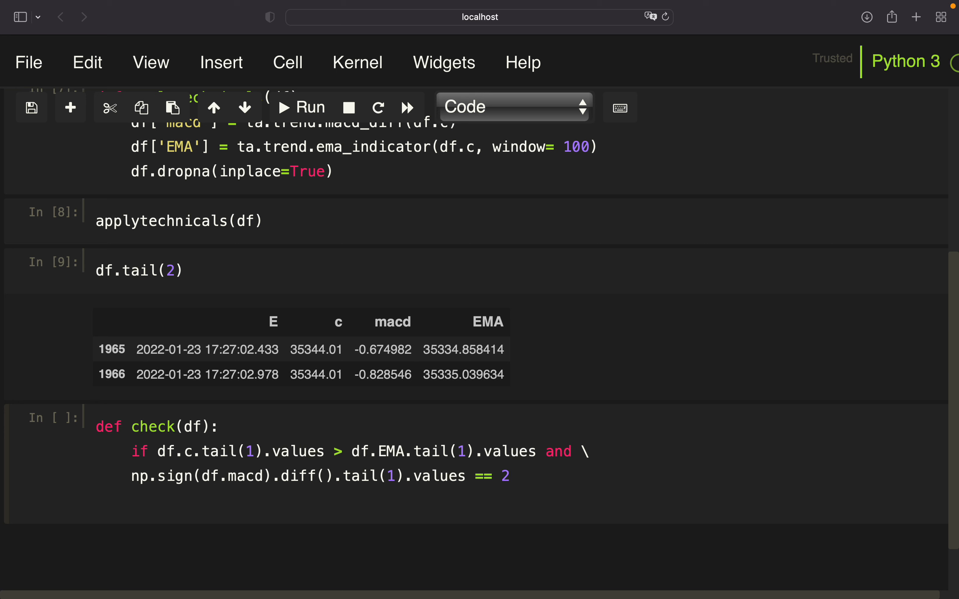
text(:)
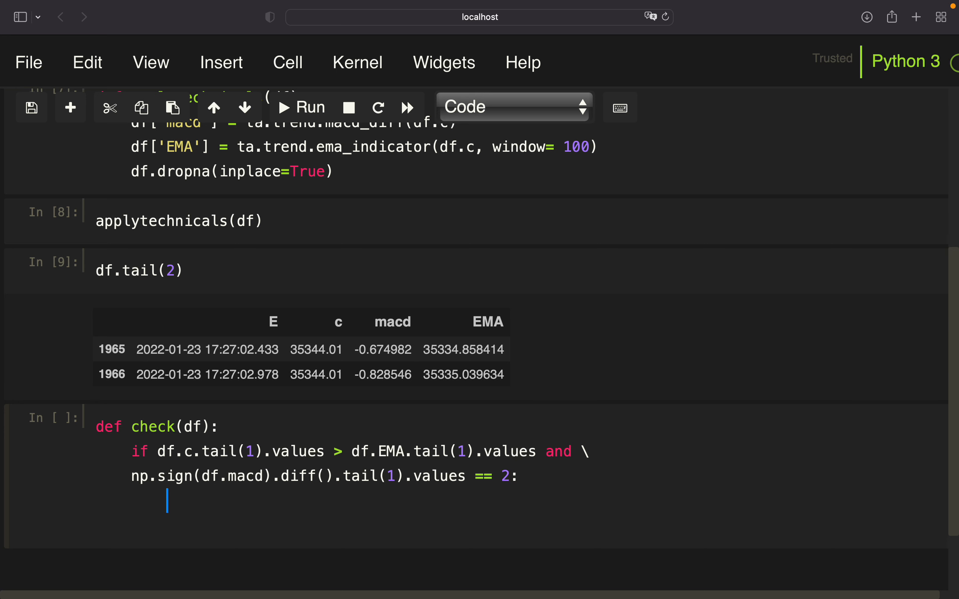
Step: Print 'MACD crossed to positive and Price above EMA' and return True under the condition
text(print)
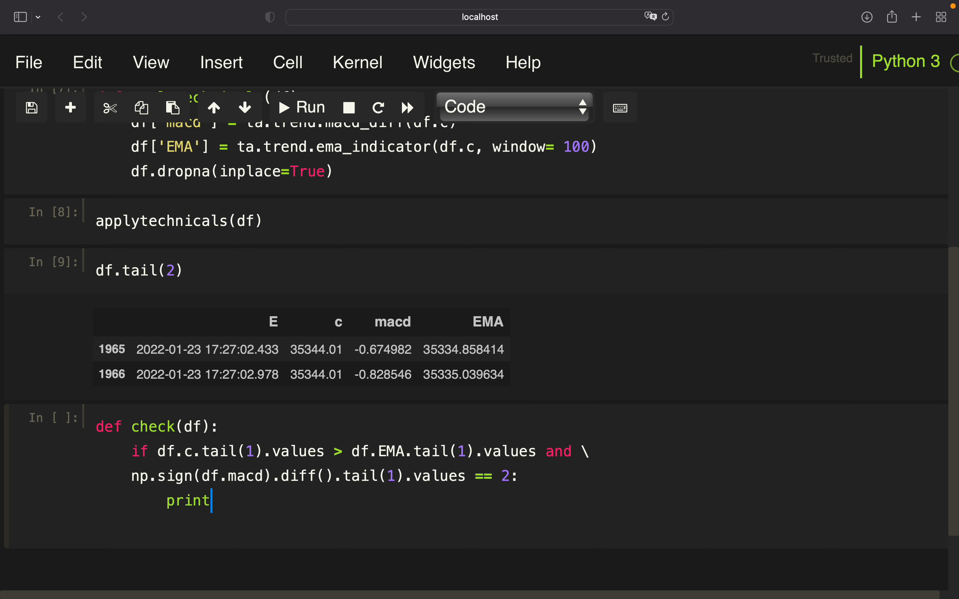
text(('MACD'))
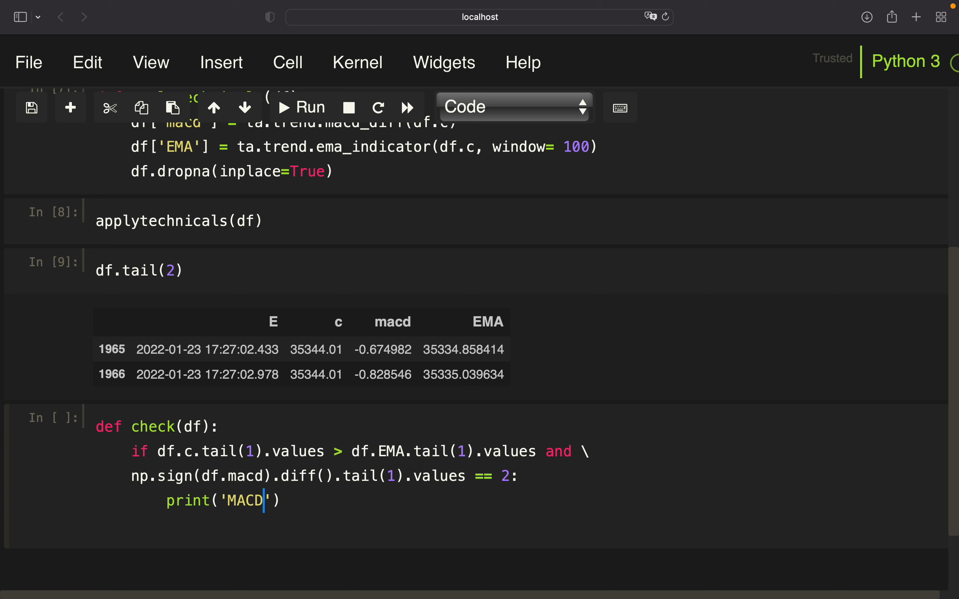
text(" ")
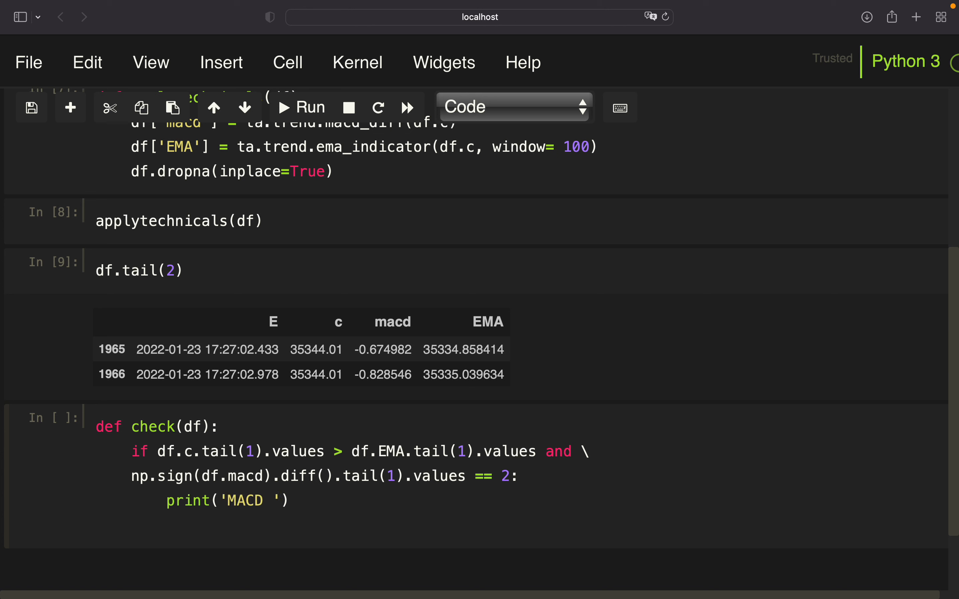
text(f)
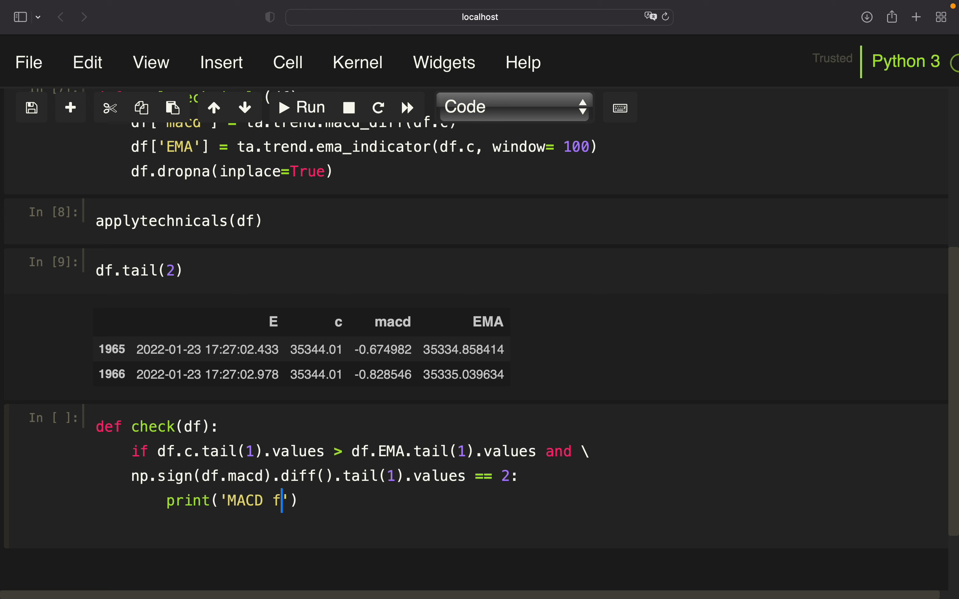
text(rossed to positive and Price)
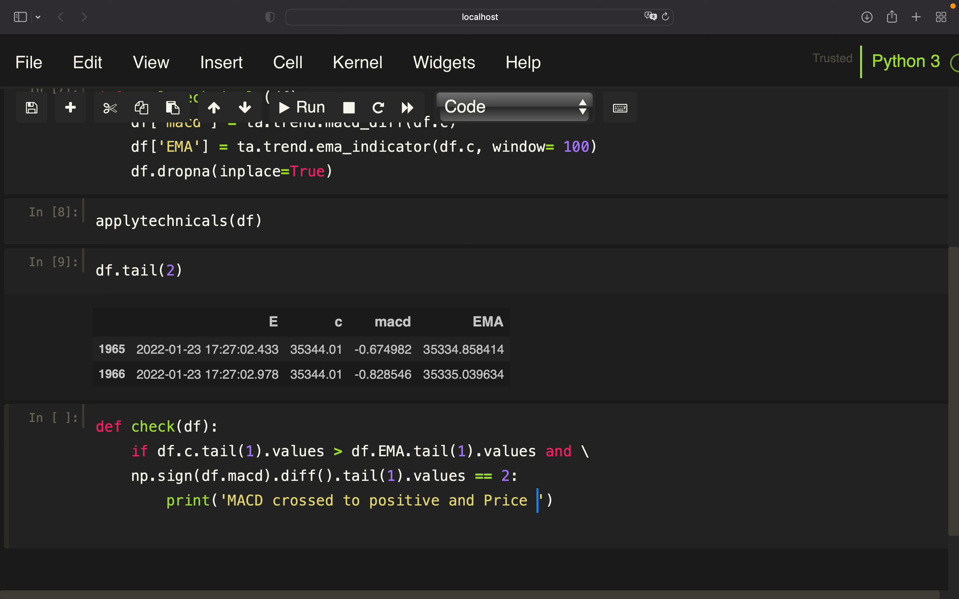
text(above EMA)
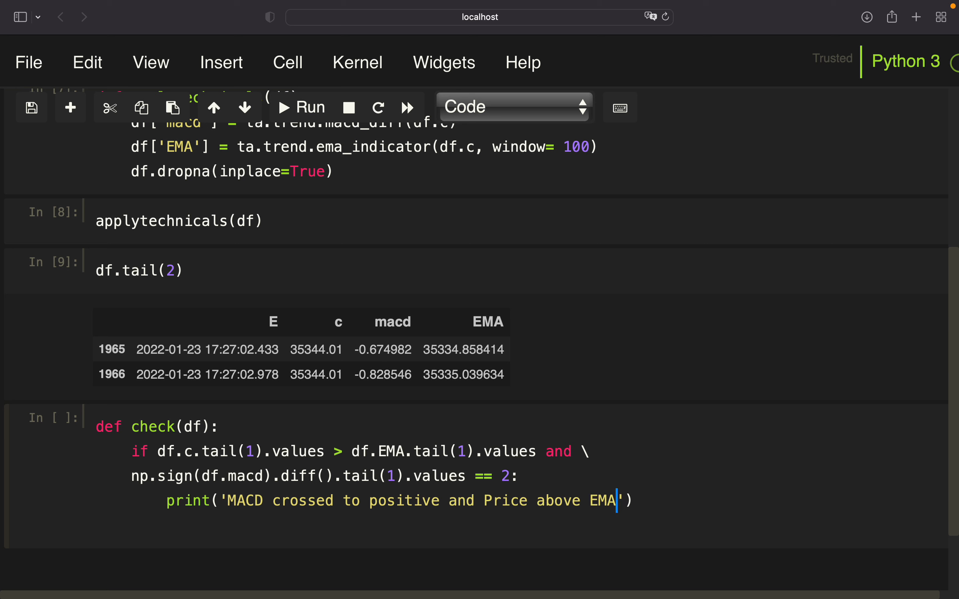
text(retu)
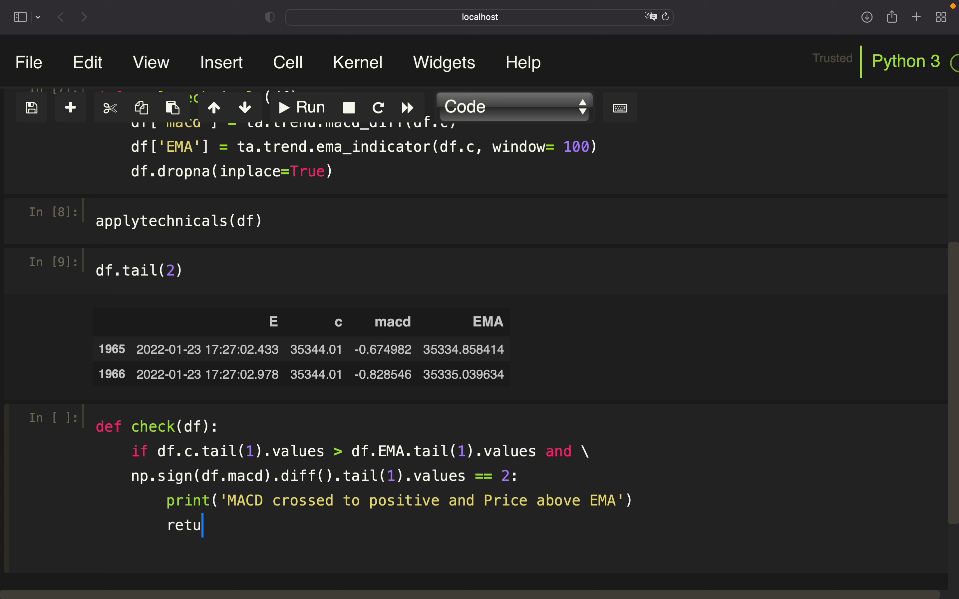
text(rn TR)
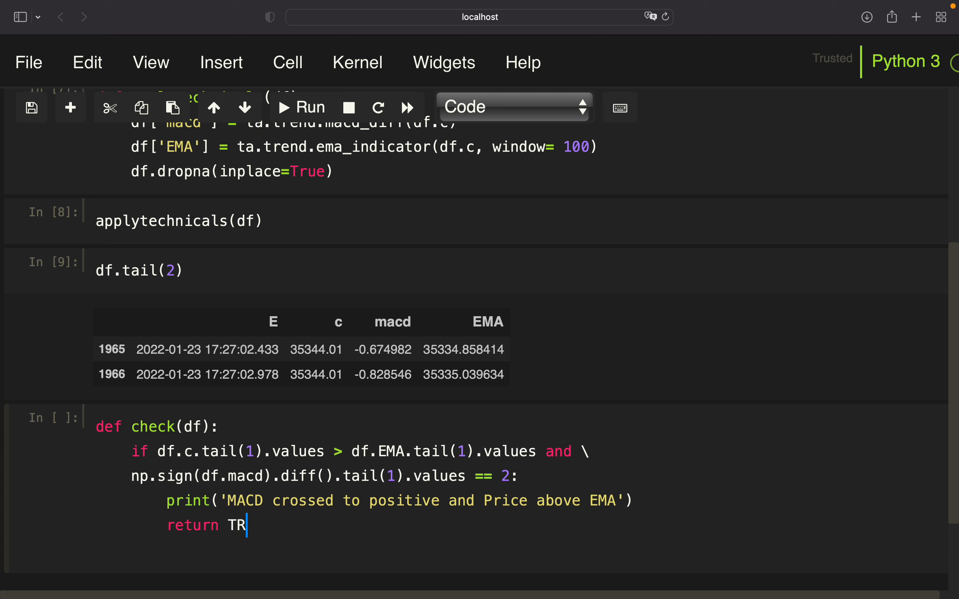
text(ue)
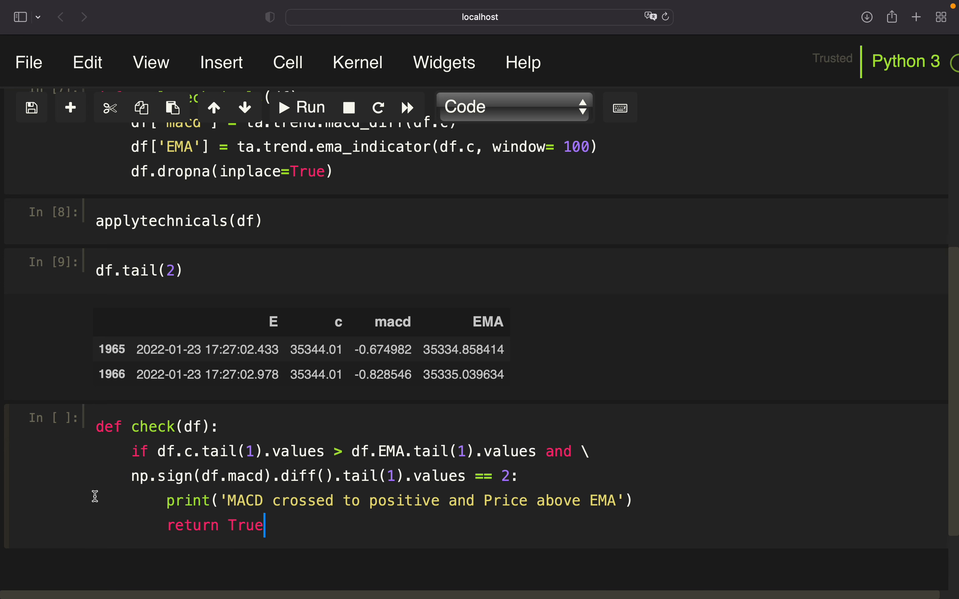
scroll(down, 3)
text(df)
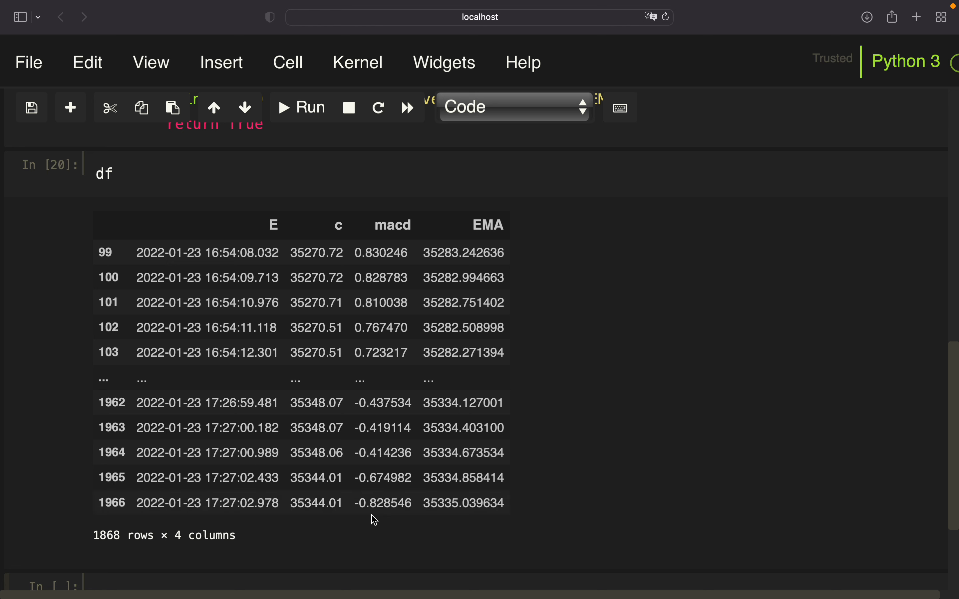
mouse_move(359, 515)
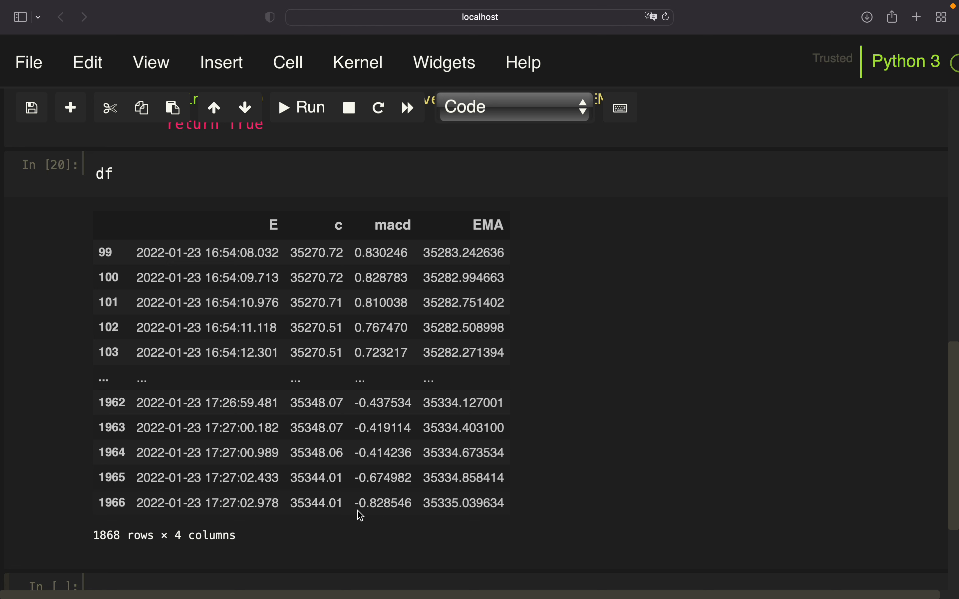
mouse_move(354, 512)
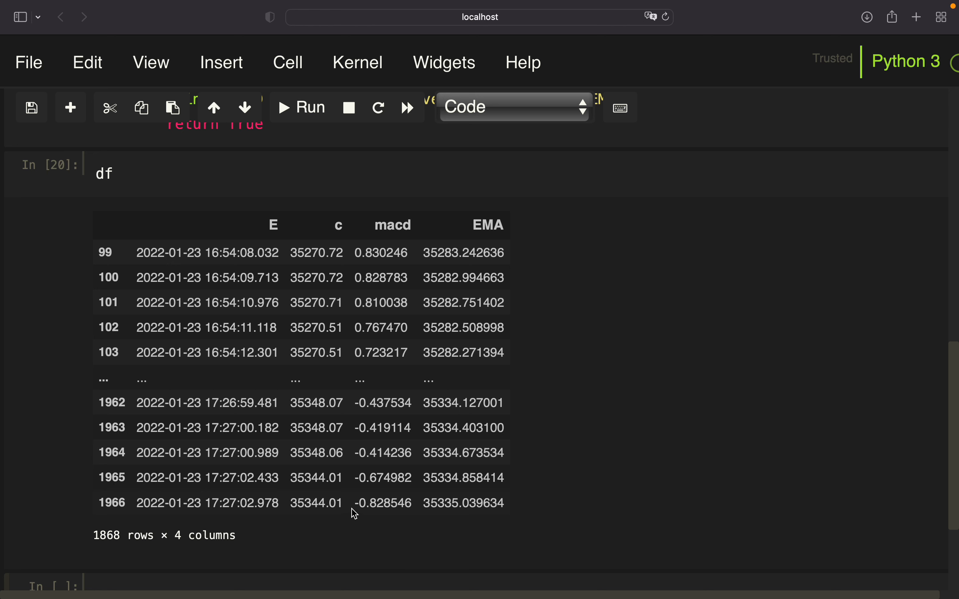
mouse_move(364, 520)
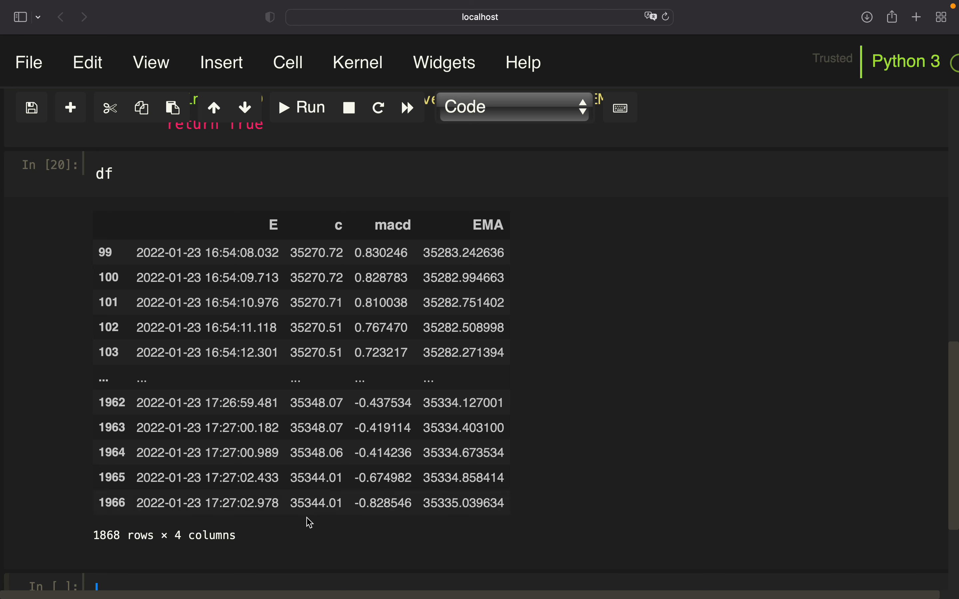
mouse_move(468, 517)
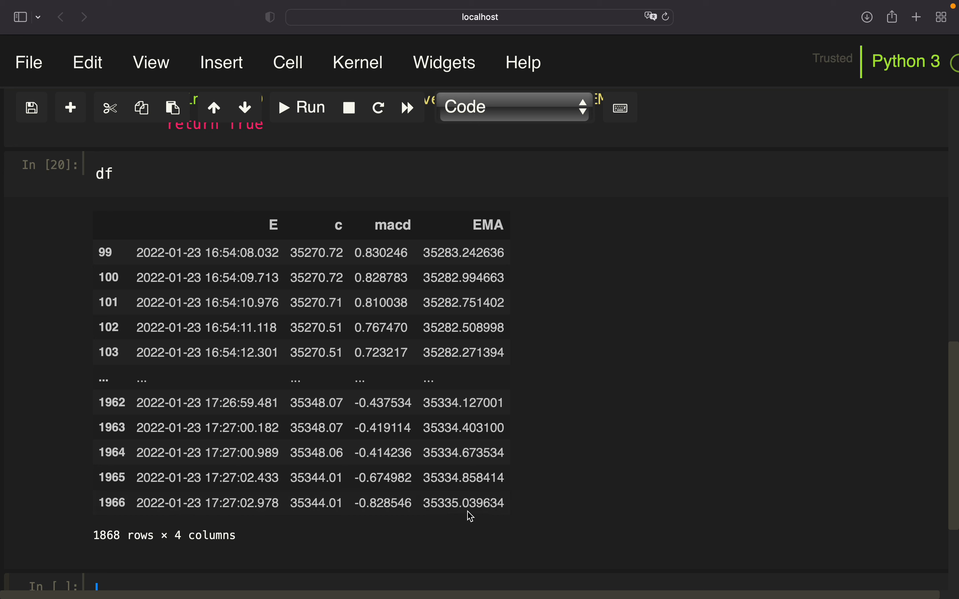
mouse_move(382, 474)
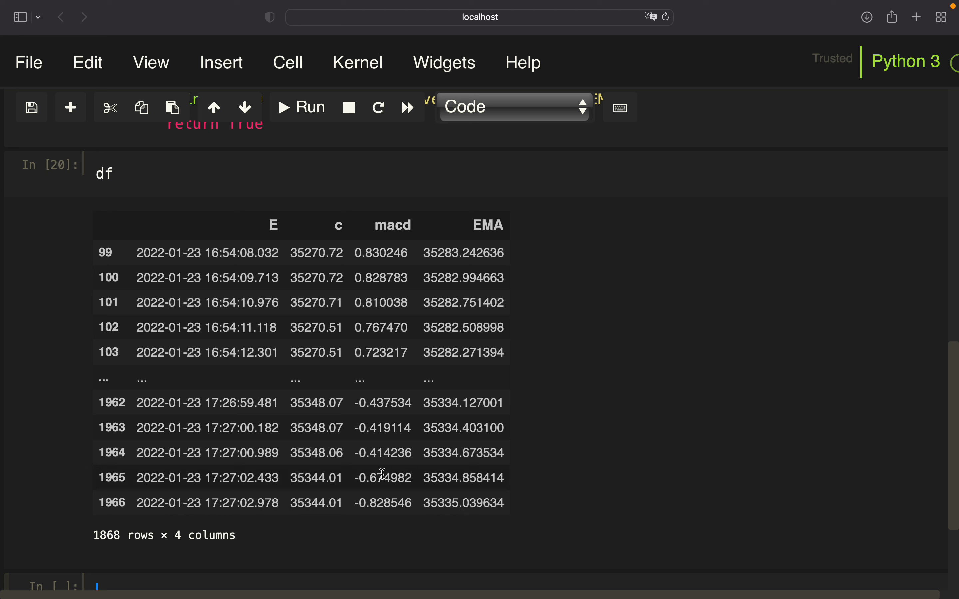
mouse_move(363, 479)
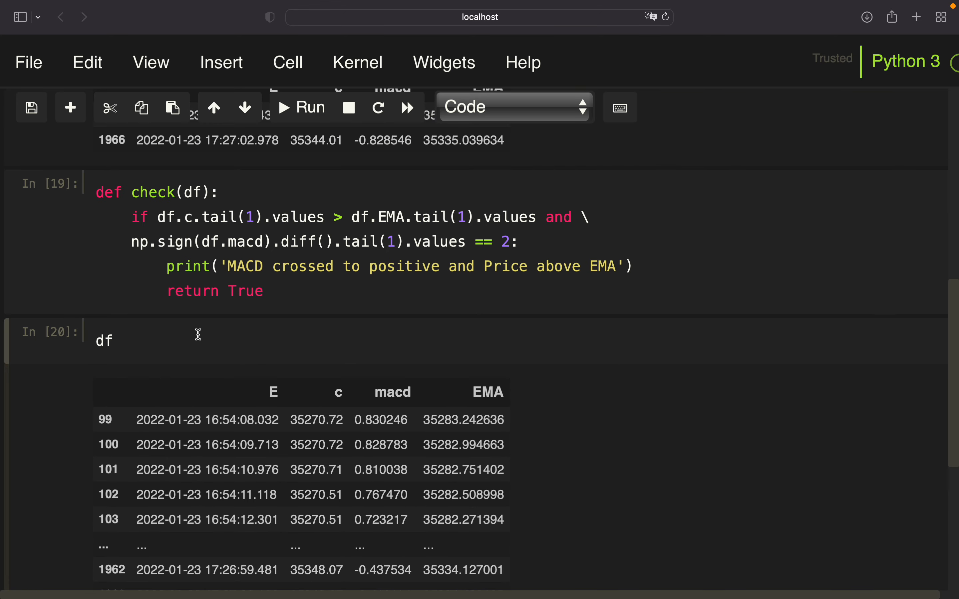
Step: Call check(df) in a new cell, which runs with no output
text(check(df)
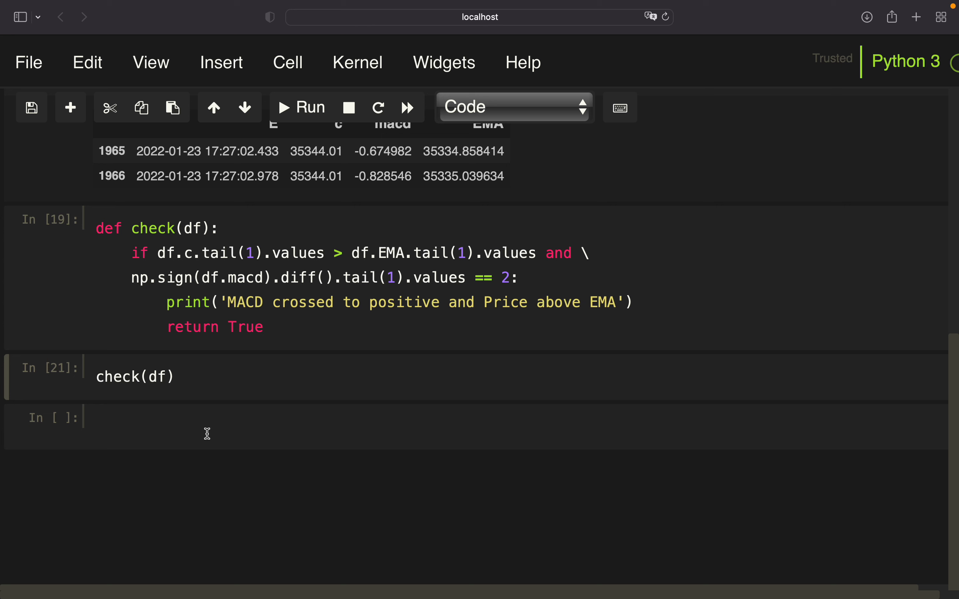
mouse_move(164, 358)
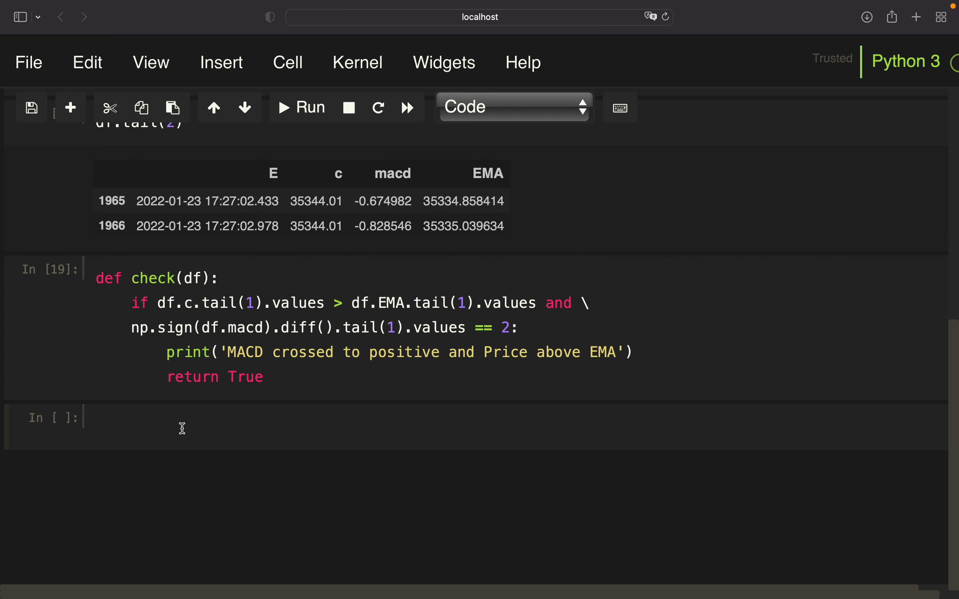
Step: Set symbols = pd.read_sql("SELECT name FROM sqlite_master WHERE type='table'", engine).name
text(symbols =)
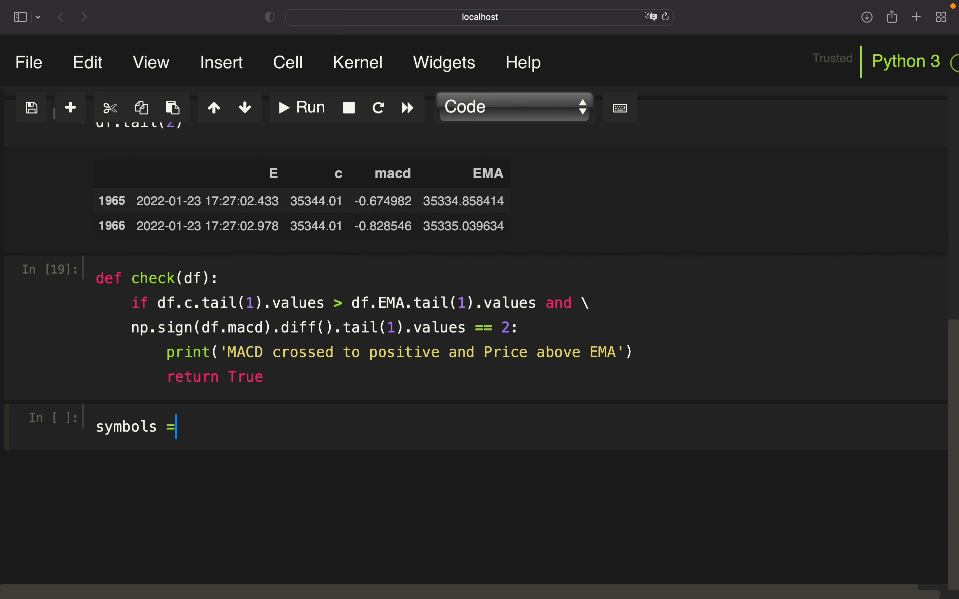
text(pd.read_sql("""SELE"")
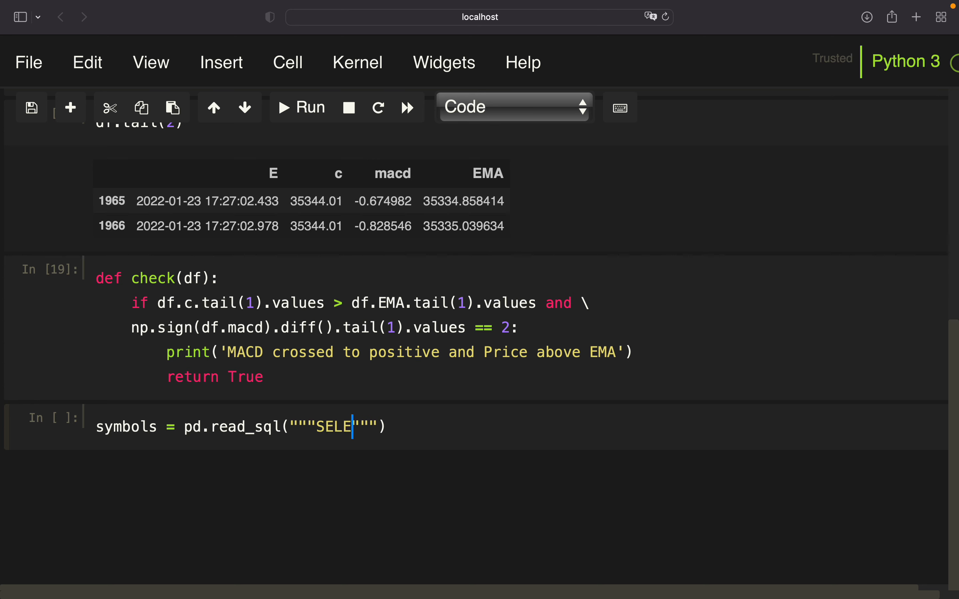
text(CT)
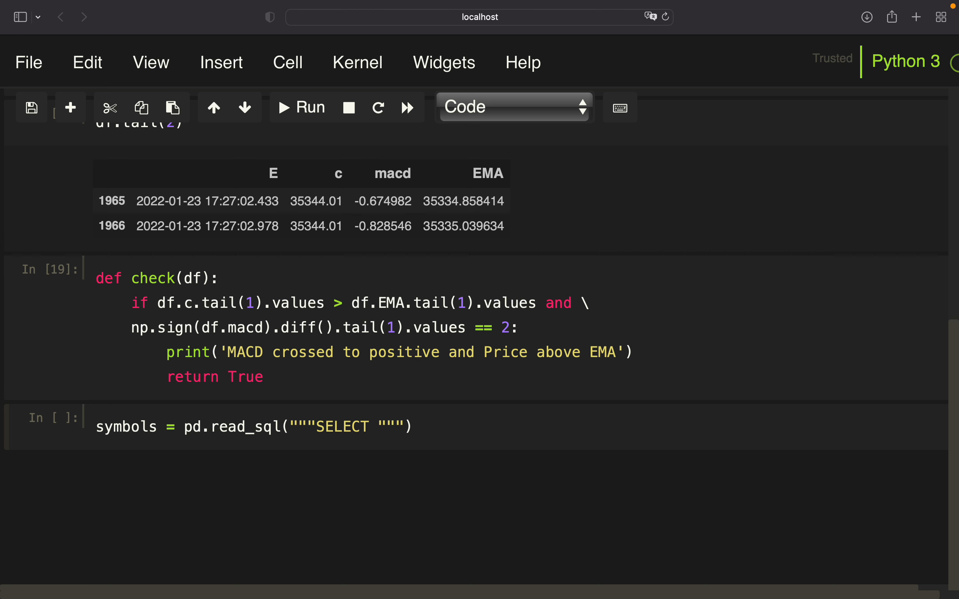
text(name FROM)
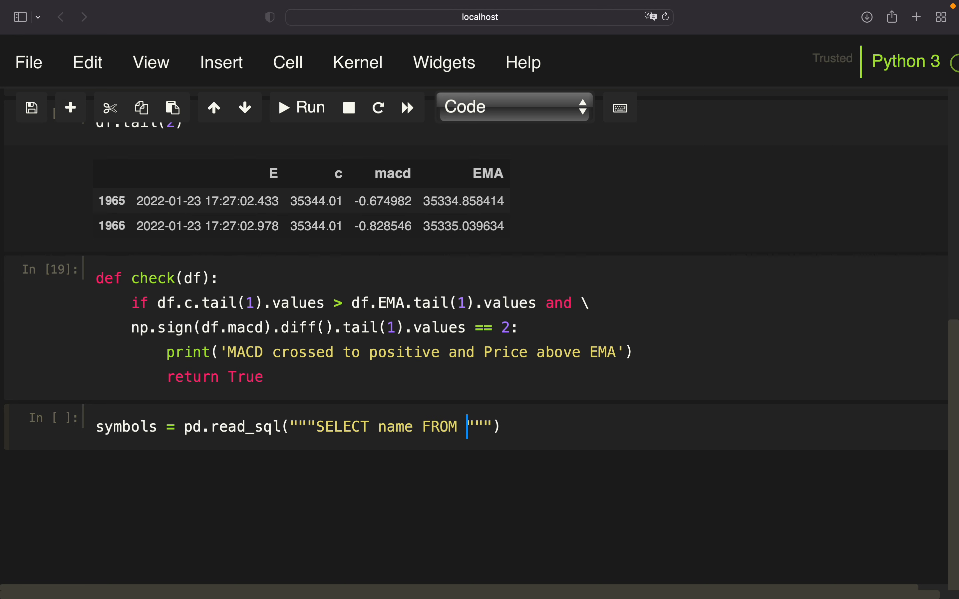
text(sqlite_)
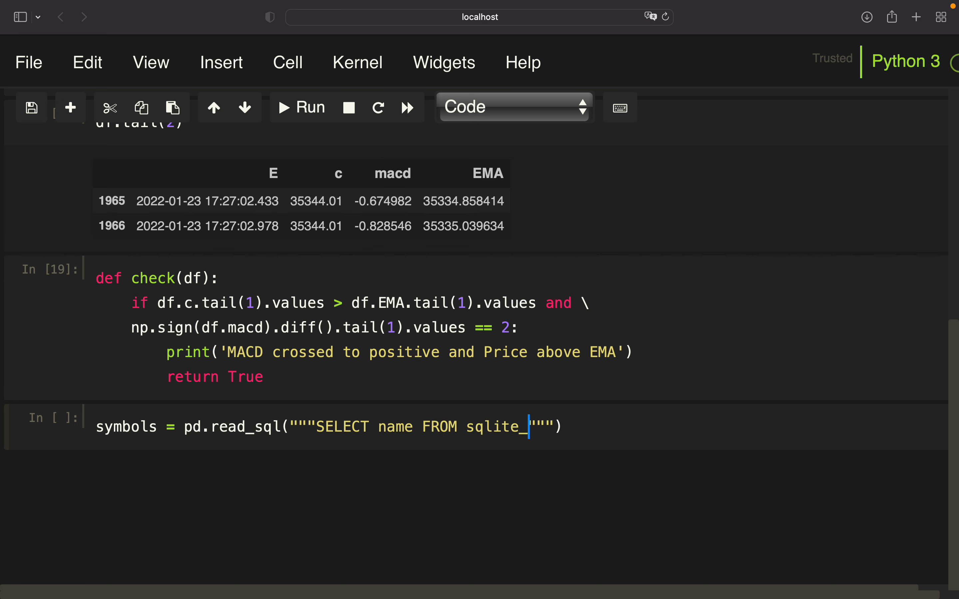
text(master)
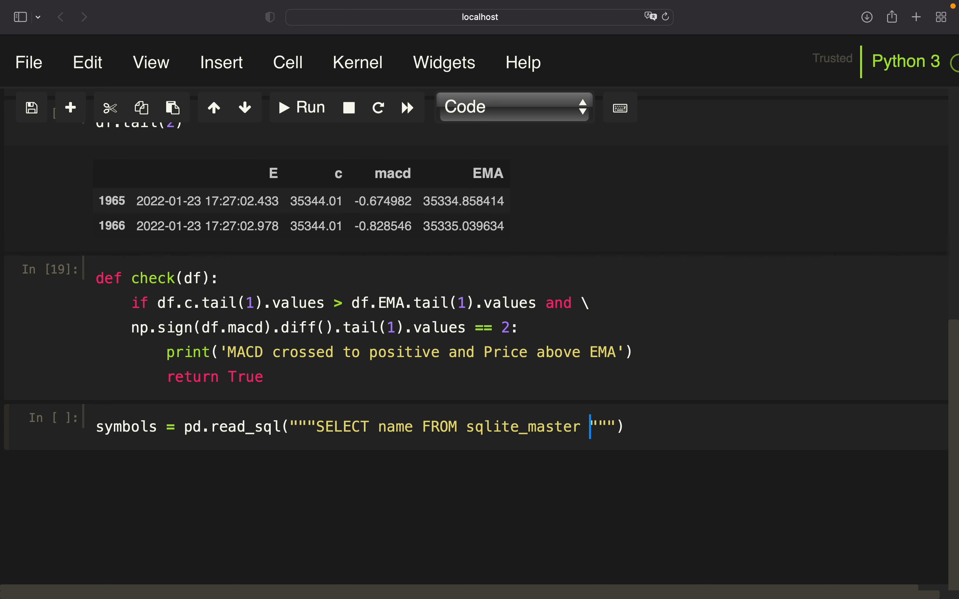
text(WHERE type)
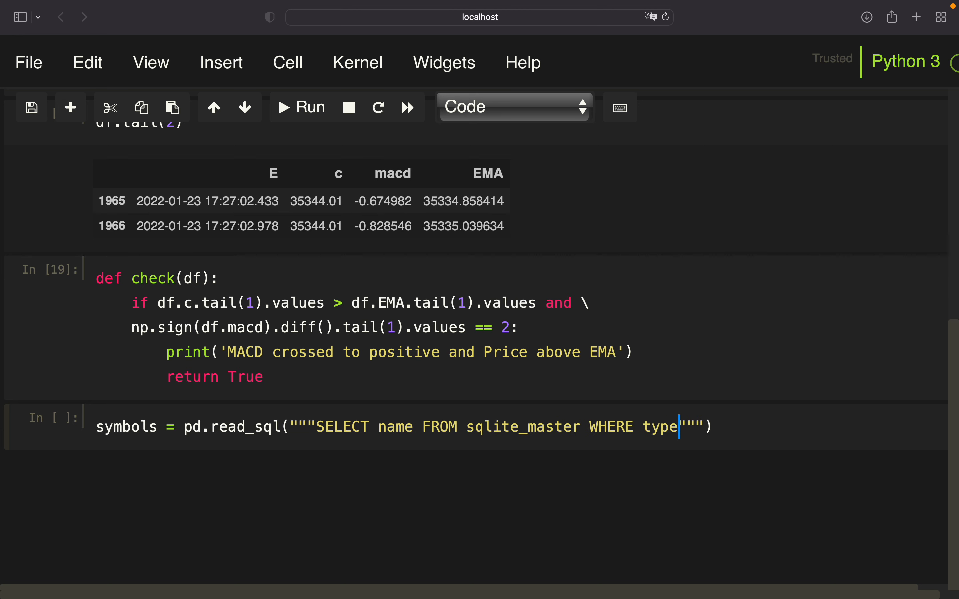
text(')
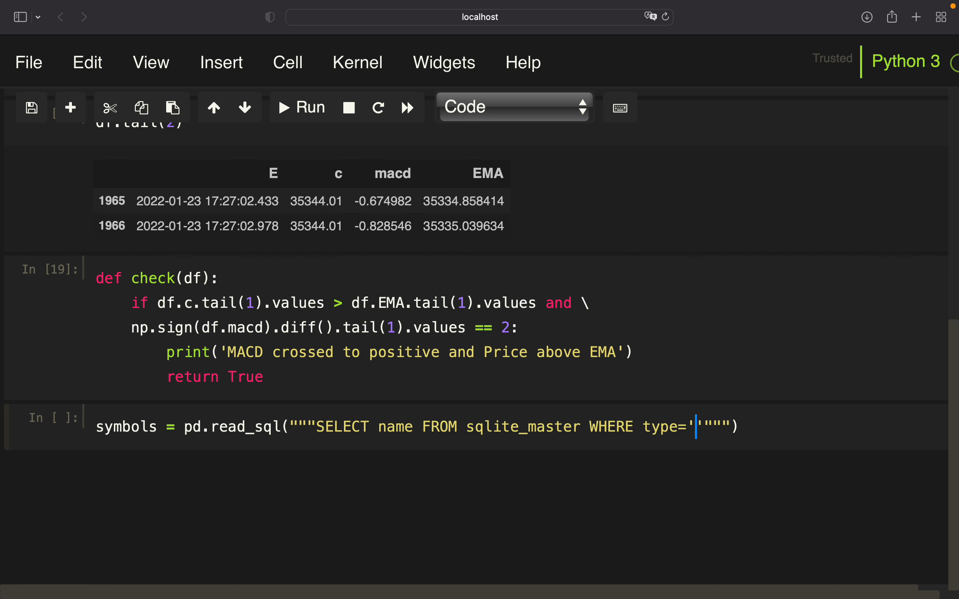
text(table)
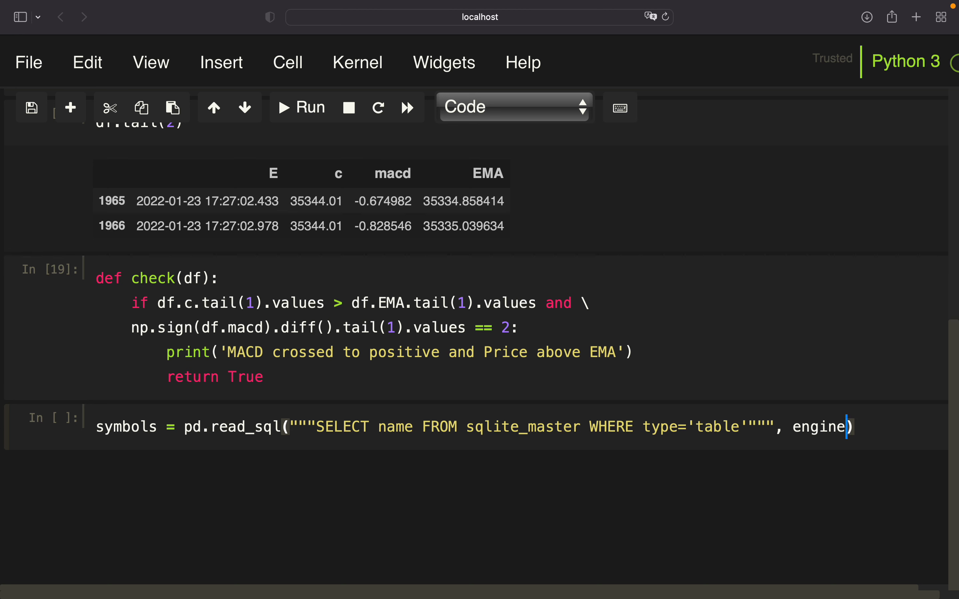
text(.n)
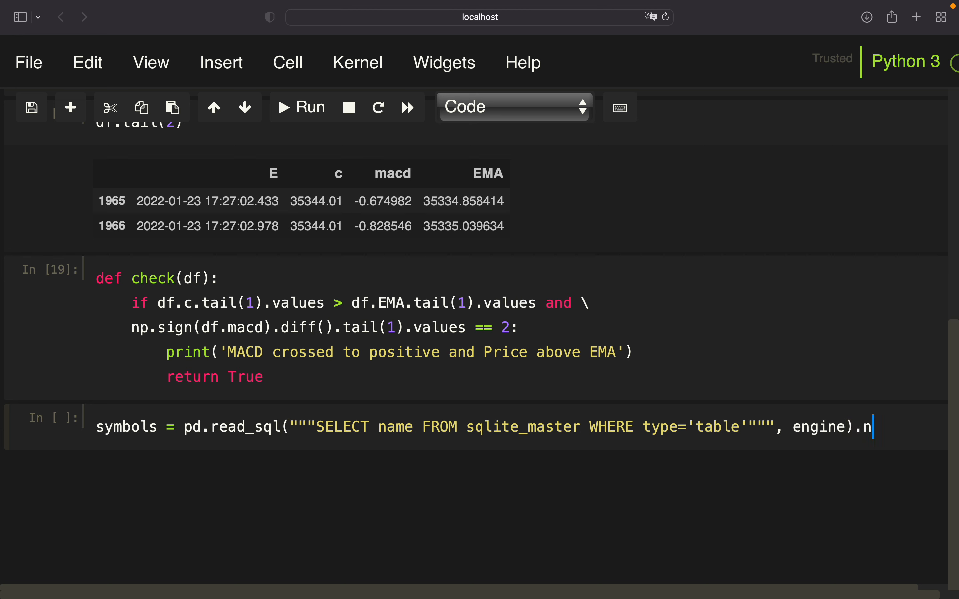
text(ame)
text(symbols)
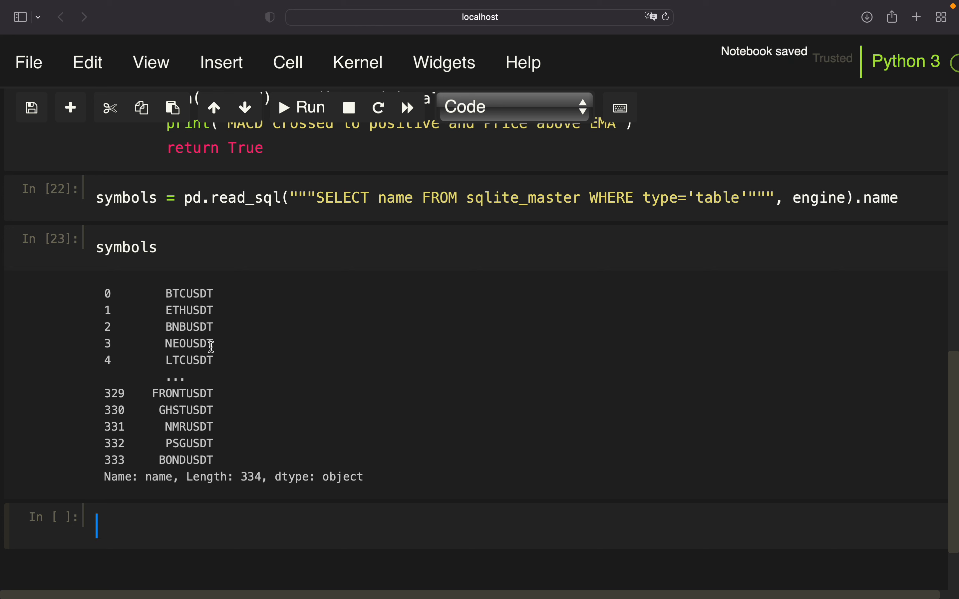
mouse_move(228, 361)
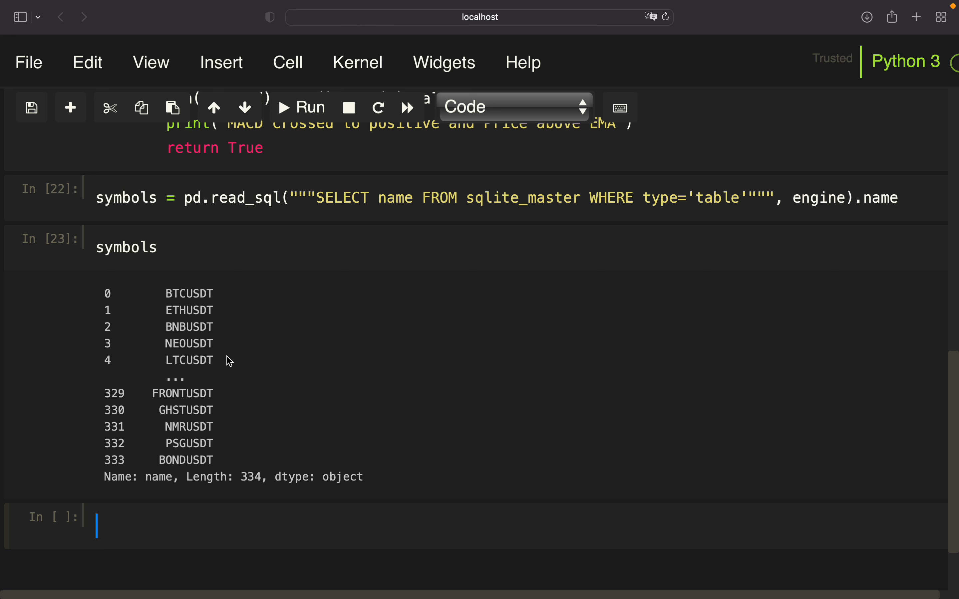
mouse_move(175, 391)
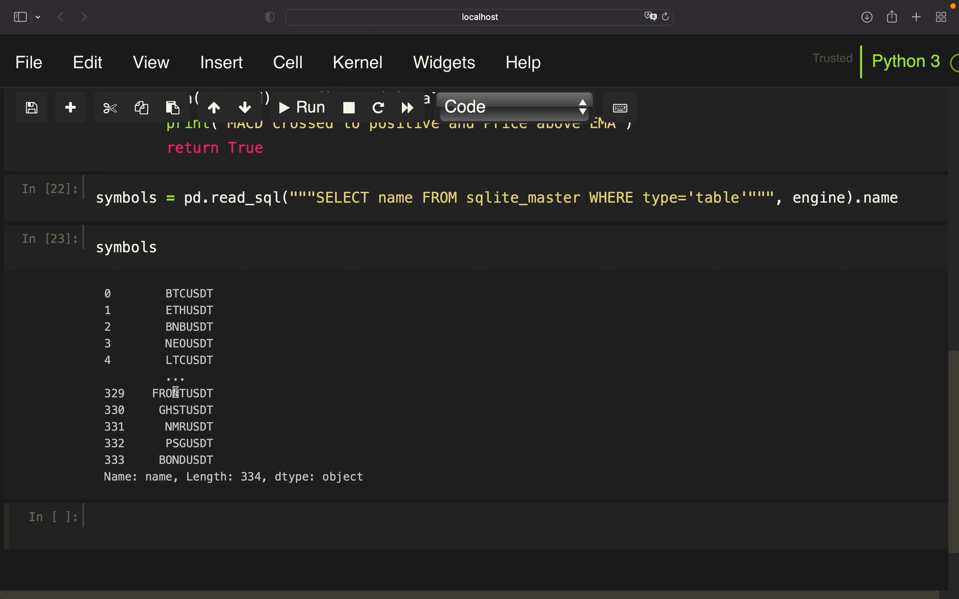
mouse_move(174, 254)
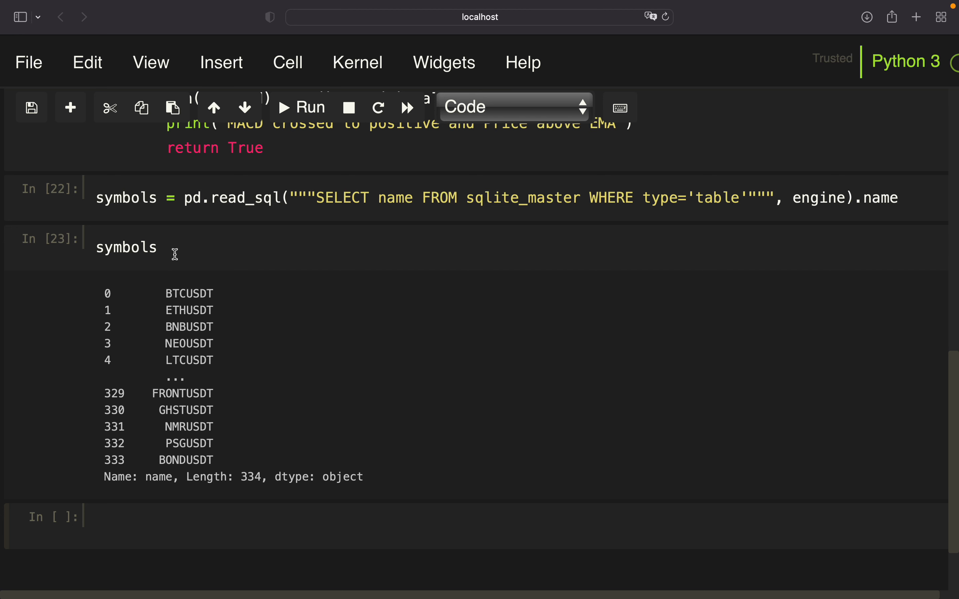
mouse_move(292, 230)
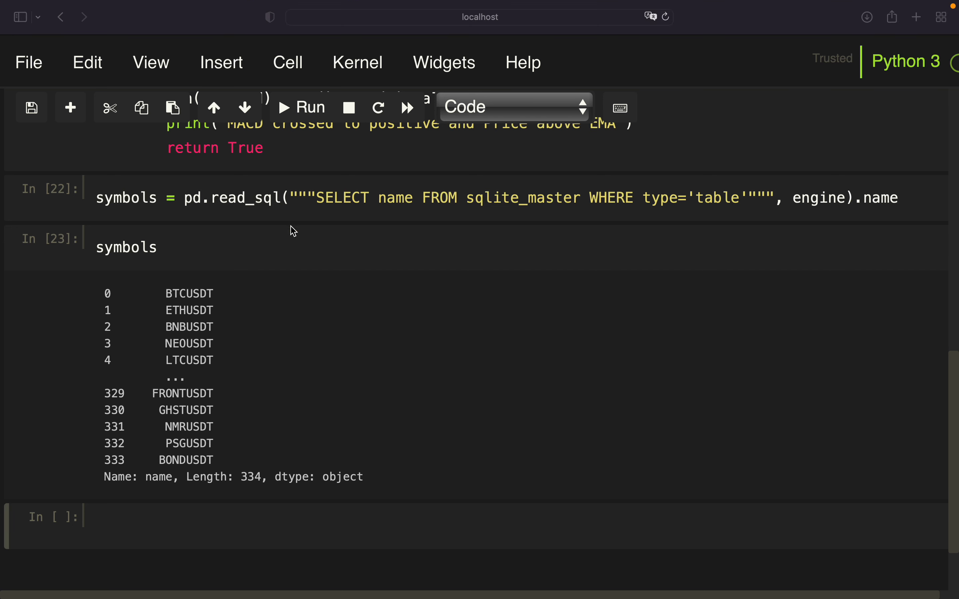
Step: Filter symbols with a str.contains regex excluding UP|DOWN|BULL|BEAR|TUSD|GBP|BUSD|EUR|PAXG|USDC|AUD|SLP and display the 267 left
double_click(126, 248)
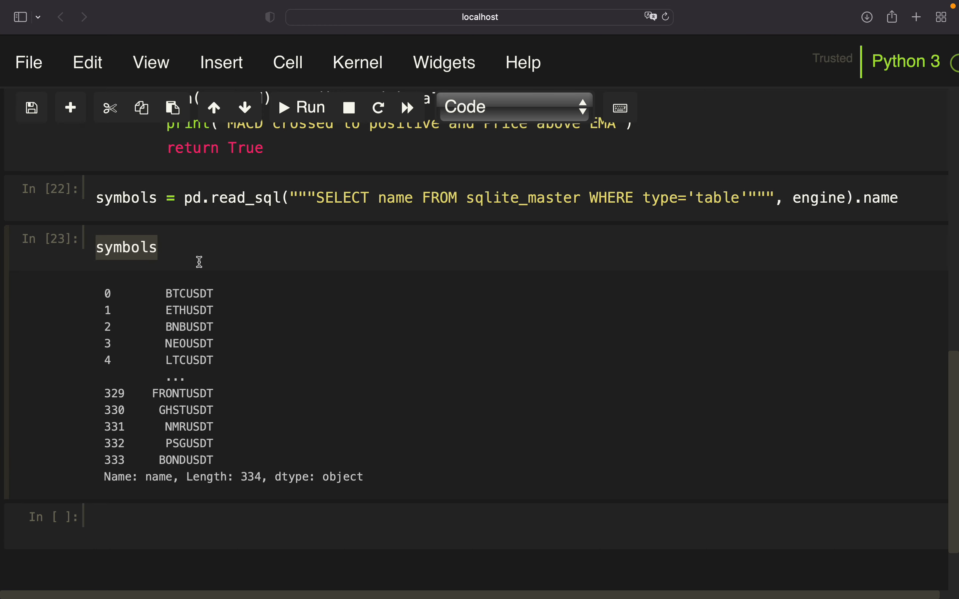
text(symbols = symbols[~(symbols.str.contains('UP|DOWN|BULL|BEAR|TUSD|GBP|BUSD|EUR|PAXG|USDC|AUD|SLP', regex=True))])
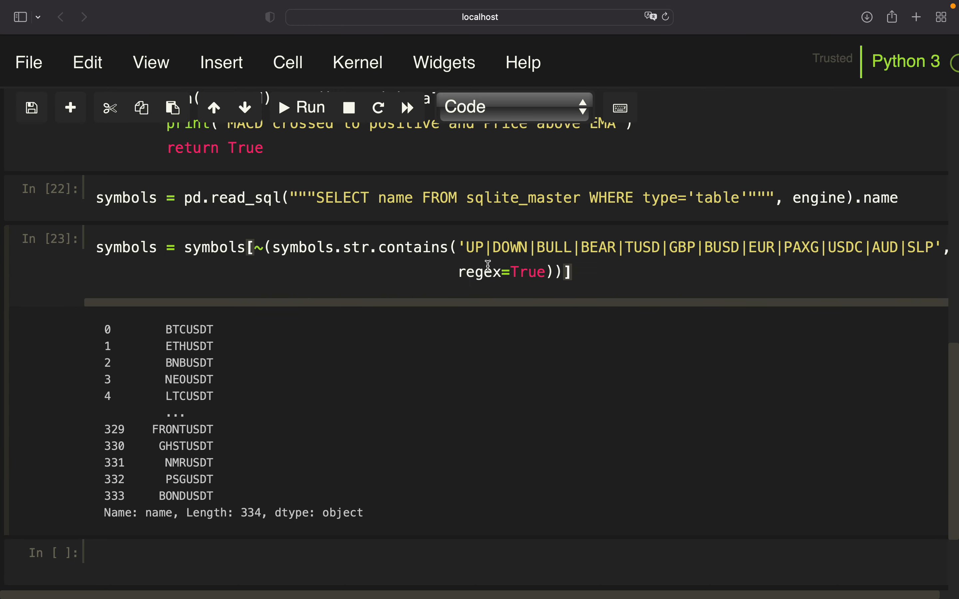
mouse_move(468, 248)
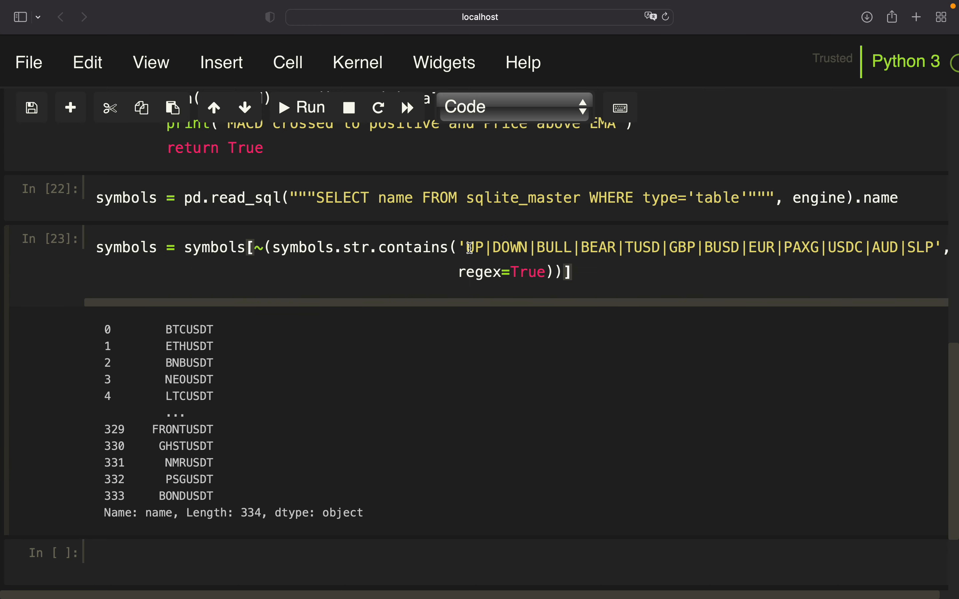
mouse_move(655, 256)
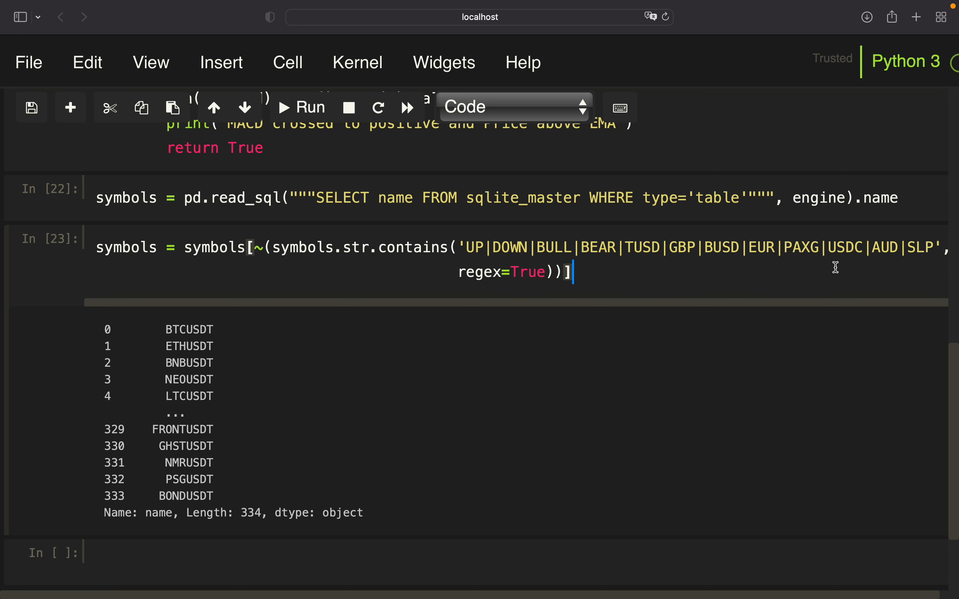
mouse_move(600, 259)
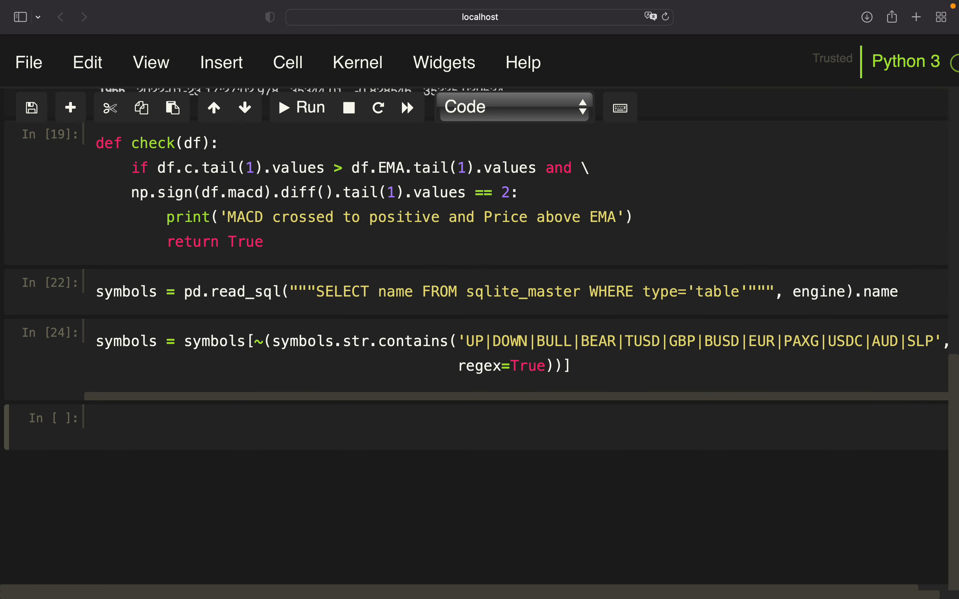
text(symbols)
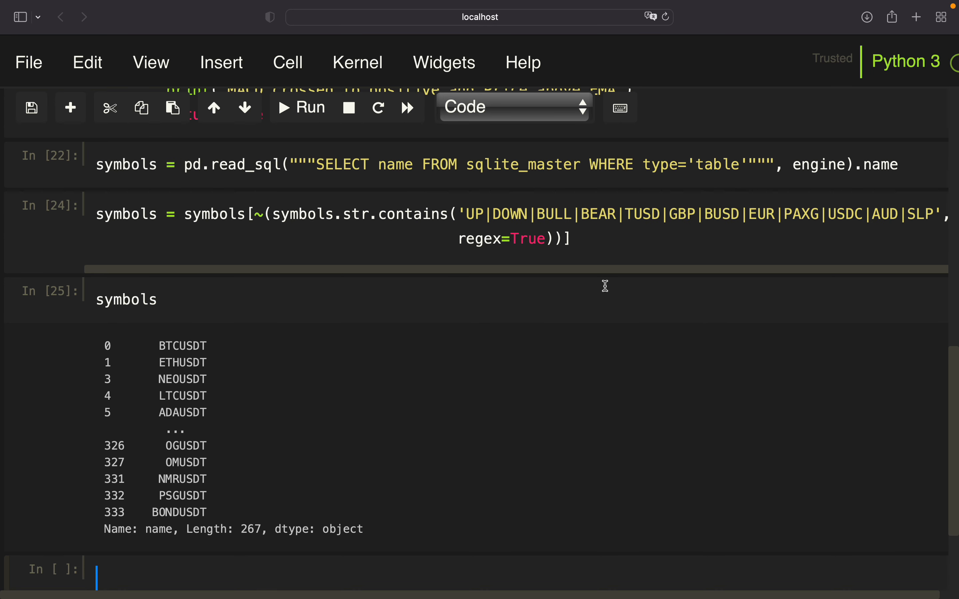
mouse_move(569, 230)
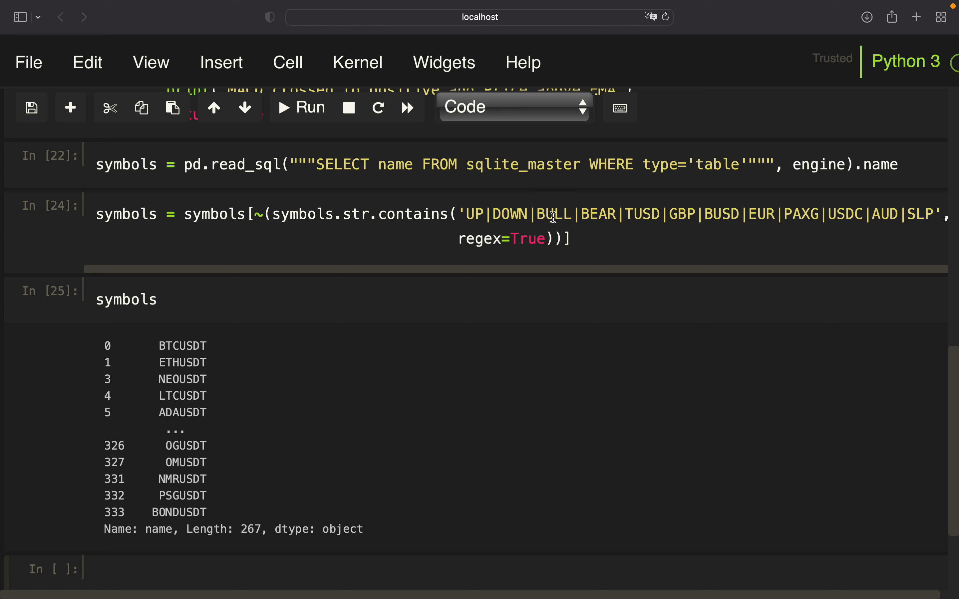
mouse_move(170, 252)
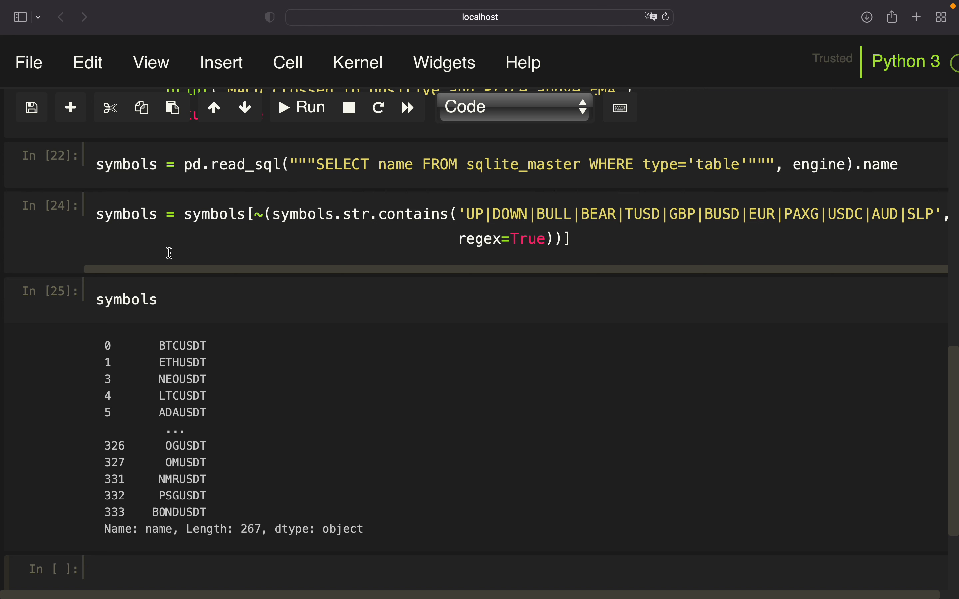
mouse_move(116, 281)
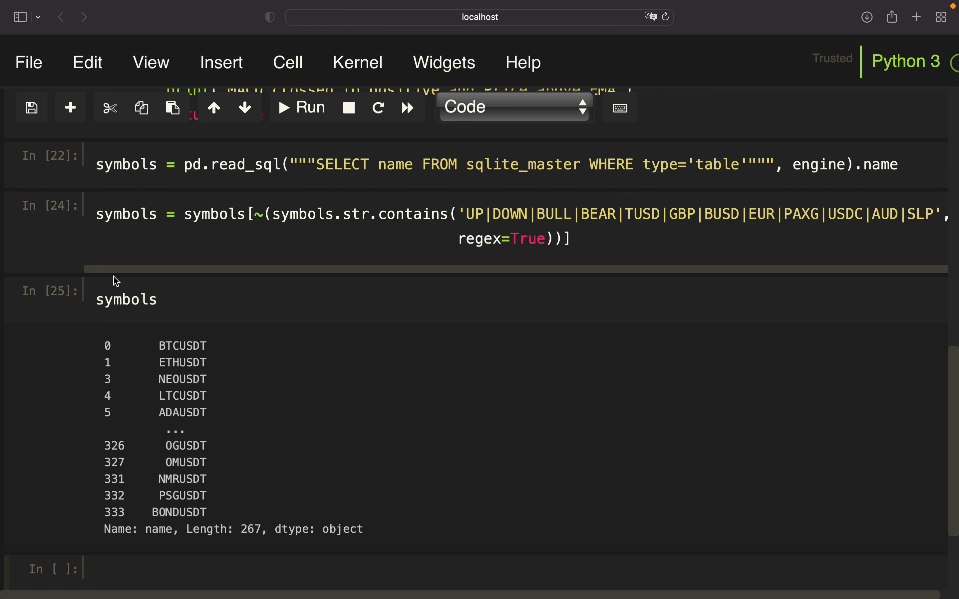
mouse_move(535, 246)
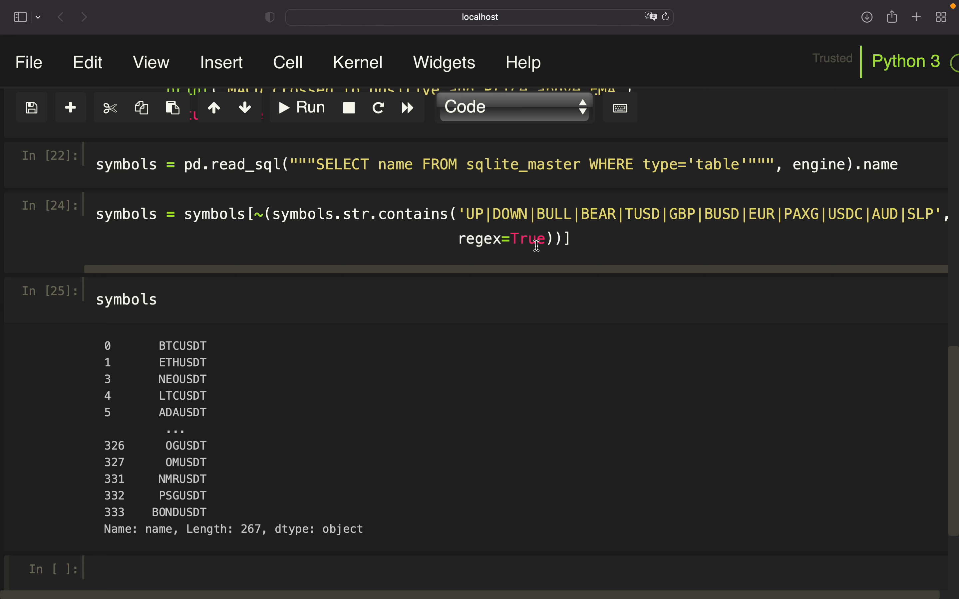
click(95, 570)
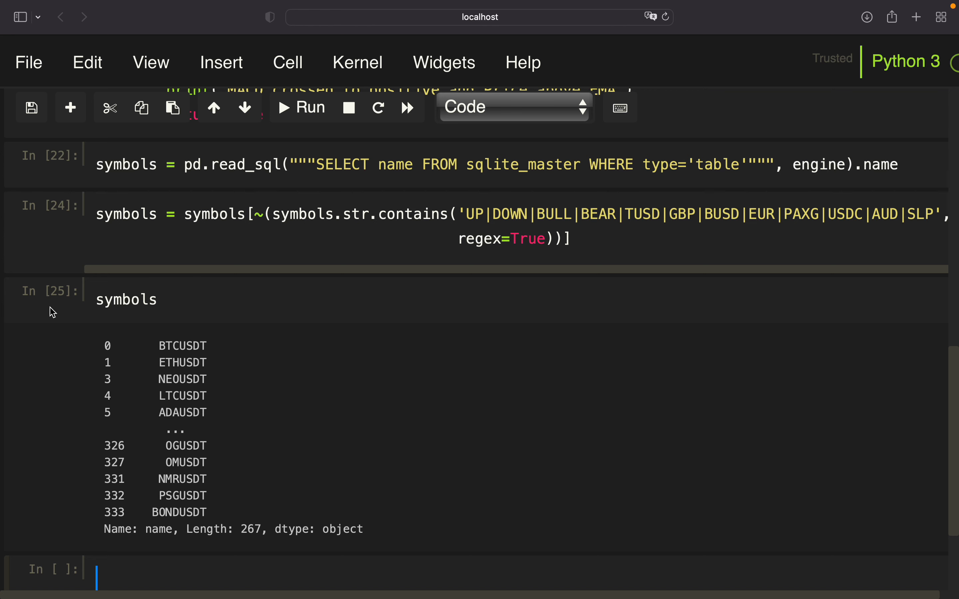
mouse_move(205, 345)
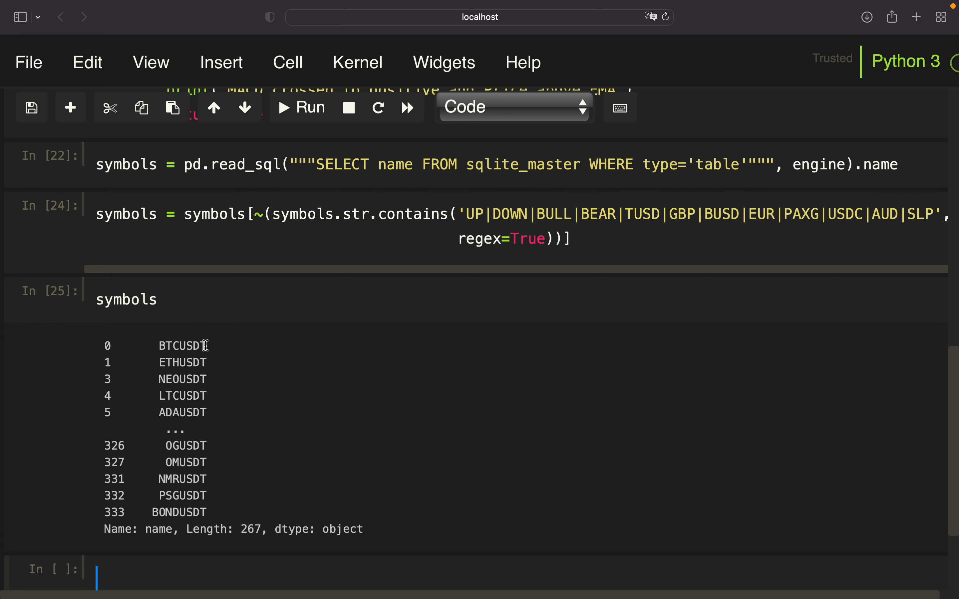
mouse_move(147, 340)
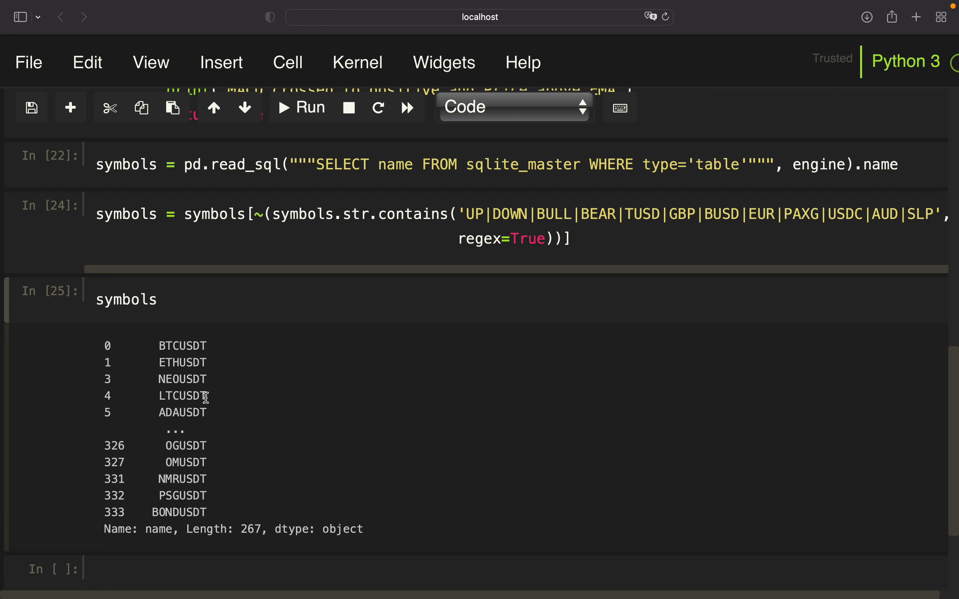
mouse_move(210, 449)
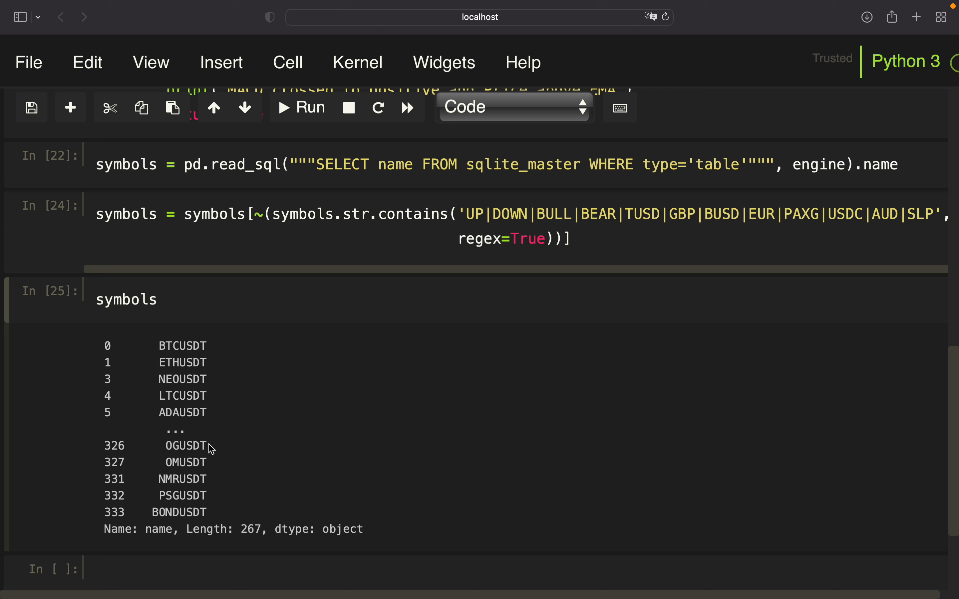
mouse_move(52, 314)
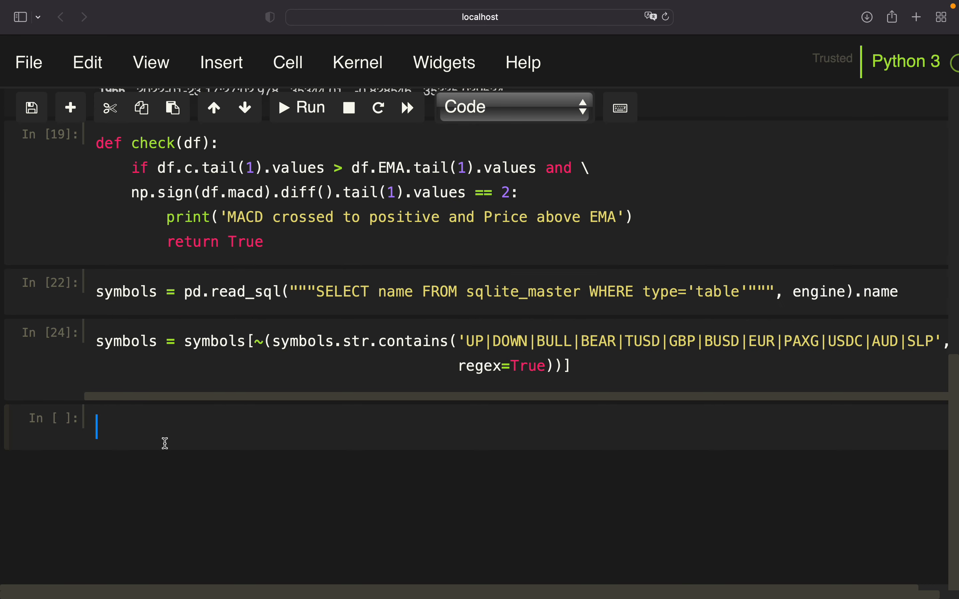
Step: Write a for loop over symbols reading each table with pd.read_sql and calling applytechnicals(df)
text(for symbol)
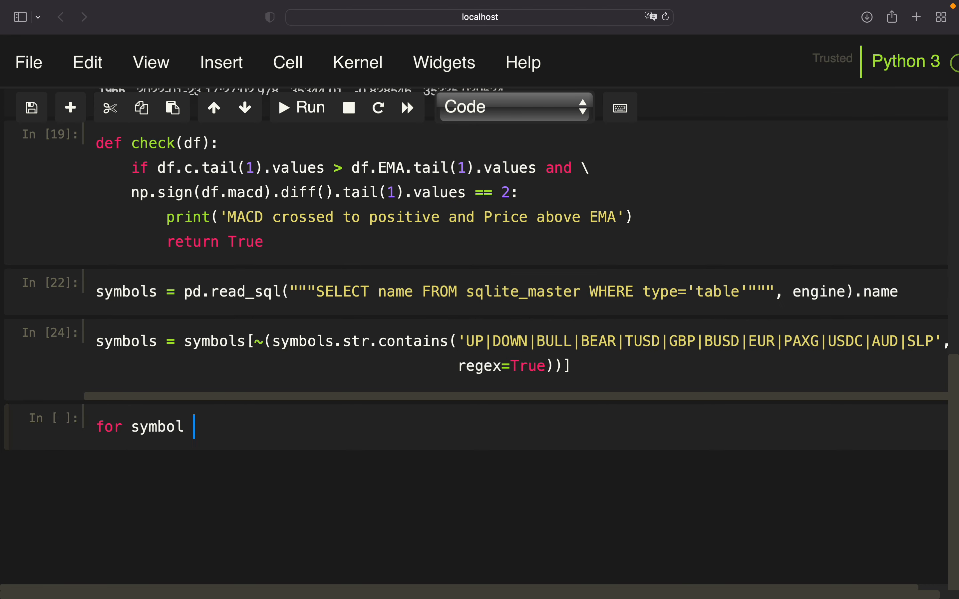
text(in sym)
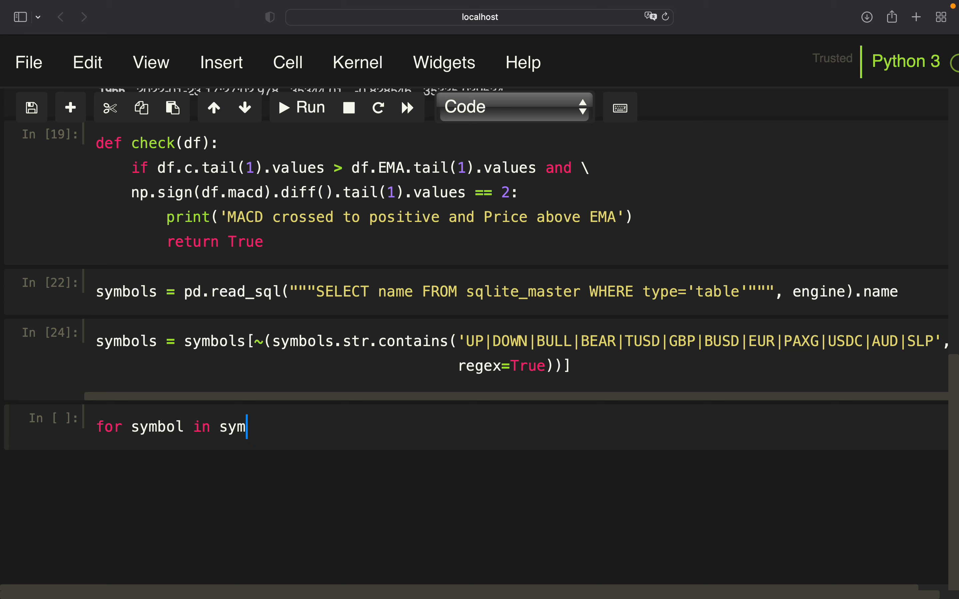
text(bols:)
text(df = pd.read_sql(d)
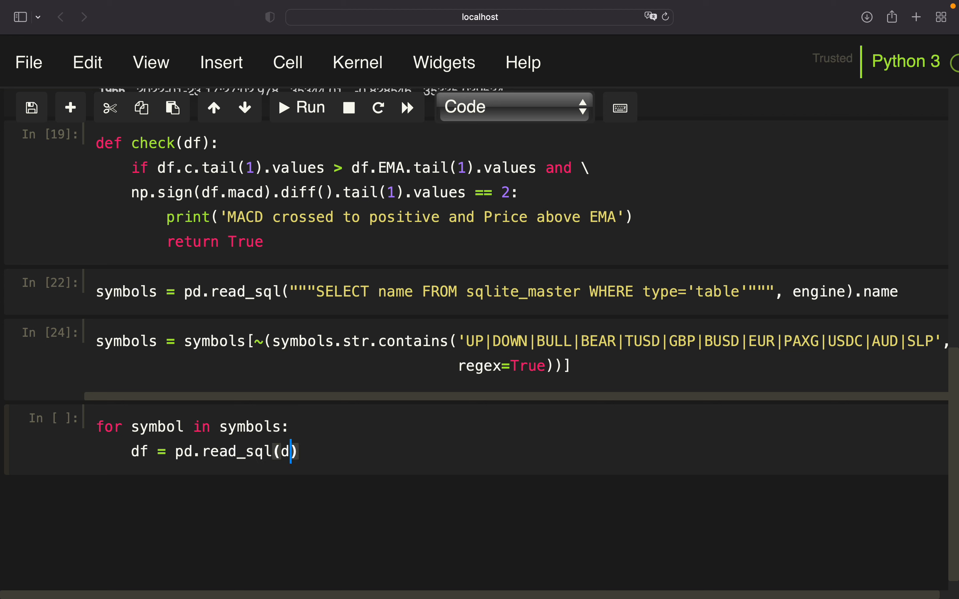
text(symbol,engine)
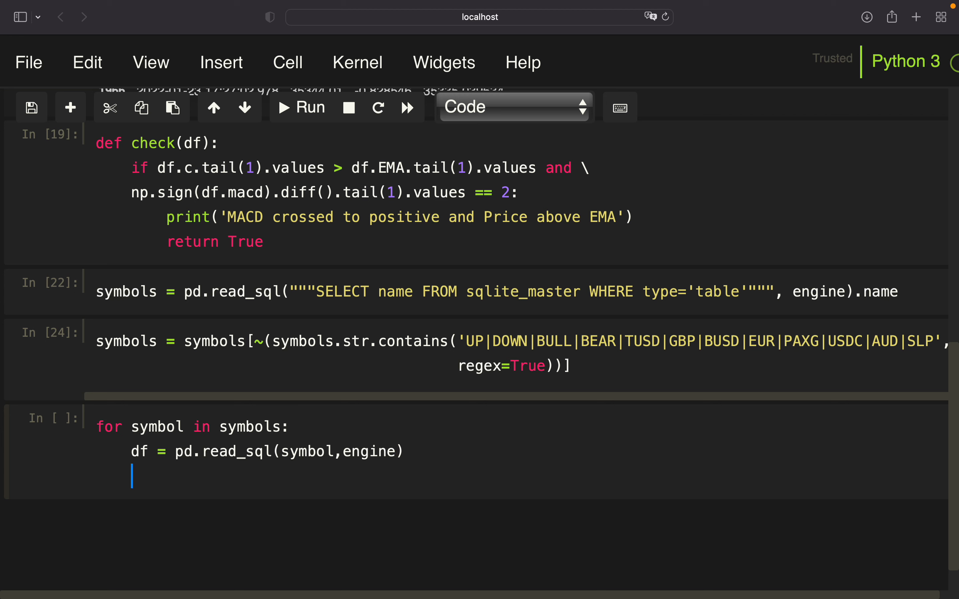
text(applytechni)
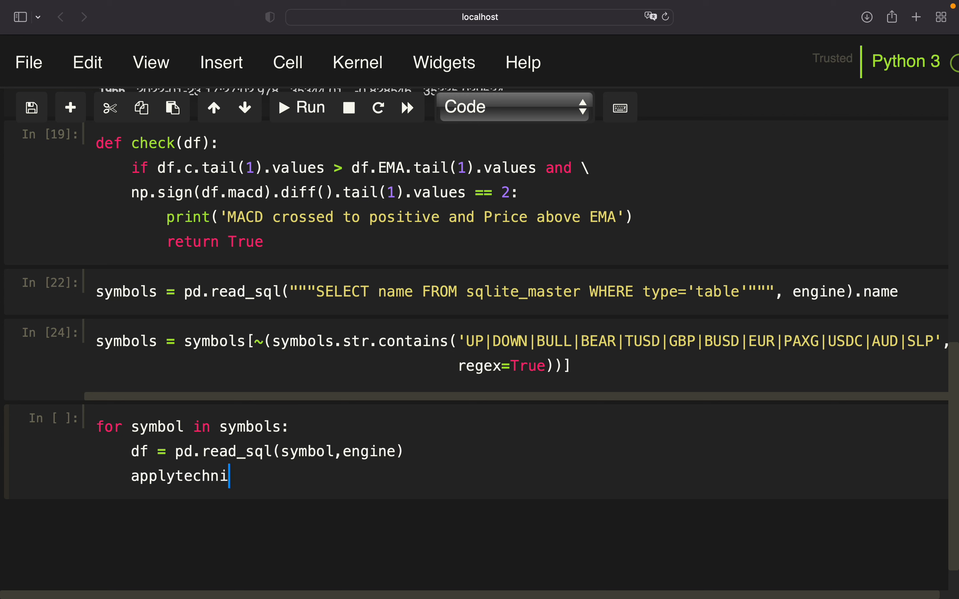
text(cals(df))
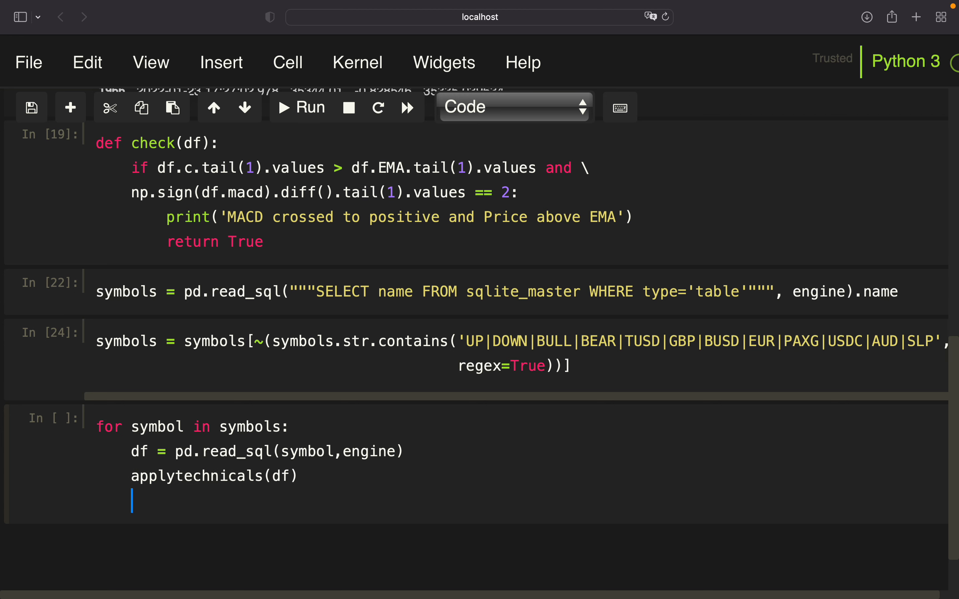
Step: Add an f-string print of a check message for each symbol followed by check(df)
text(print(''))
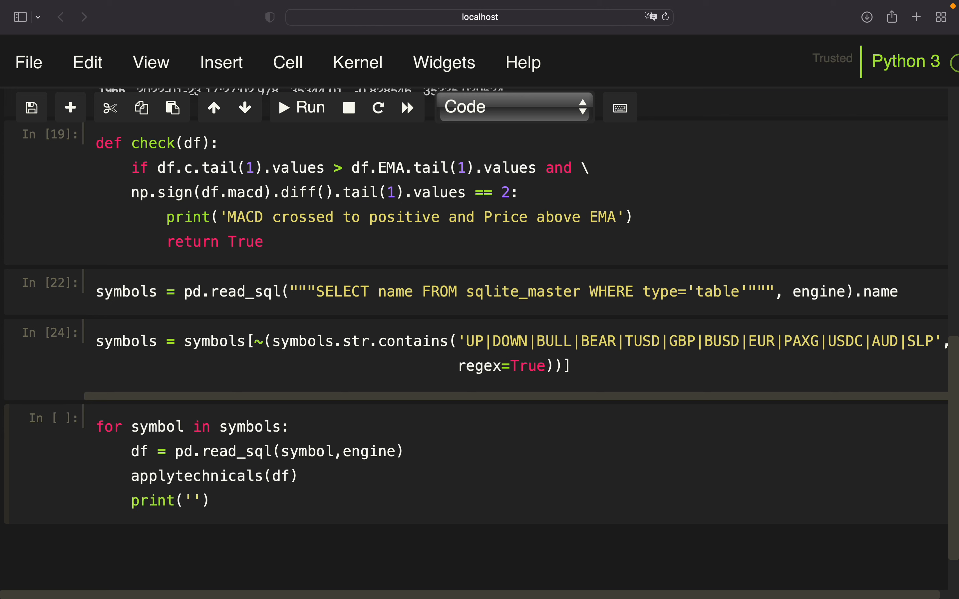
click(184, 500)
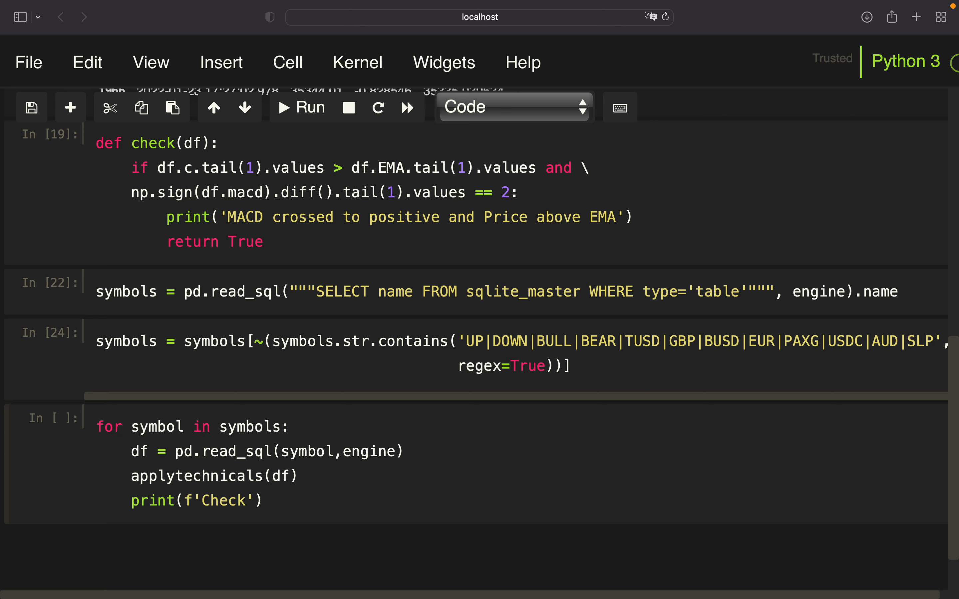
text(for)
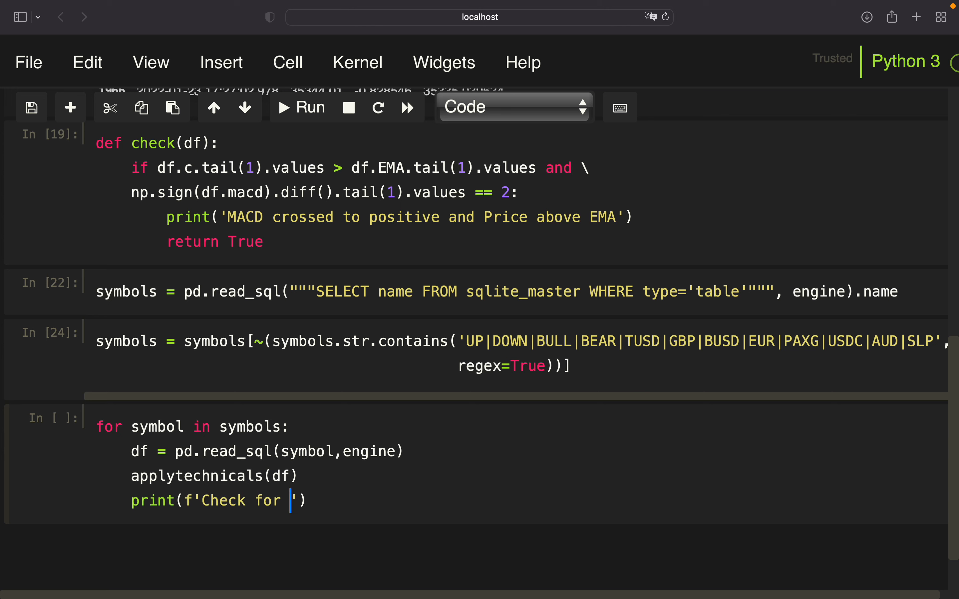
text({sym})
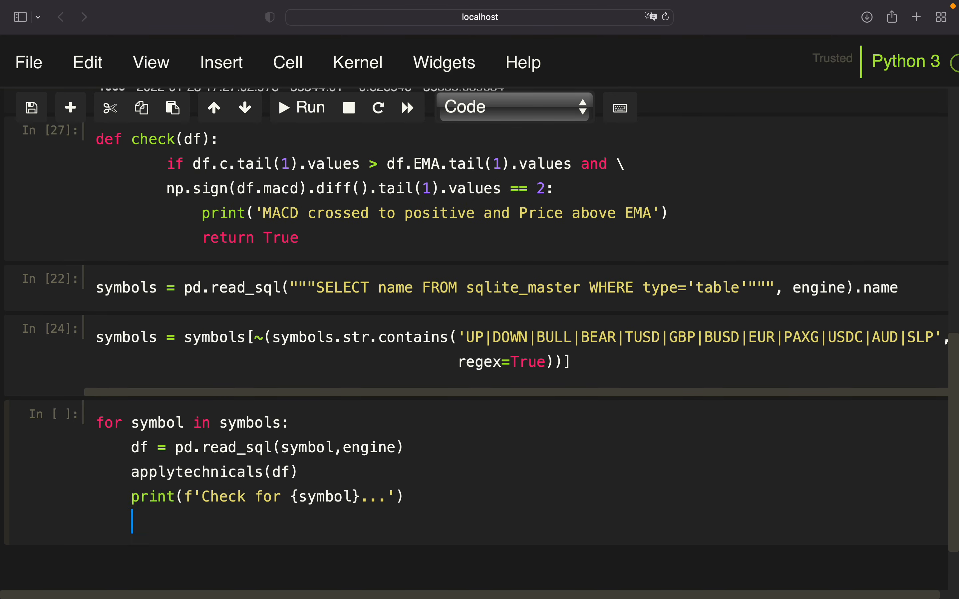
text(check(d))
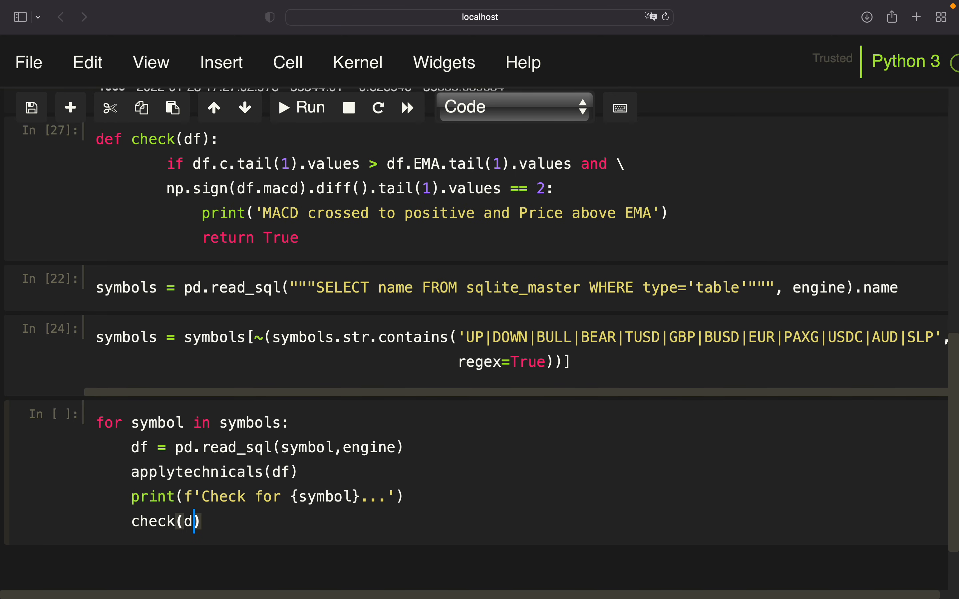
Step: Run the loop and scroll the per-symbol check output, with MACD crossover messages after BICOUSDT and AGLDUSDT
text(f)
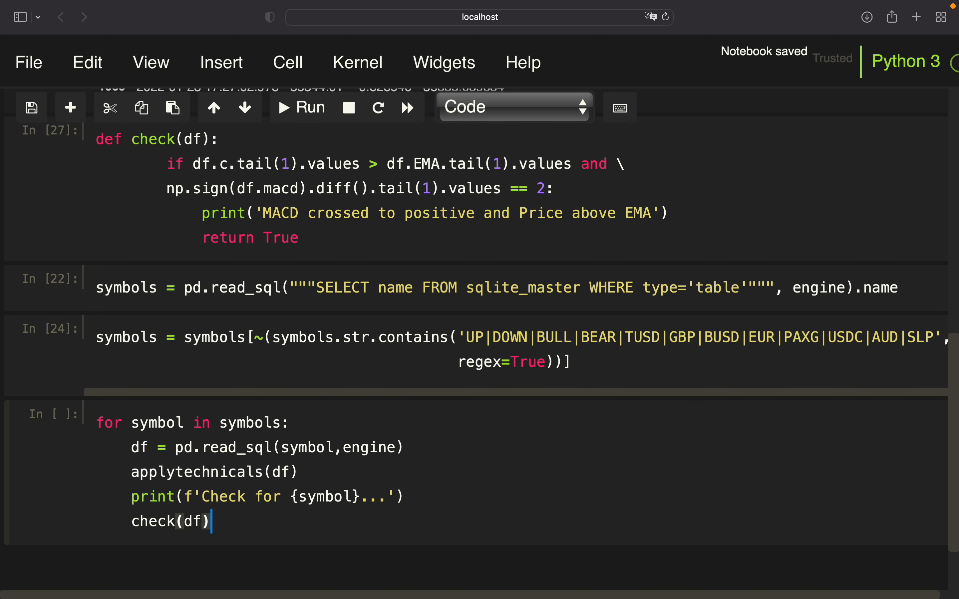
click(301, 108)
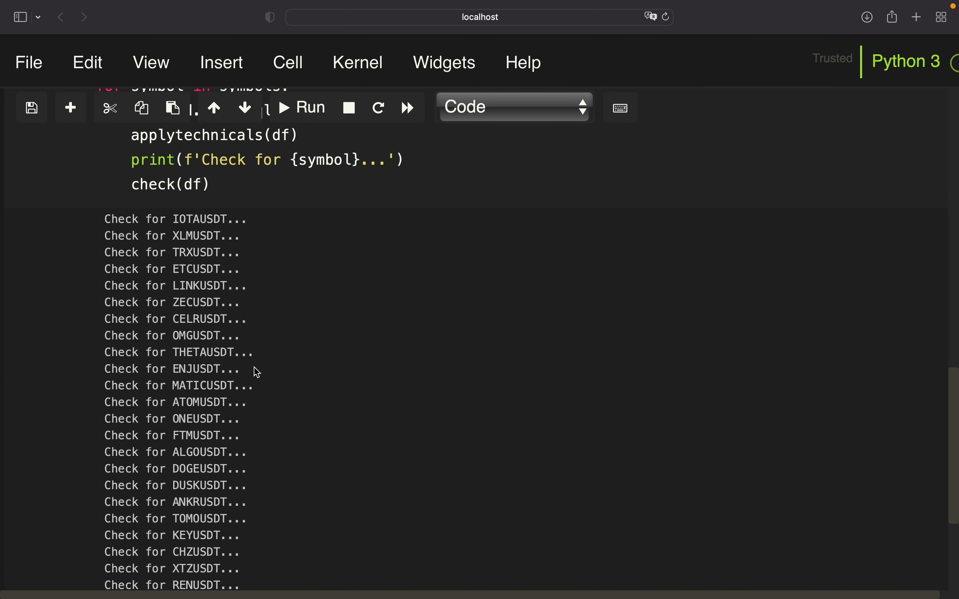
scroll(down, 3)
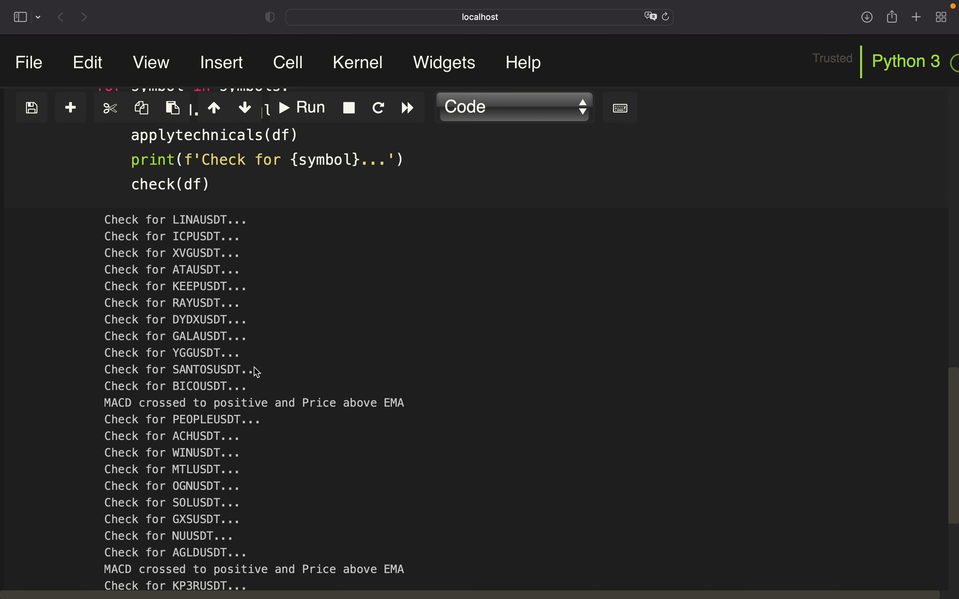
double_click(205, 359)
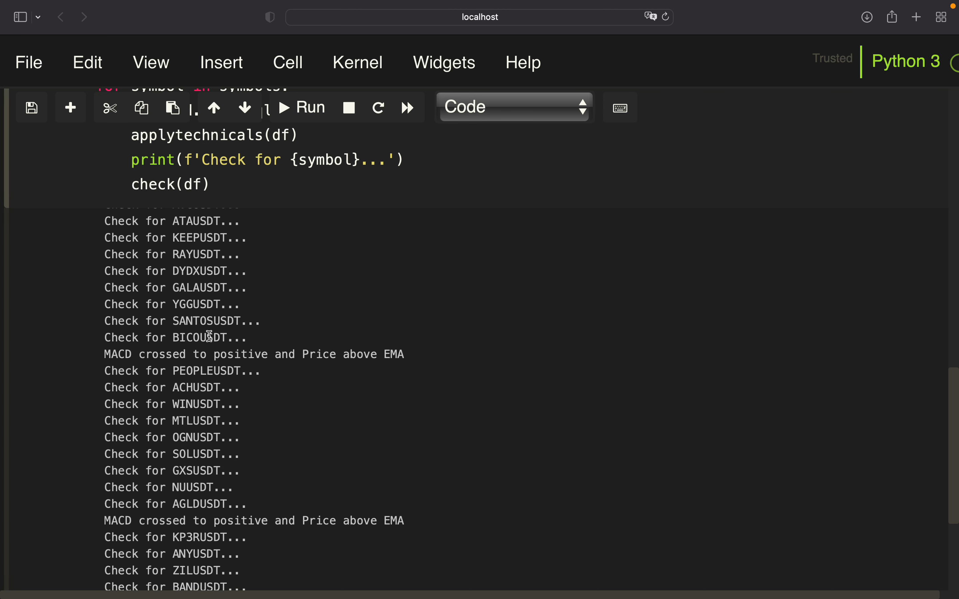
mouse_move(140, 359)
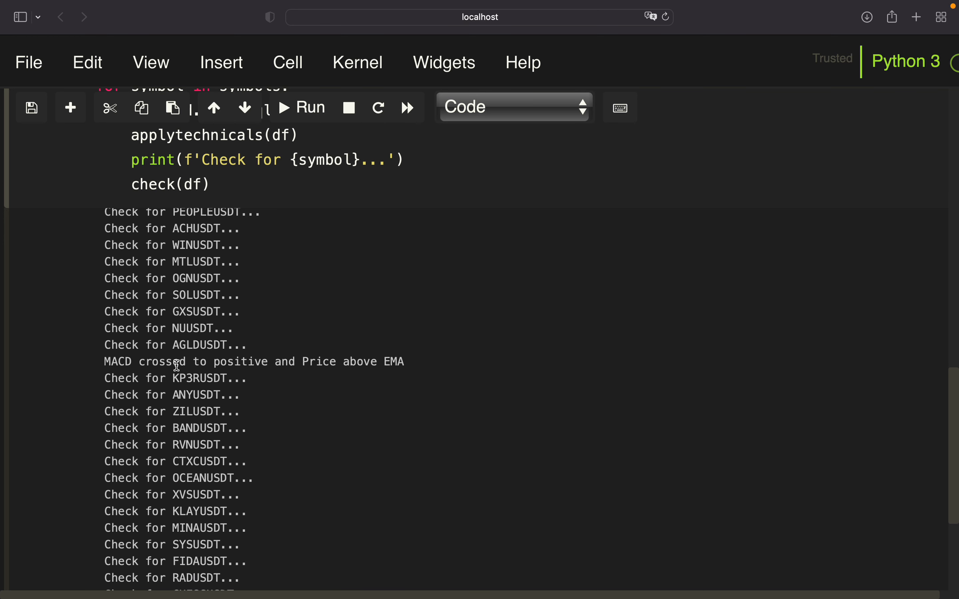
scroll(down, 3)
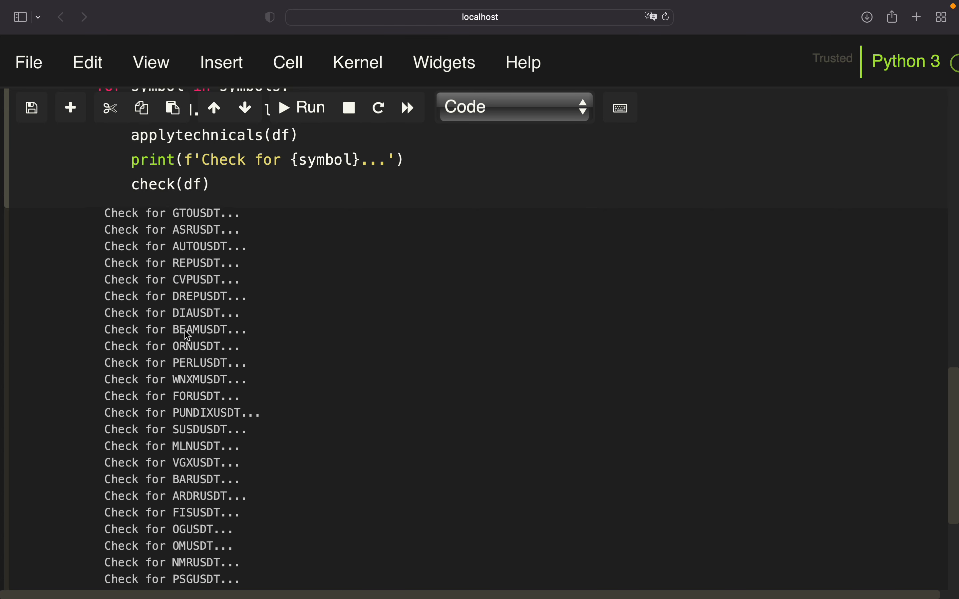
scroll(down, 3)
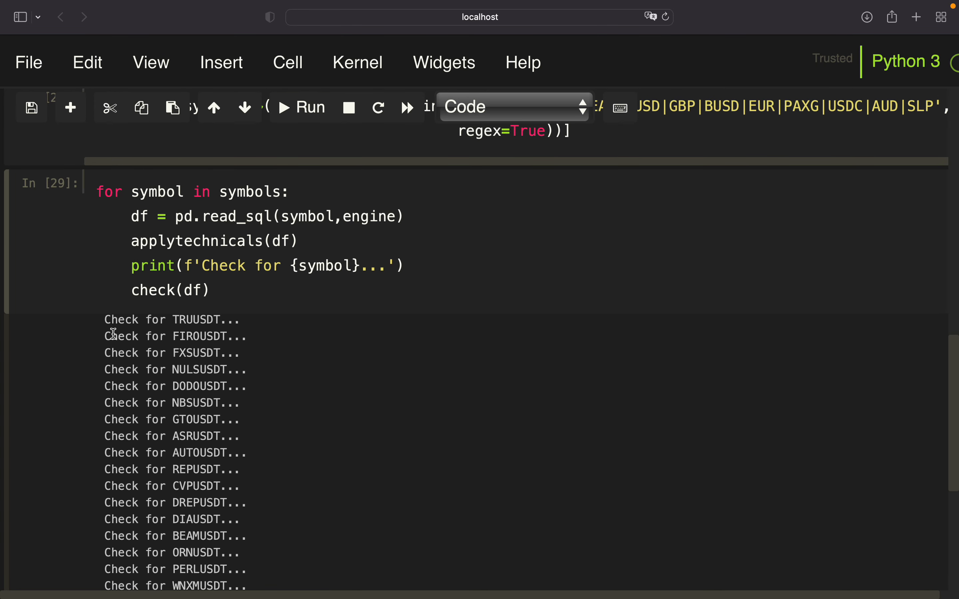
Step: Place the cursor before the applytechnicals line to insert a blank line in the loop
click(131, 241)
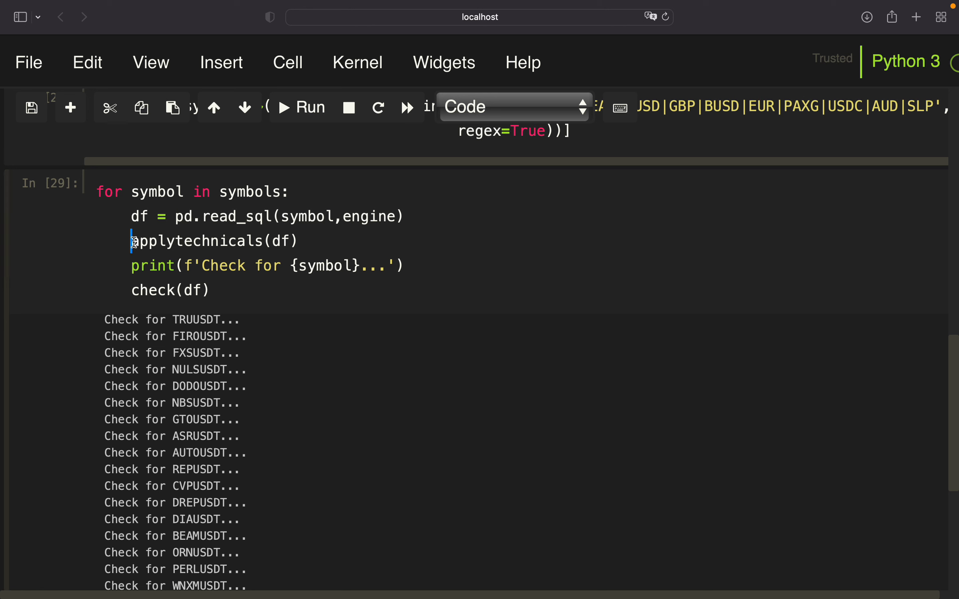
mouse_move(189, 252)
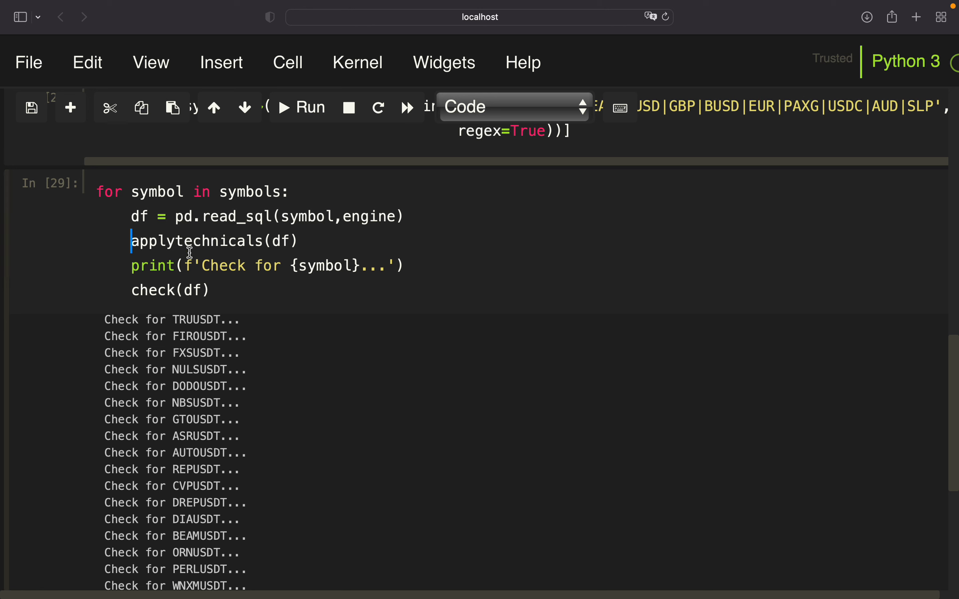
mouse_move(317, 235)
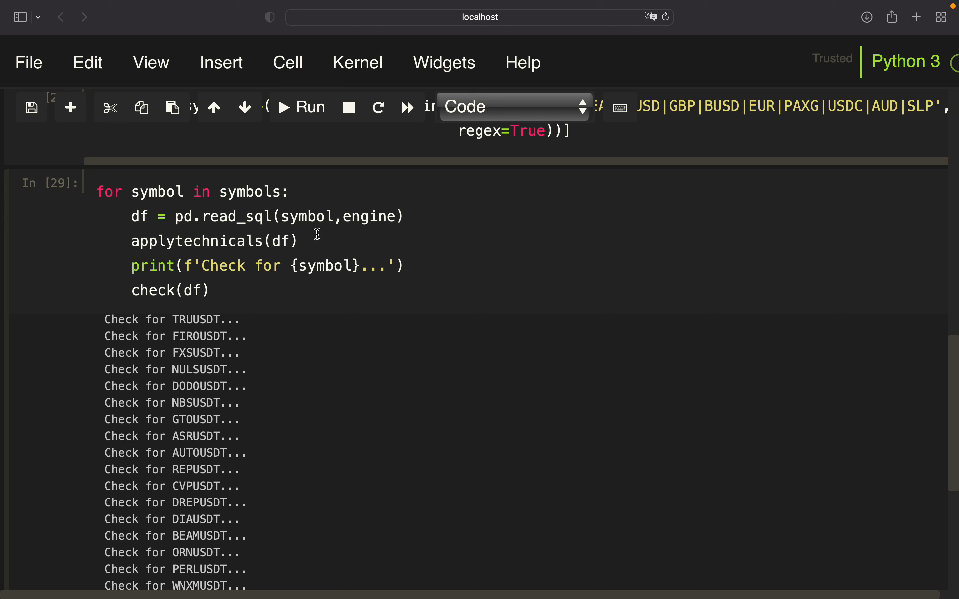
mouse_move(189, 287)
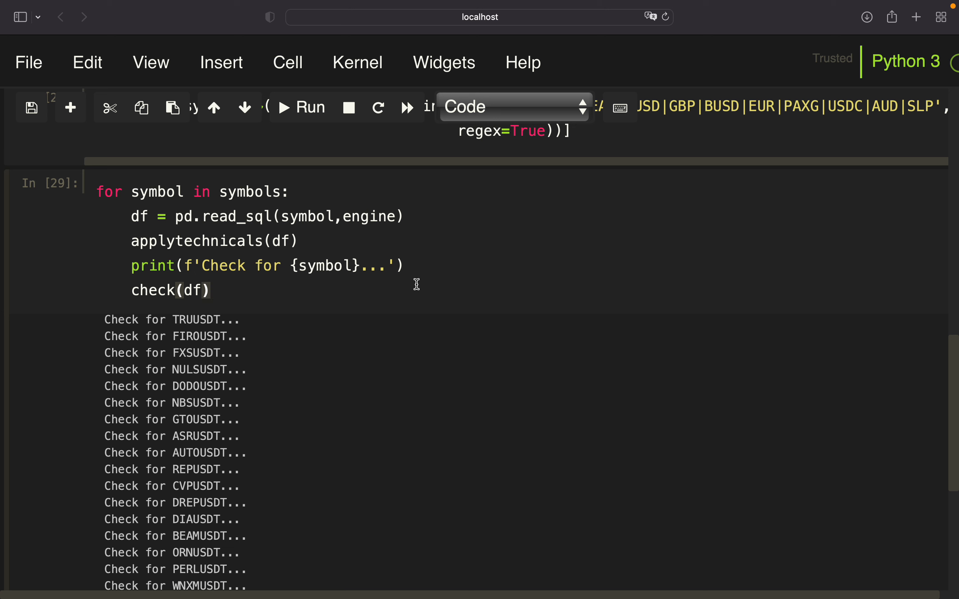
mouse_move(416, 263)
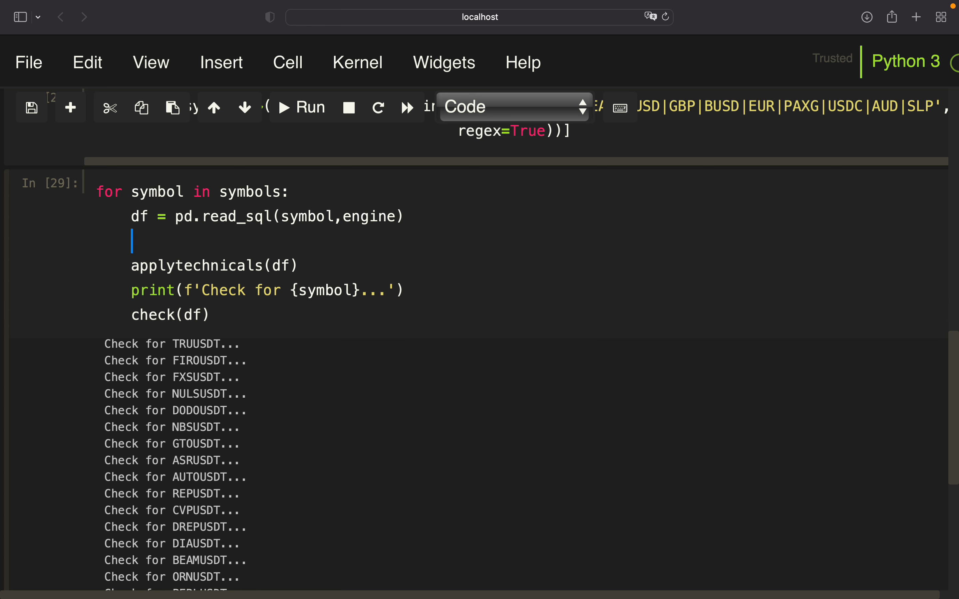
Step: Add df = df.set_index('E').resample('1min').first() after reading each table
text(df =)
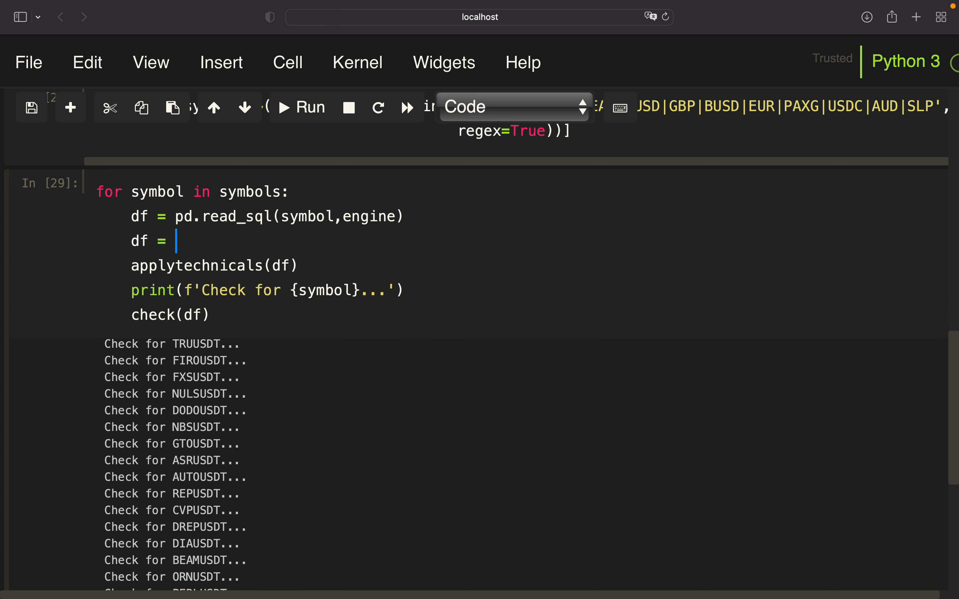
text(df.set_in)
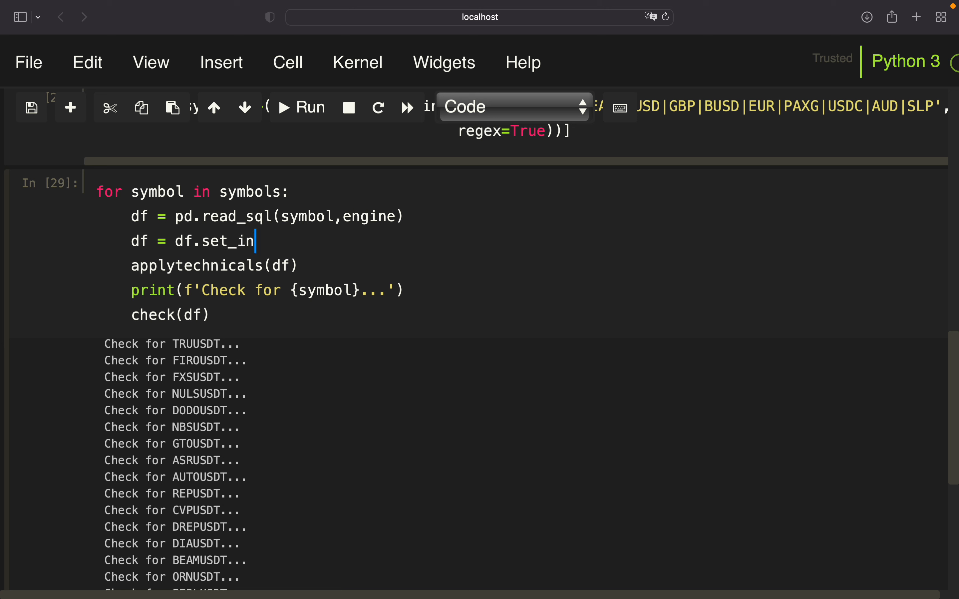
text(dex('E'))
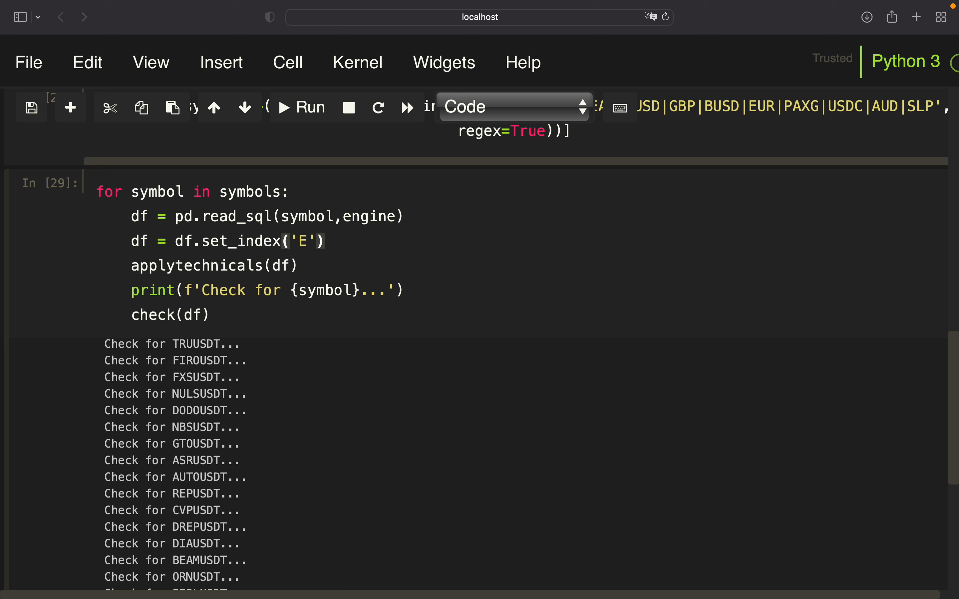
text(.resample())
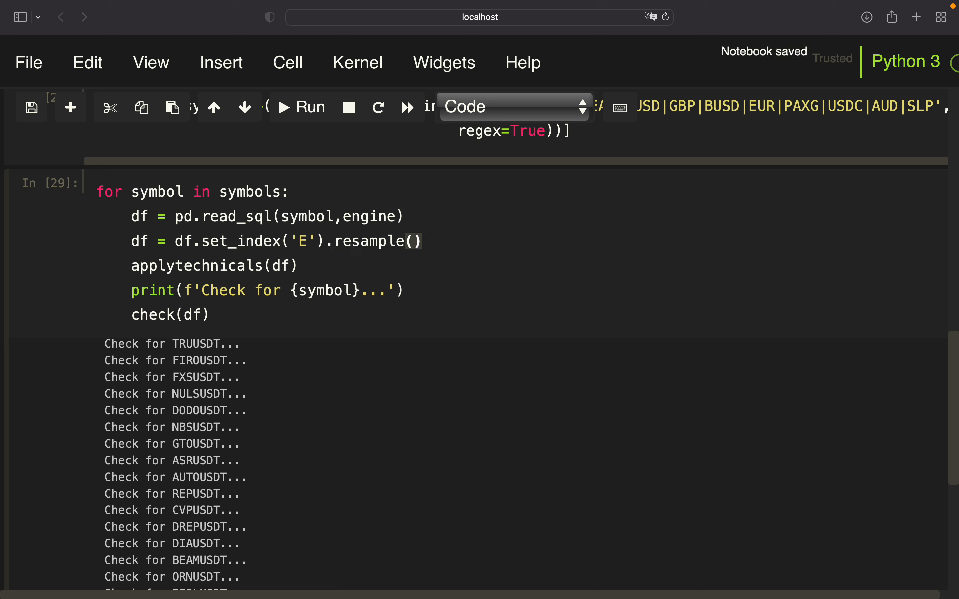
text('1min').f)
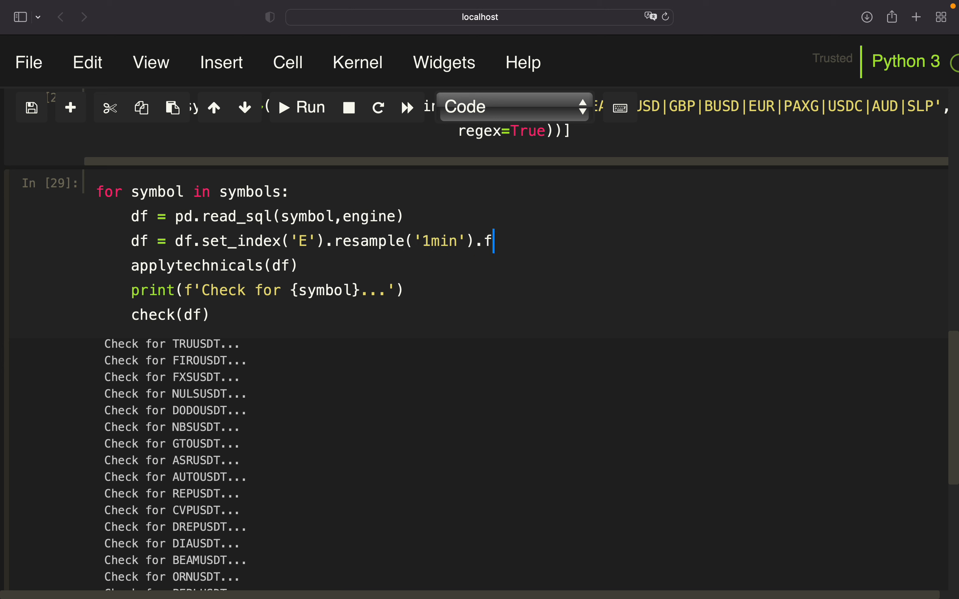
text(irst())
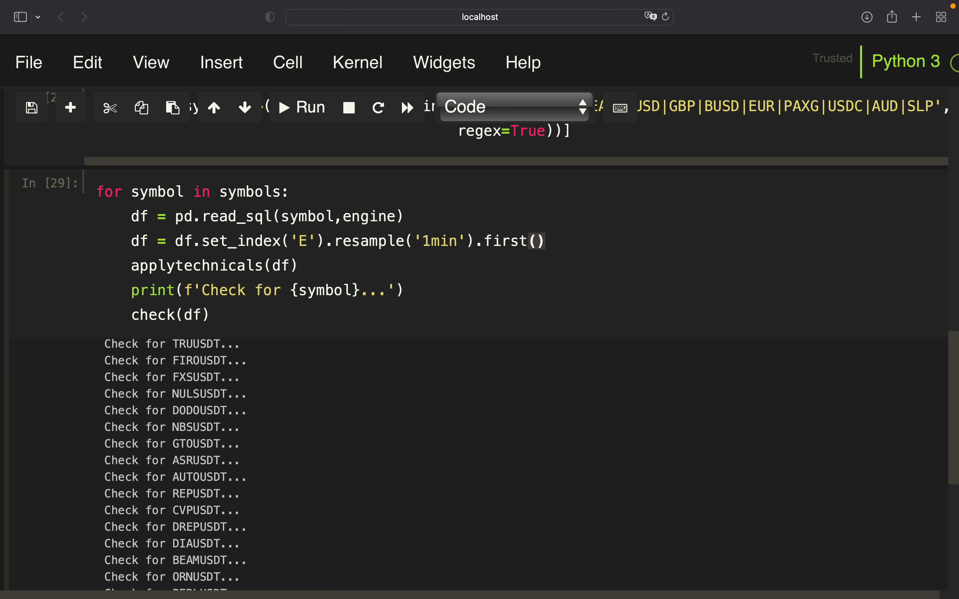
click(544, 242)
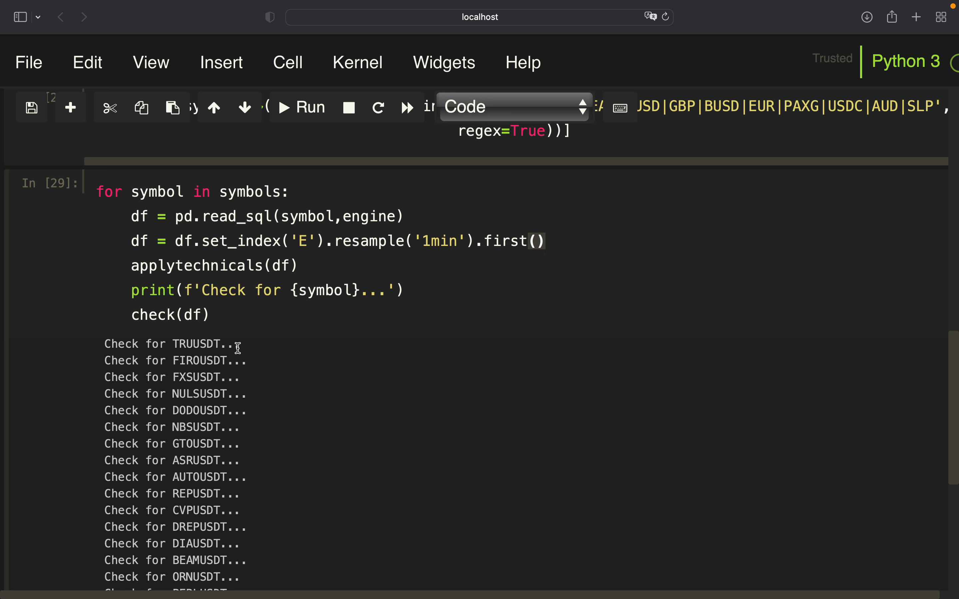
mouse_move(255, 292)
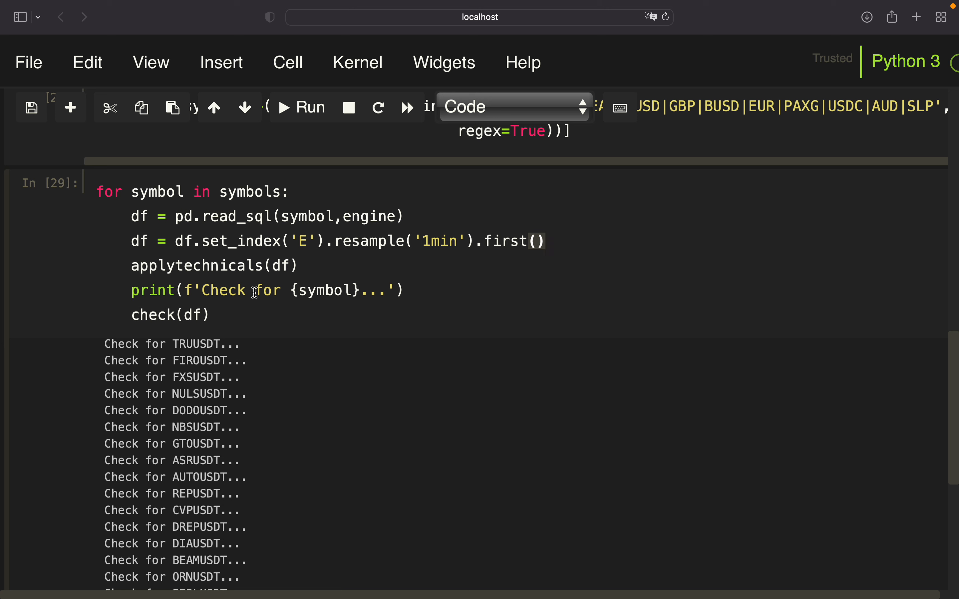
mouse_move(206, 307)
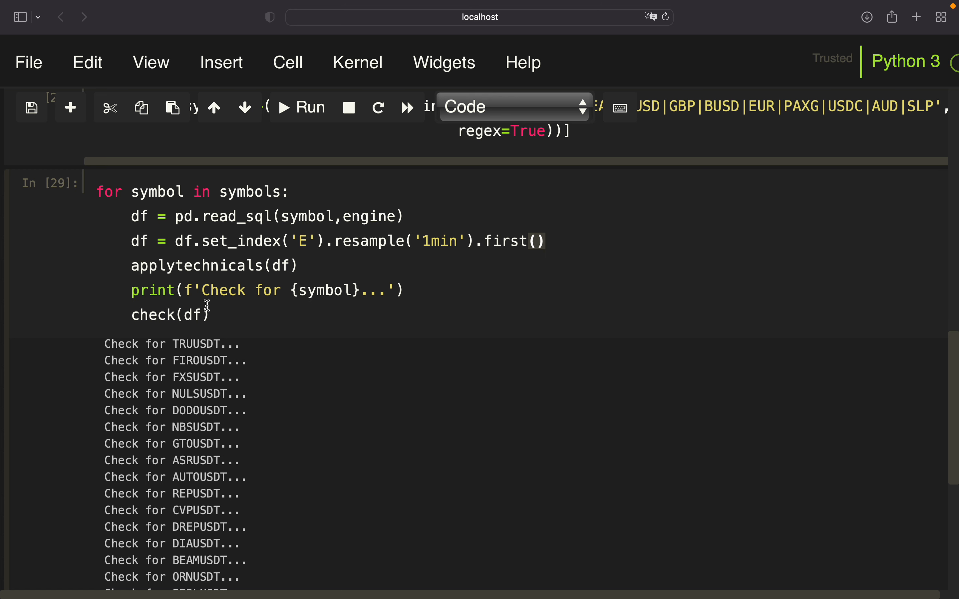
scroll(down, 3)
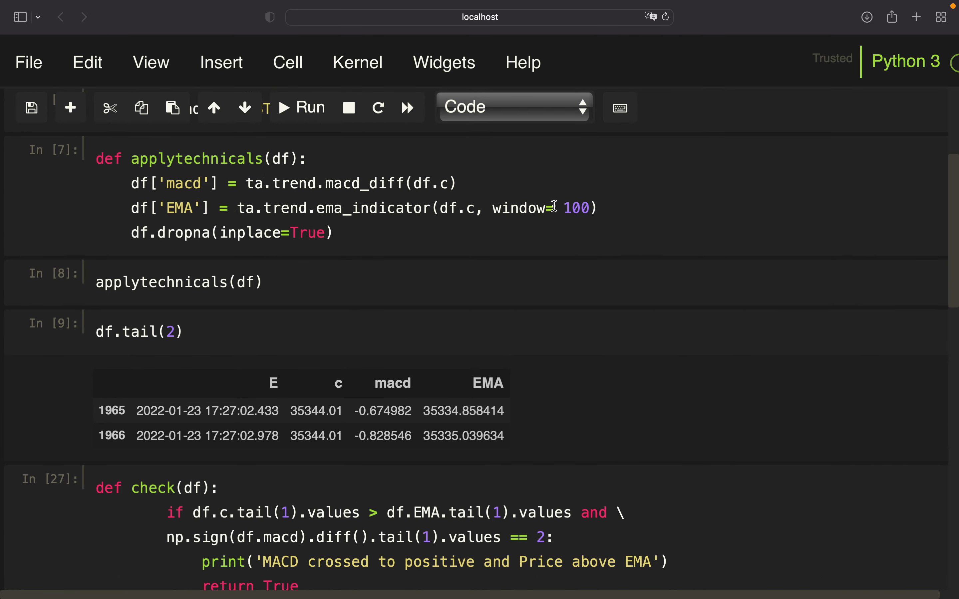
mouse_move(566, 221)
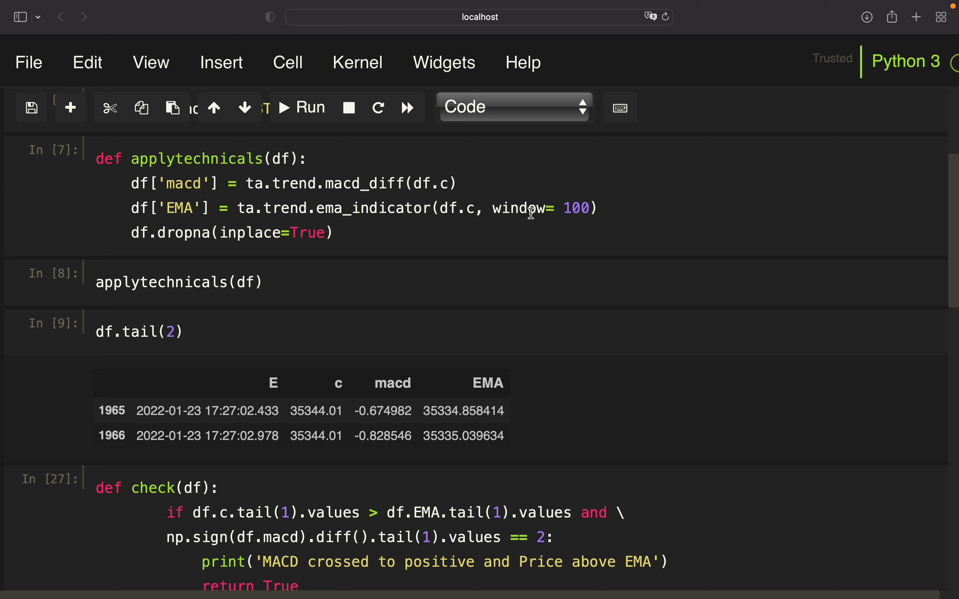
mouse_move(252, 163)
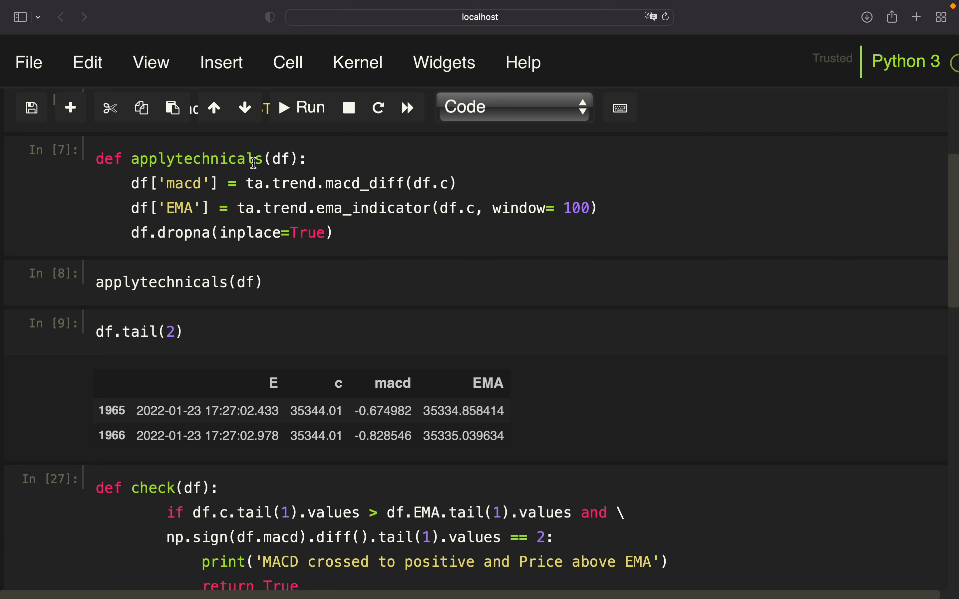
scroll(down, 3)
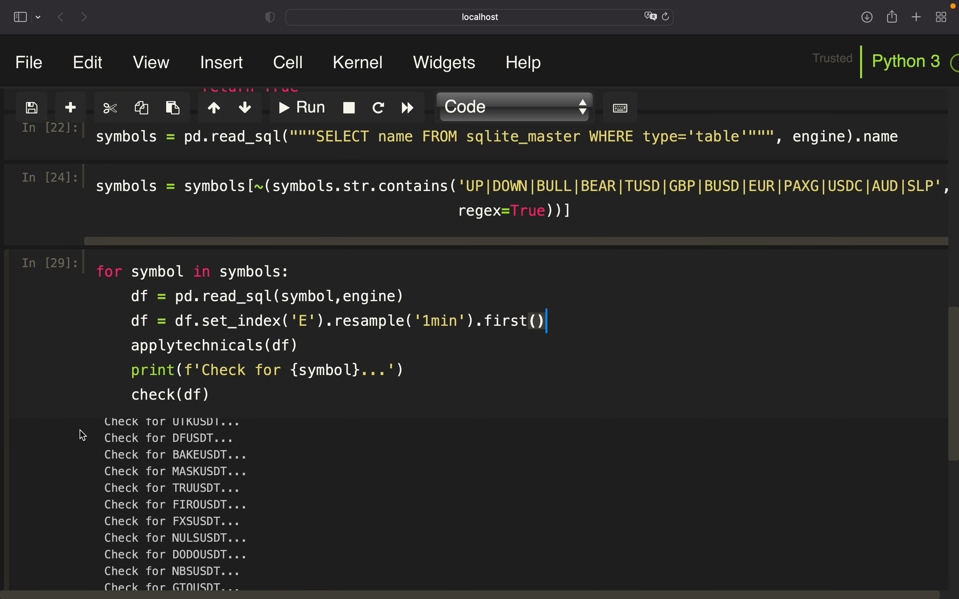